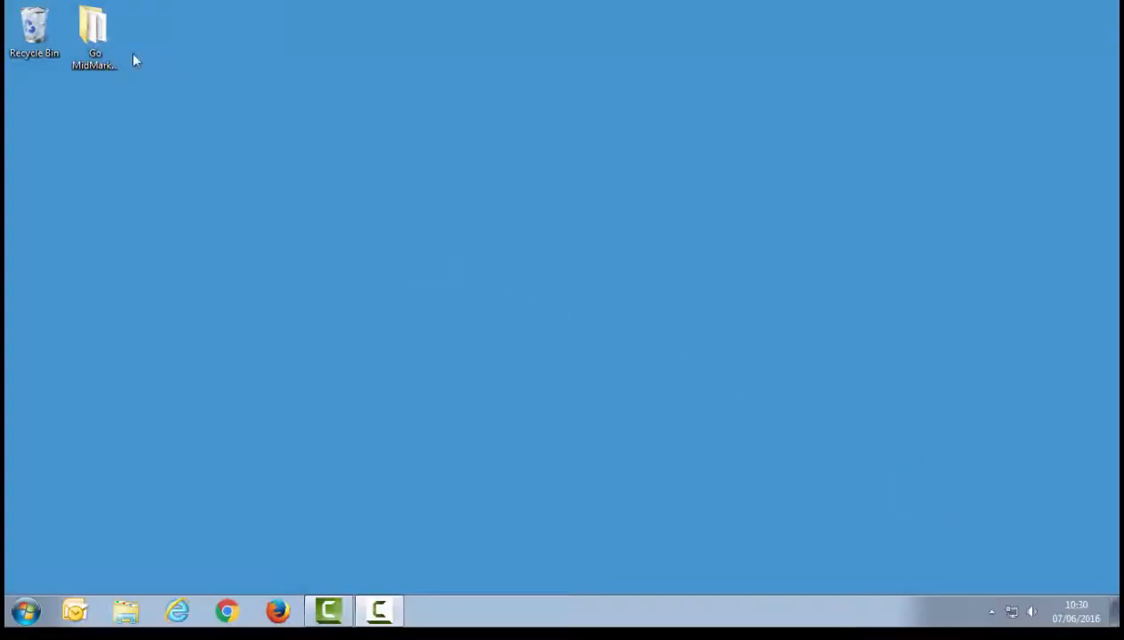
# Run the install20_0_1_002_Actis installer from the Go MidMarket quote tool folder.
pyautogui.doubleClick(92, 26)
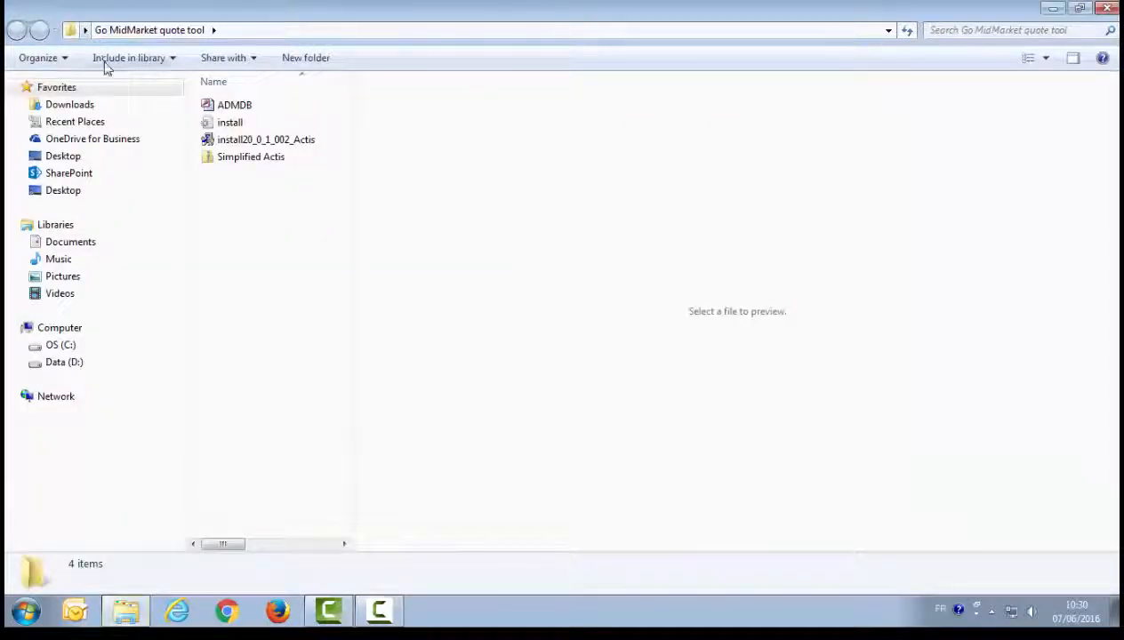
pyautogui.click(265, 138)
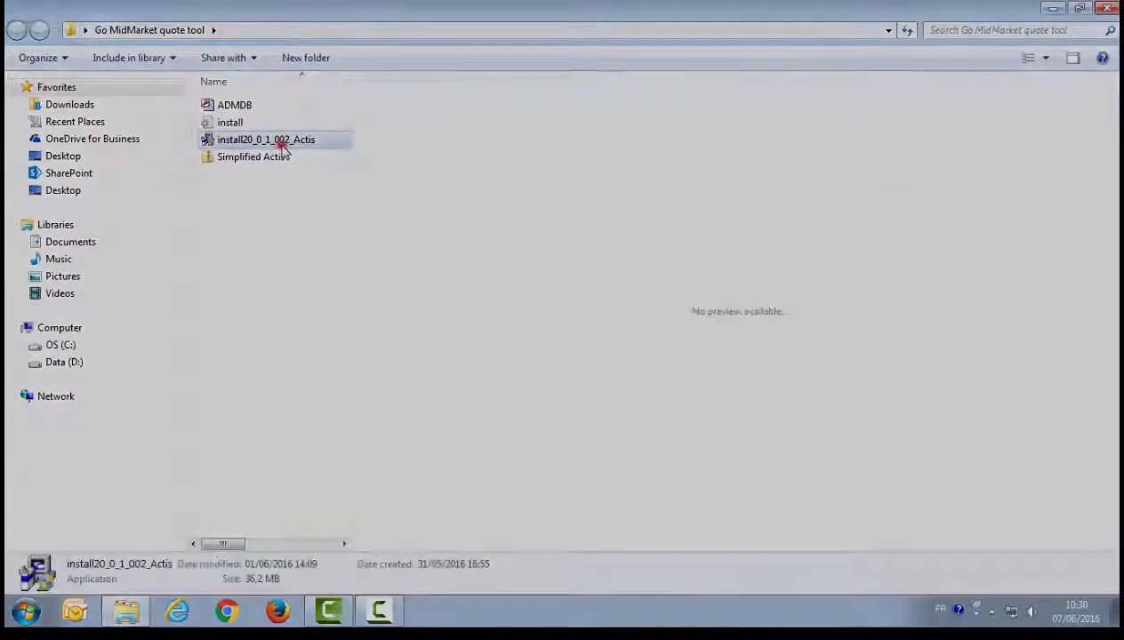
pyautogui.click(265, 139)
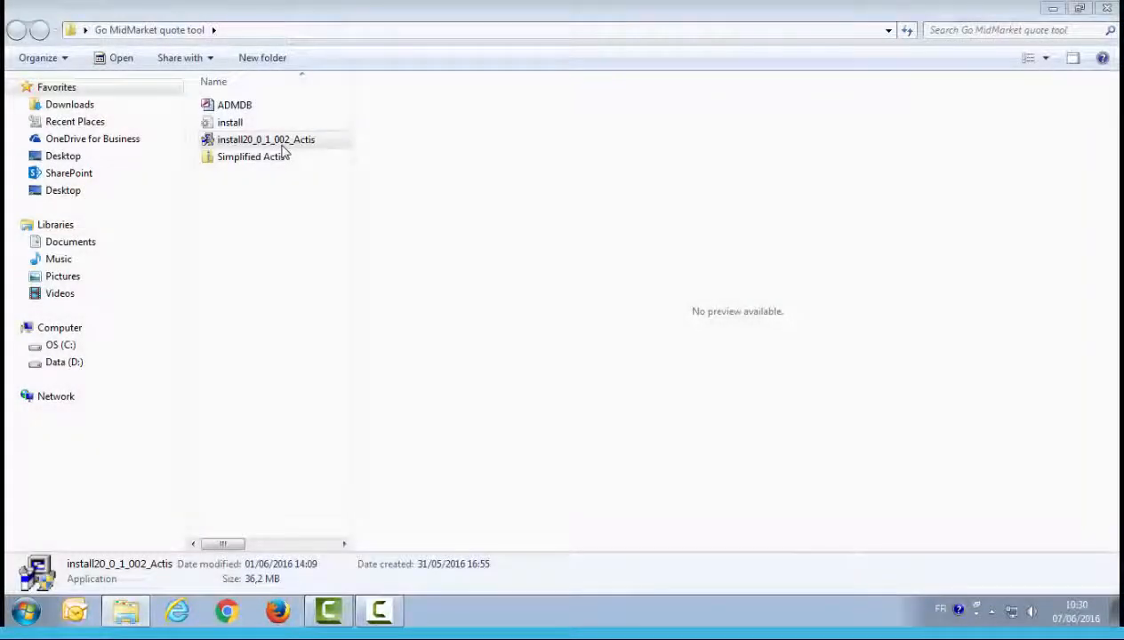
pyautogui.doubleClick(266, 139)
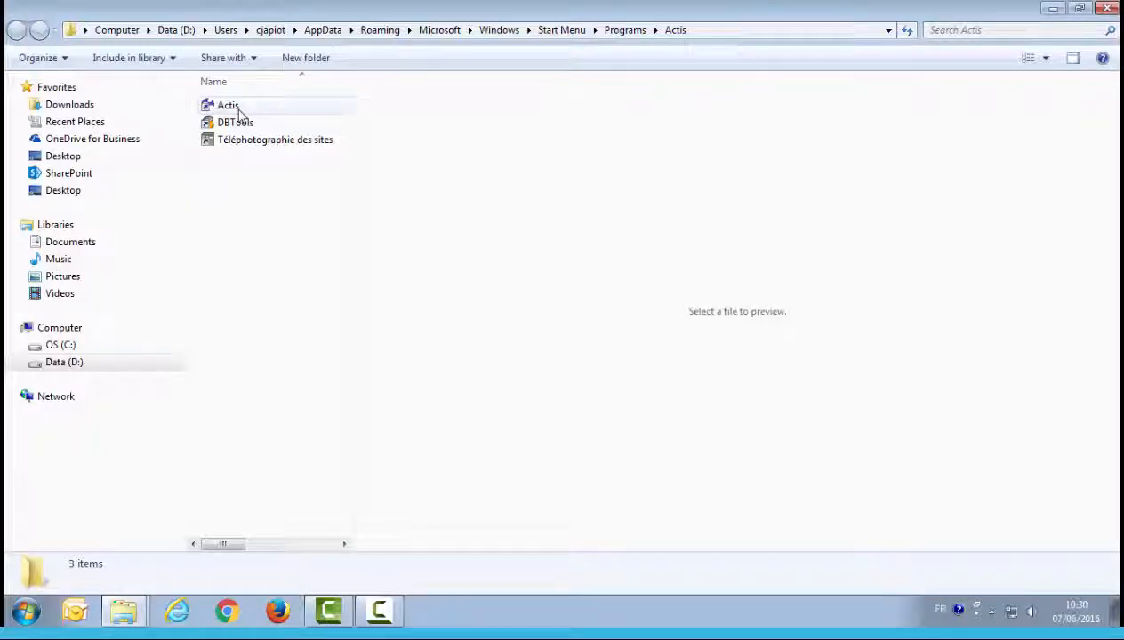
# Start Actis from its shortcut so the Actis 20.0.1 login window appears.
pyautogui.click(228, 105)
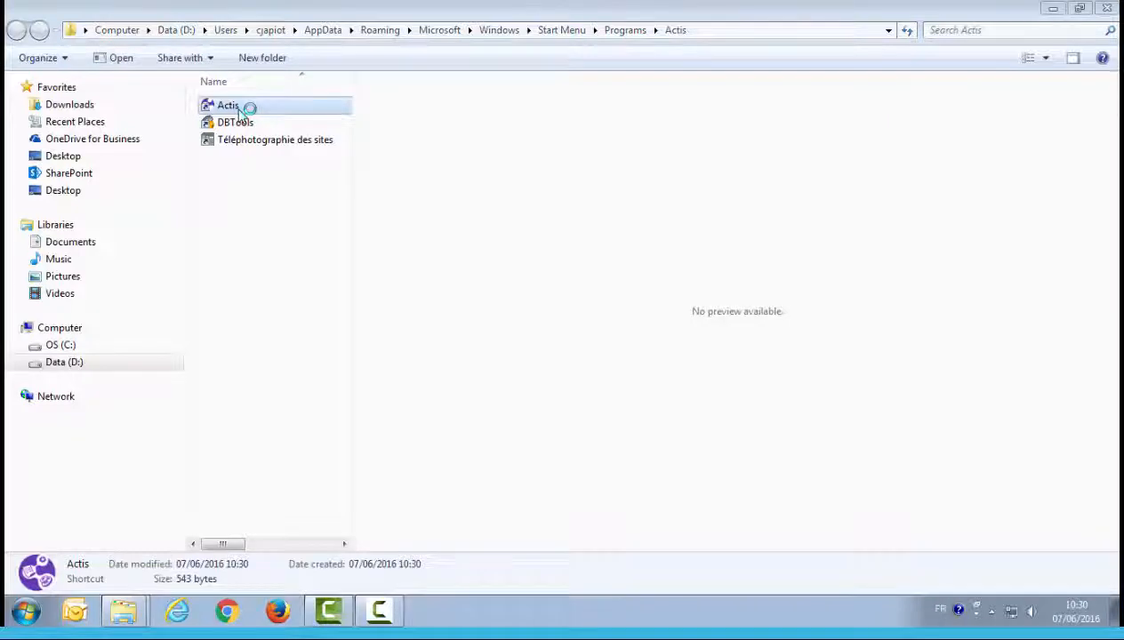
pyautogui.doubleClick(228, 105)
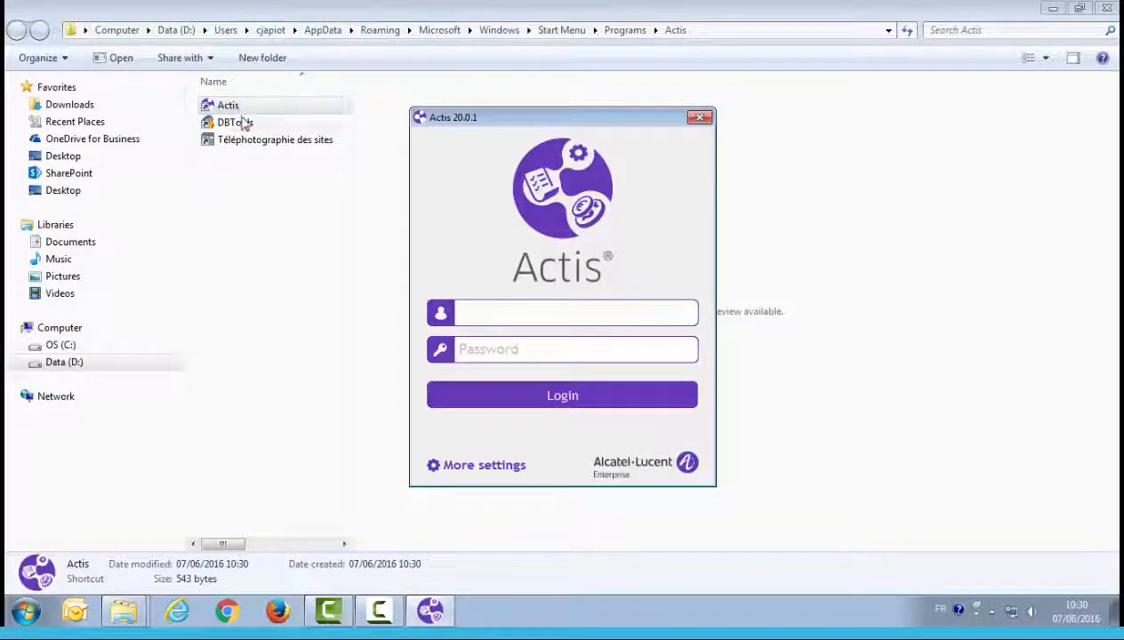
# Choose the Sales Mid Market login profile and enter the user name 'Jcth'.
pyautogui.click(477, 464)
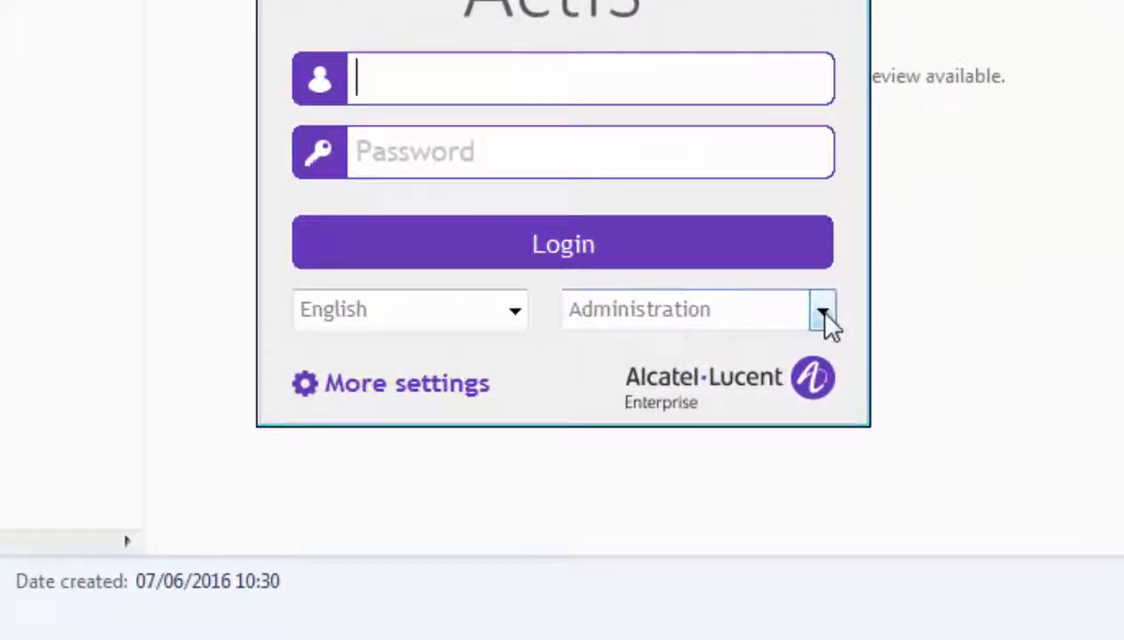
pyautogui.click(820, 310)
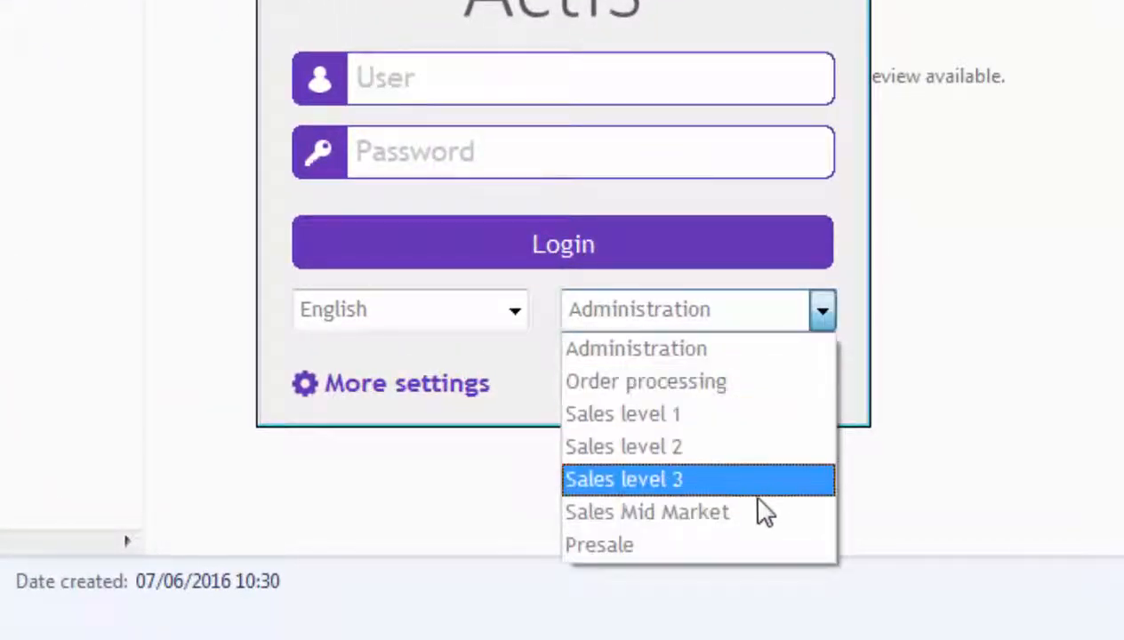
pyautogui.moveTo(765, 513)
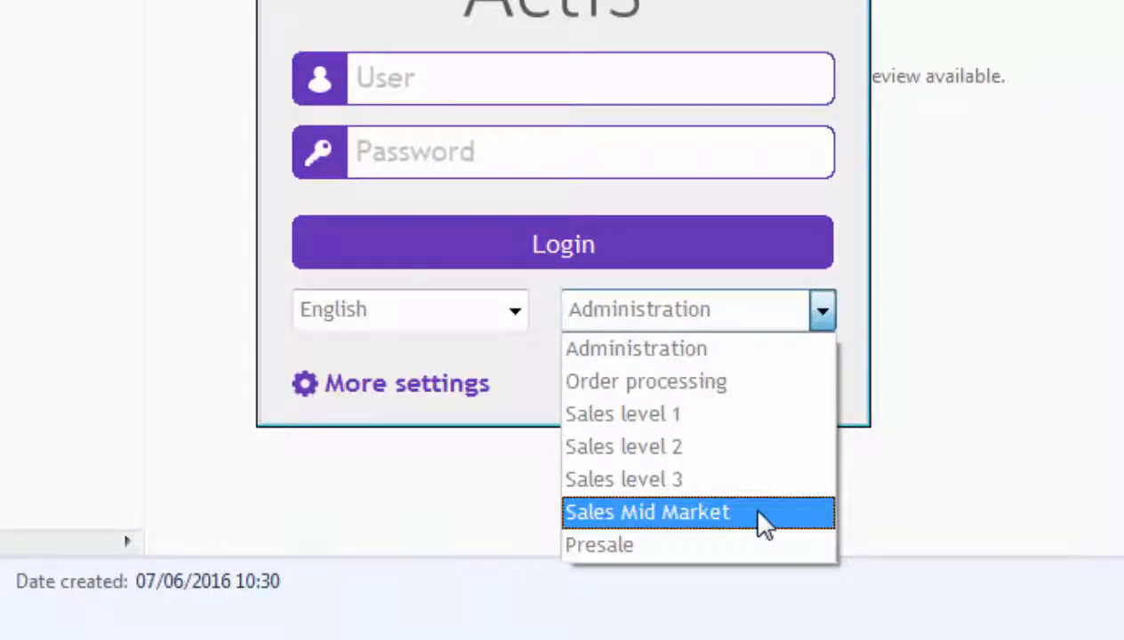
pyautogui.click(647, 512)
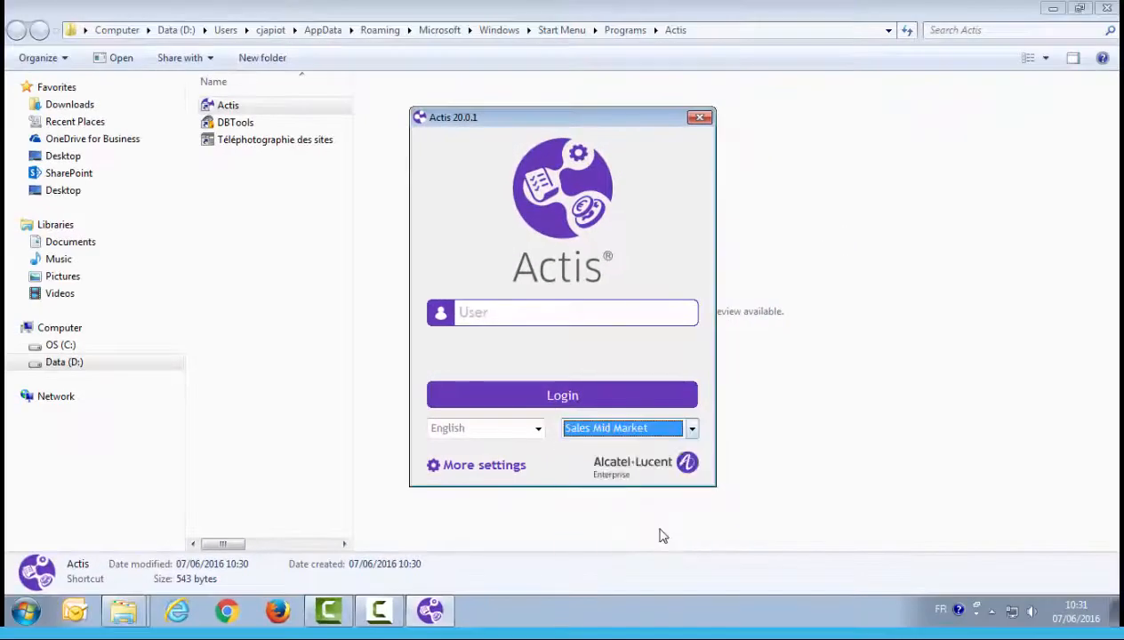
pyautogui.click(552, 313)
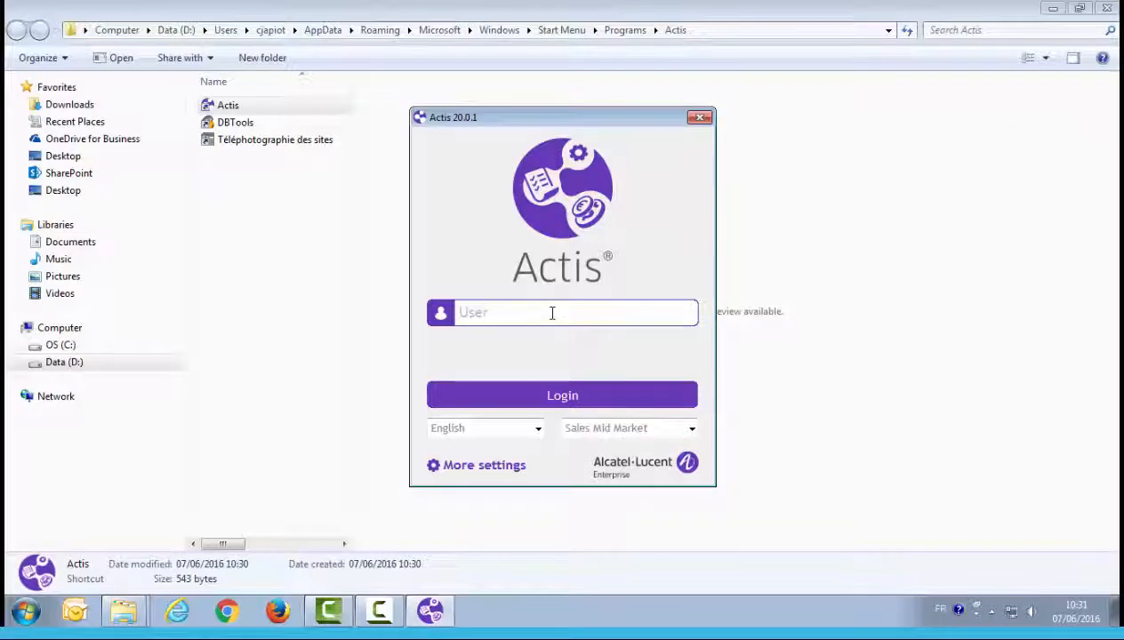
pyautogui.write('Jc')
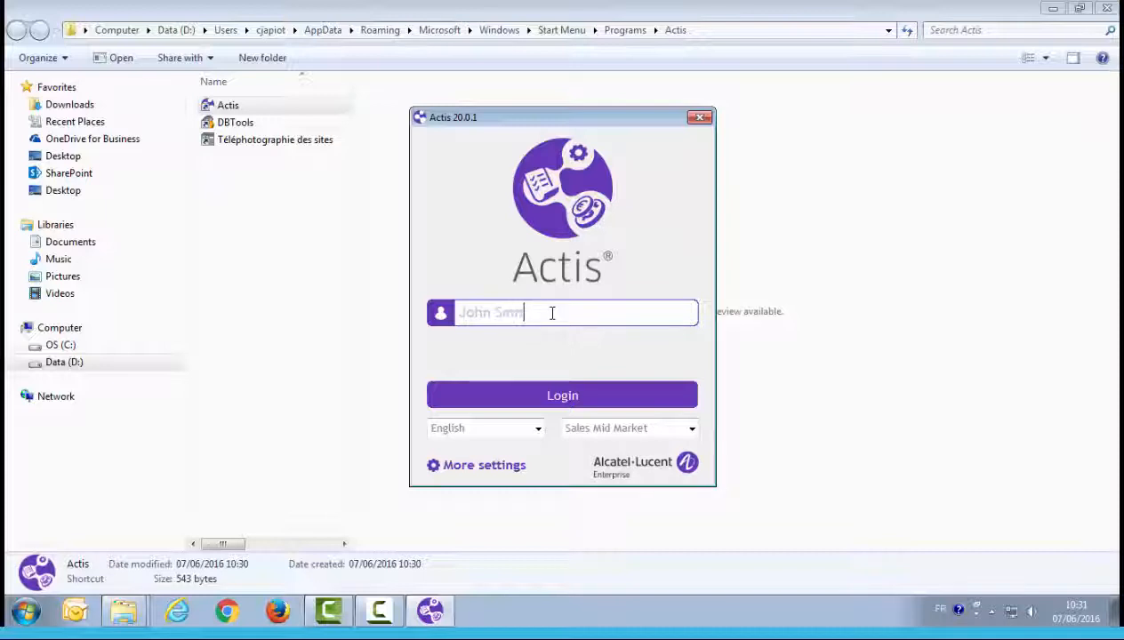
pyautogui.write('th')
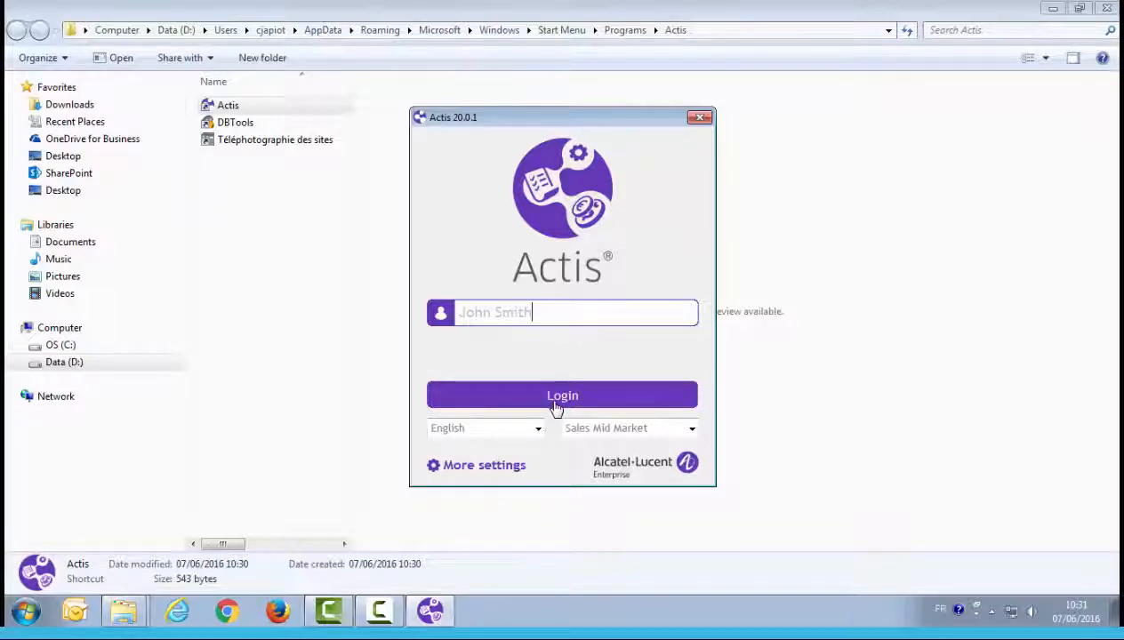
# Log in and name the new offer IP Telephony with the MidMarket (OXE) solution.
pyautogui.click(562, 395)
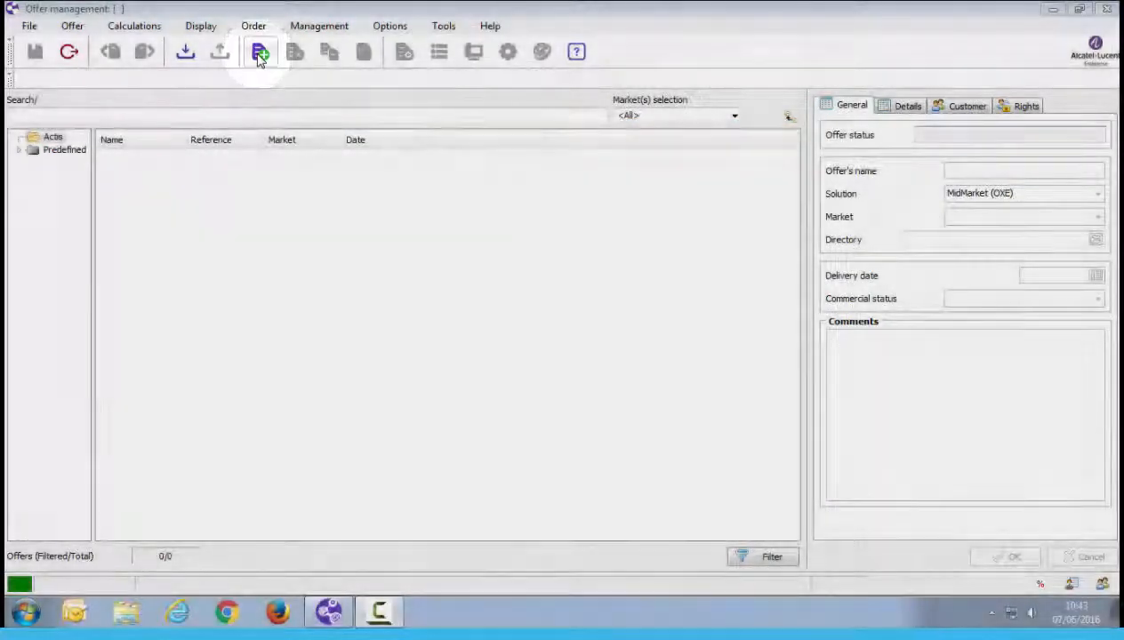
pyautogui.click(260, 52)
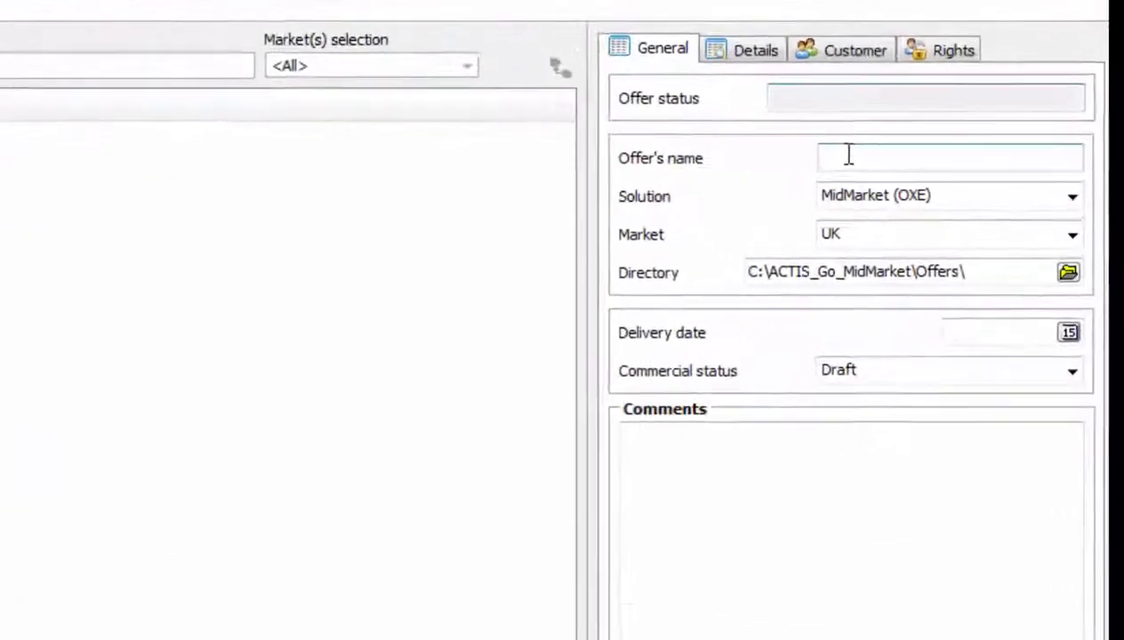
pyautogui.write('IP Tel')
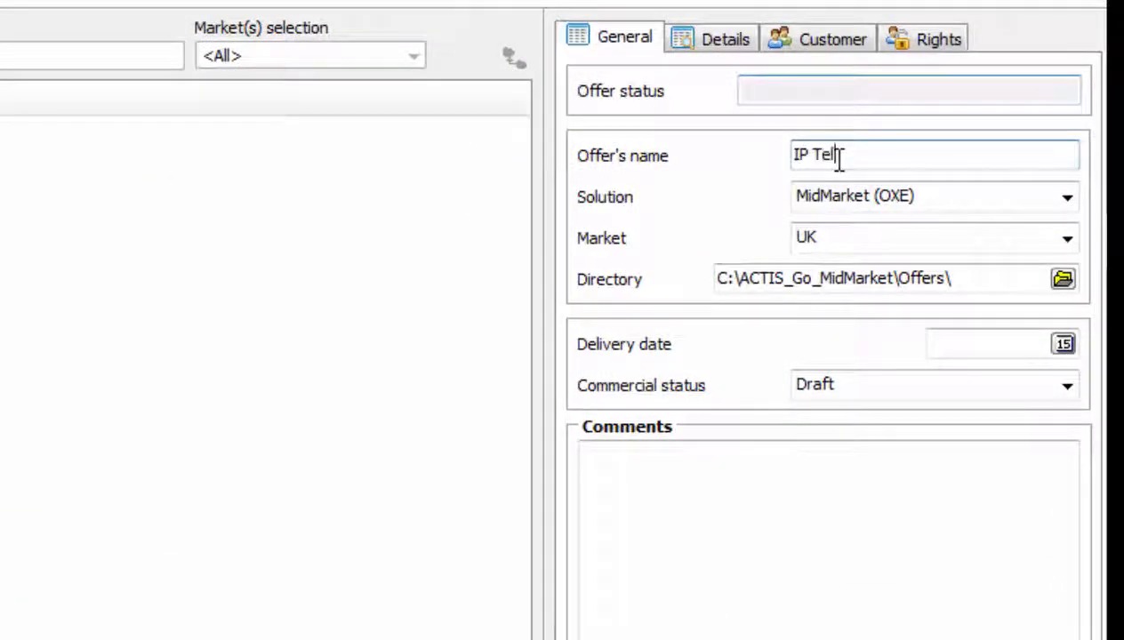
pyautogui.click(1068, 196)
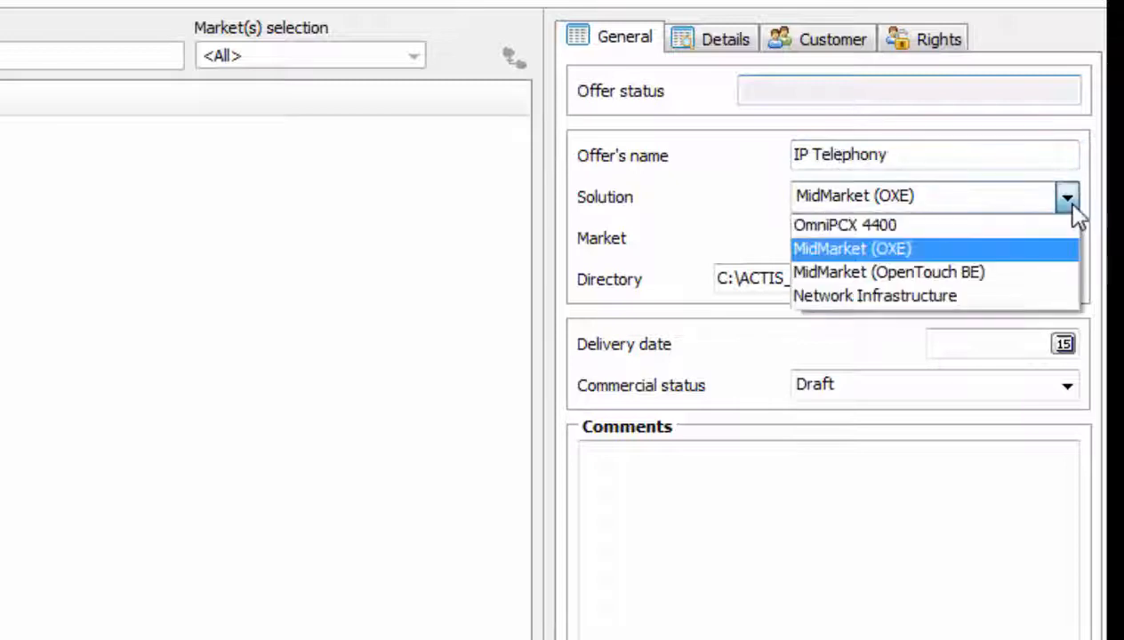
pyautogui.moveTo(1040, 258)
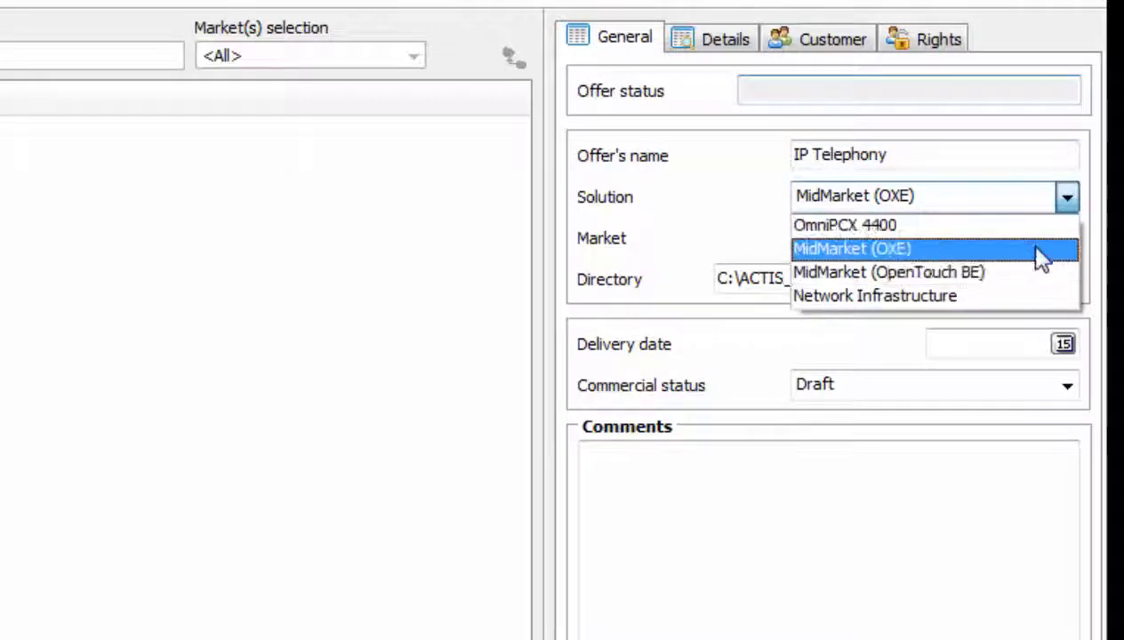
pyautogui.moveTo(1035, 260)
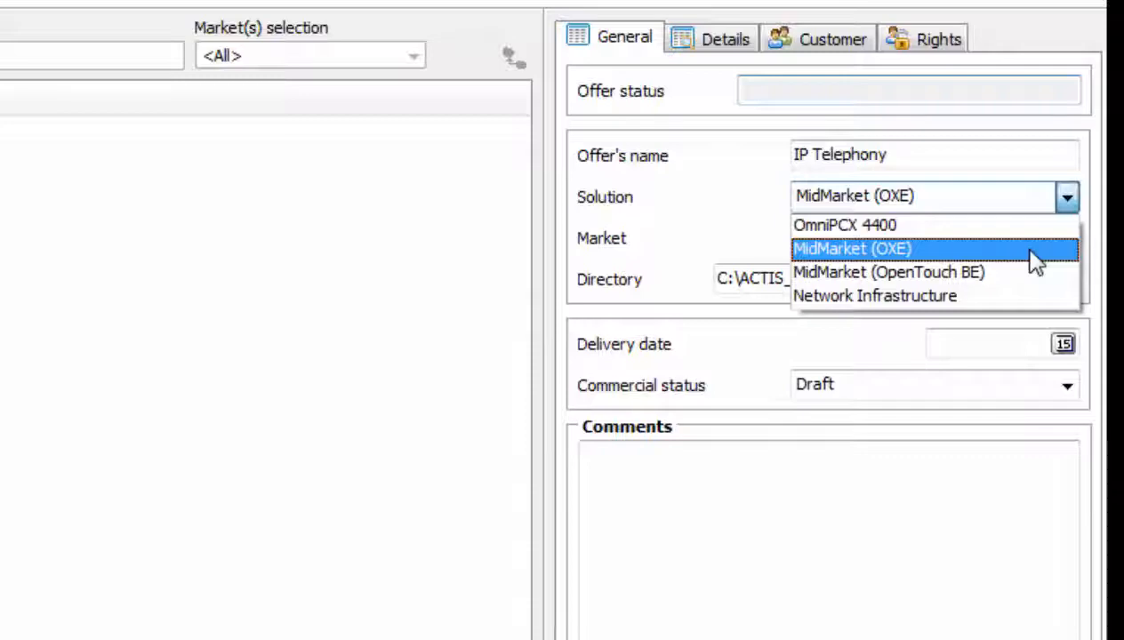
pyautogui.click(850, 249)
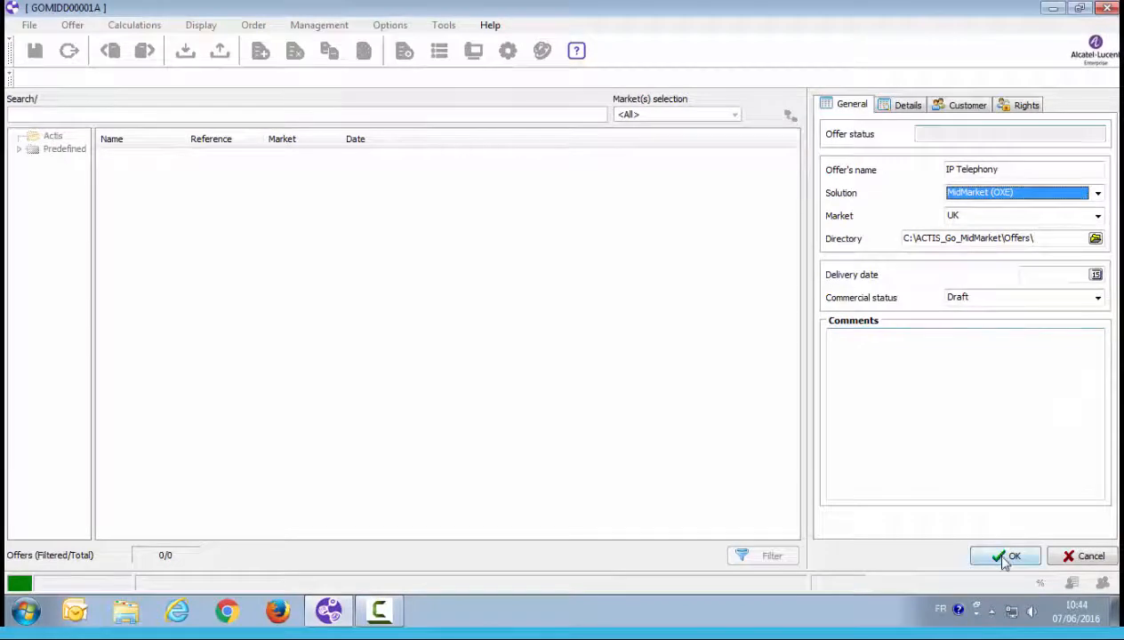
# Confirm creation of the offer and review the main site's telephone and module needs list.
pyautogui.click(1006, 555)
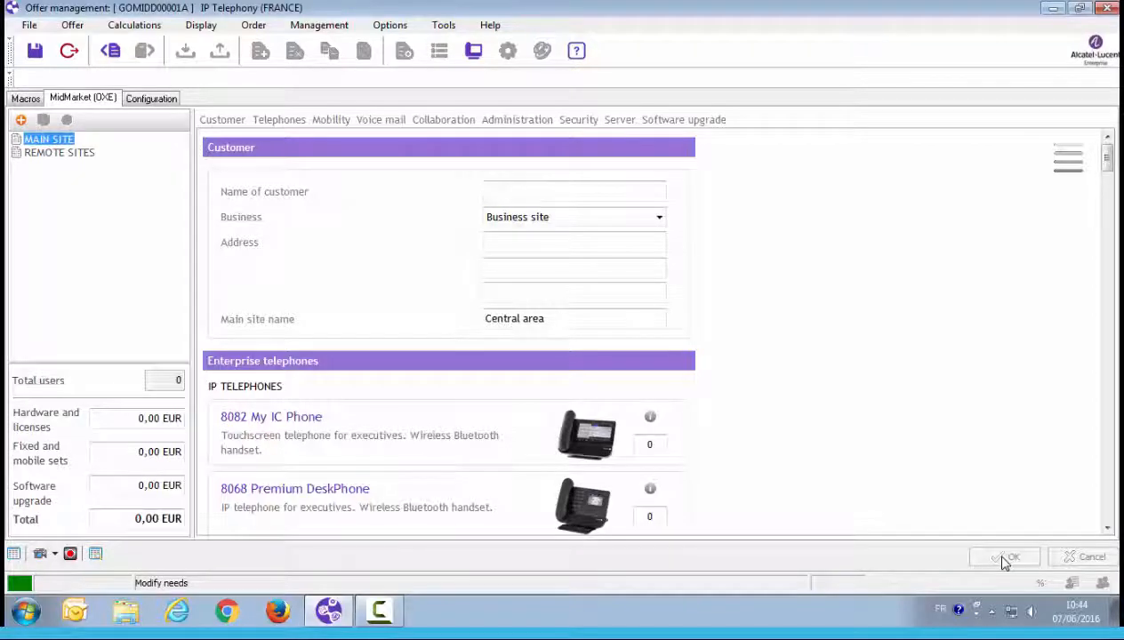
pyautogui.moveTo(992, 404)
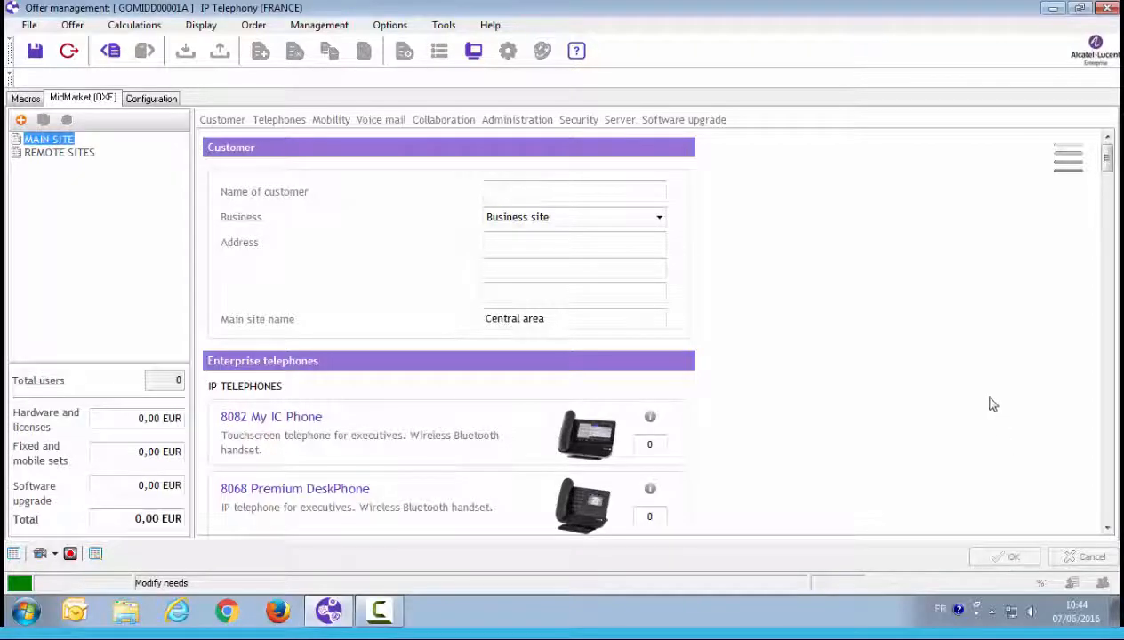
pyautogui.moveTo(988, 382)
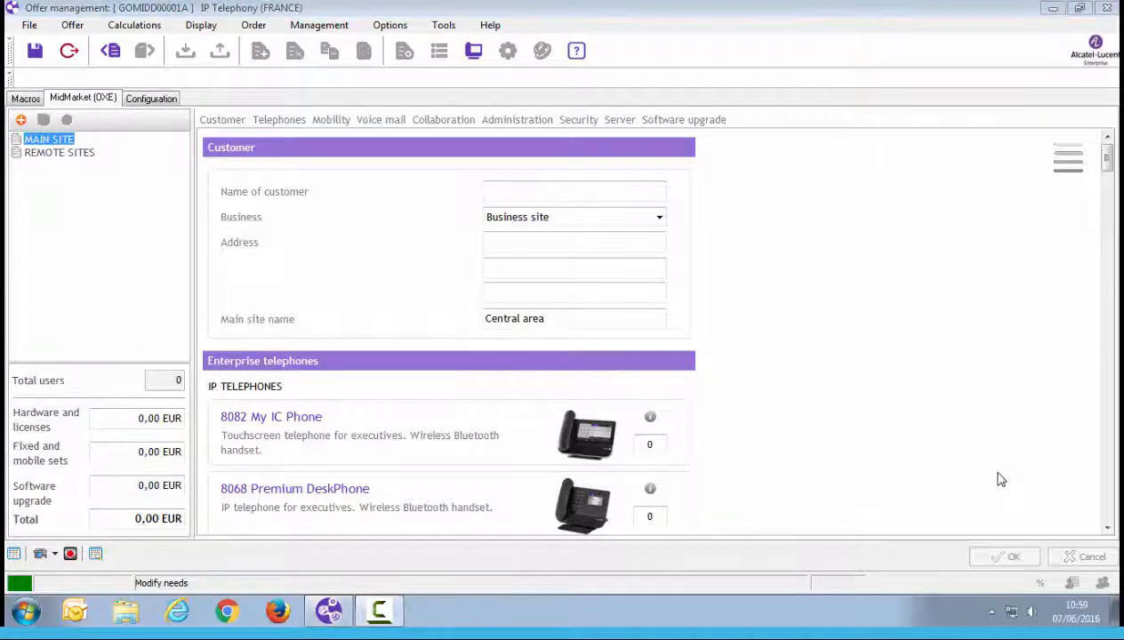
pyautogui.scroll(-3)
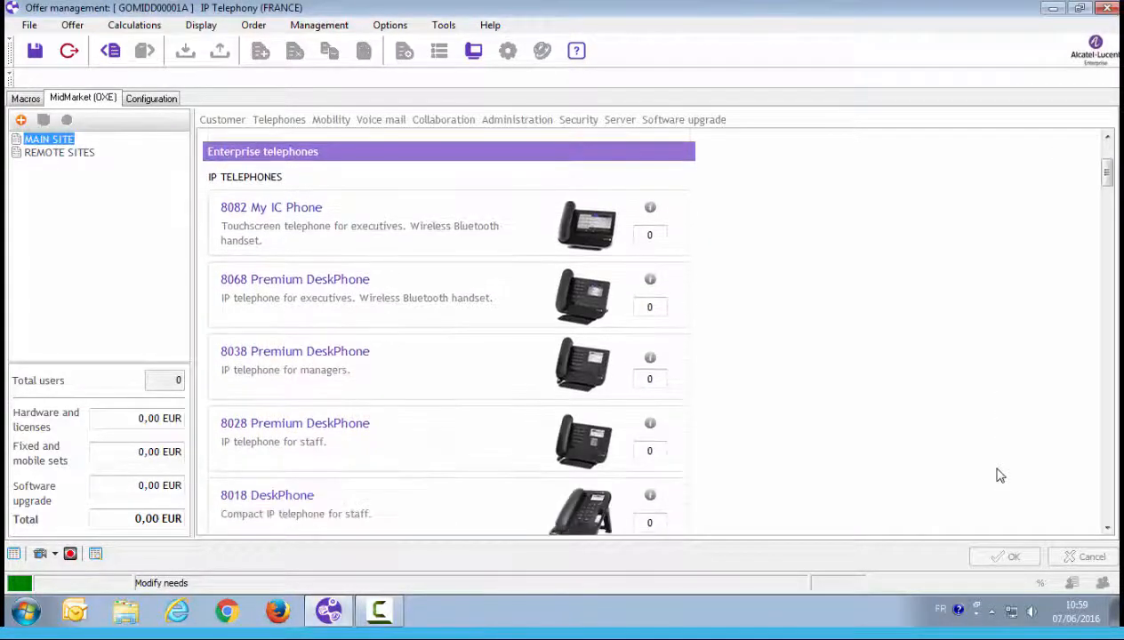
pyautogui.scroll(-3)
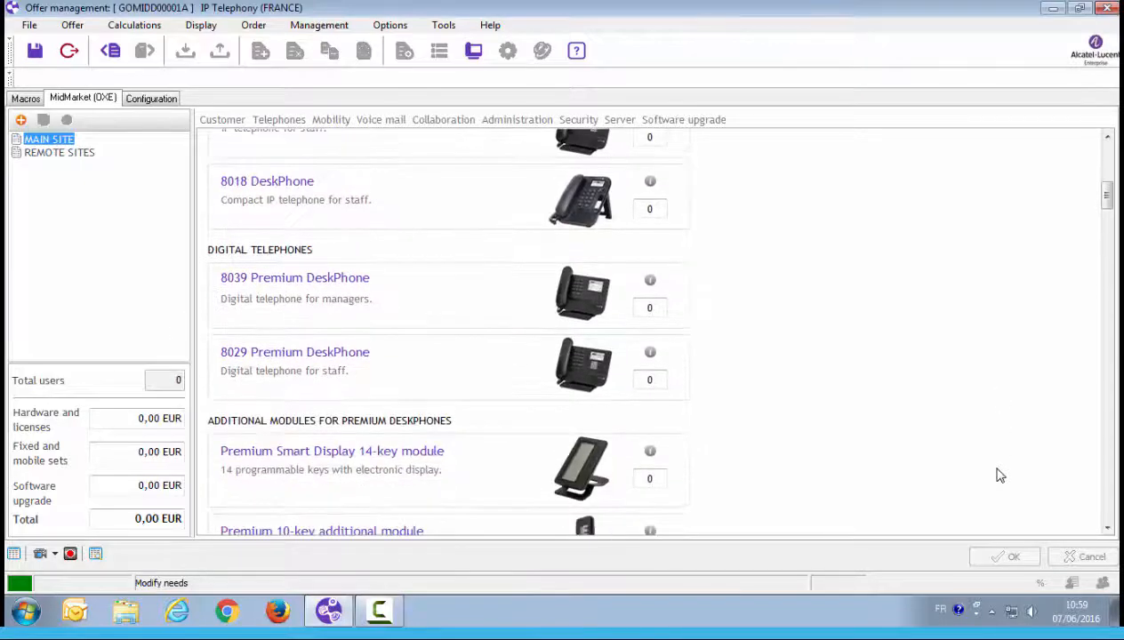
pyautogui.scroll(-3)
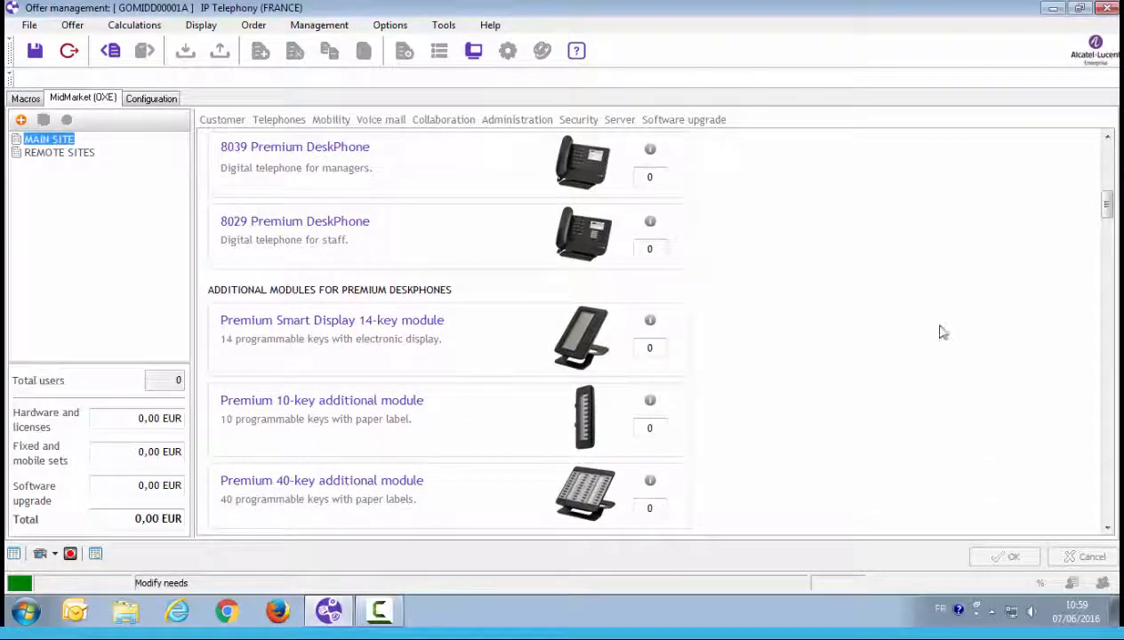
pyautogui.moveTo(651, 224)
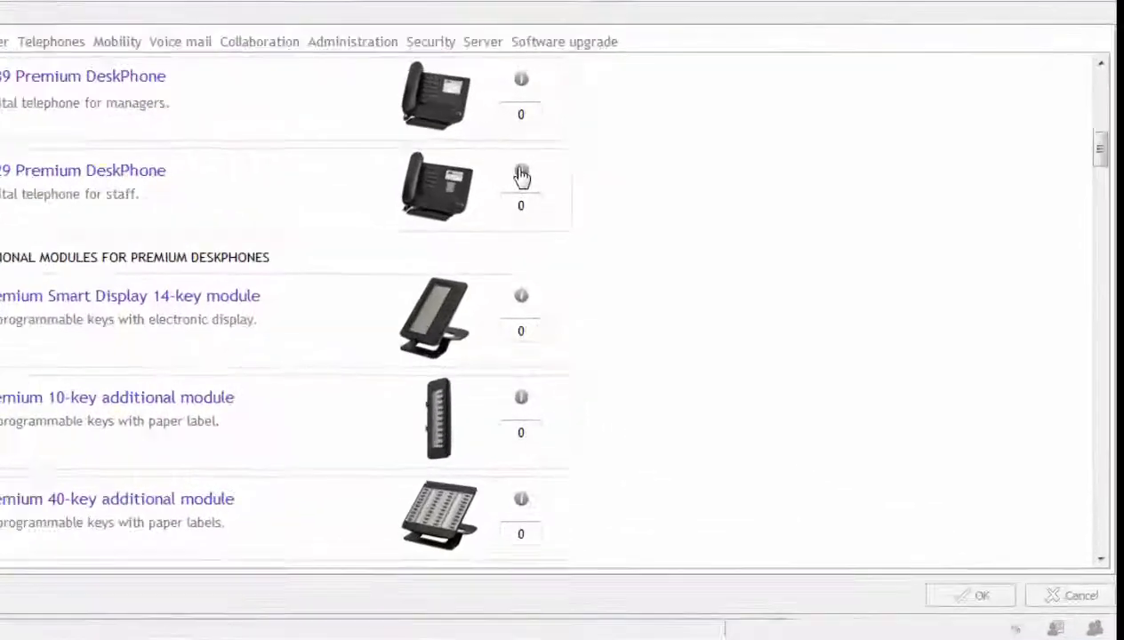
# View the 8029 Premium DeskPhone product description and return to the telephone list.
pyautogui.click(519, 173)
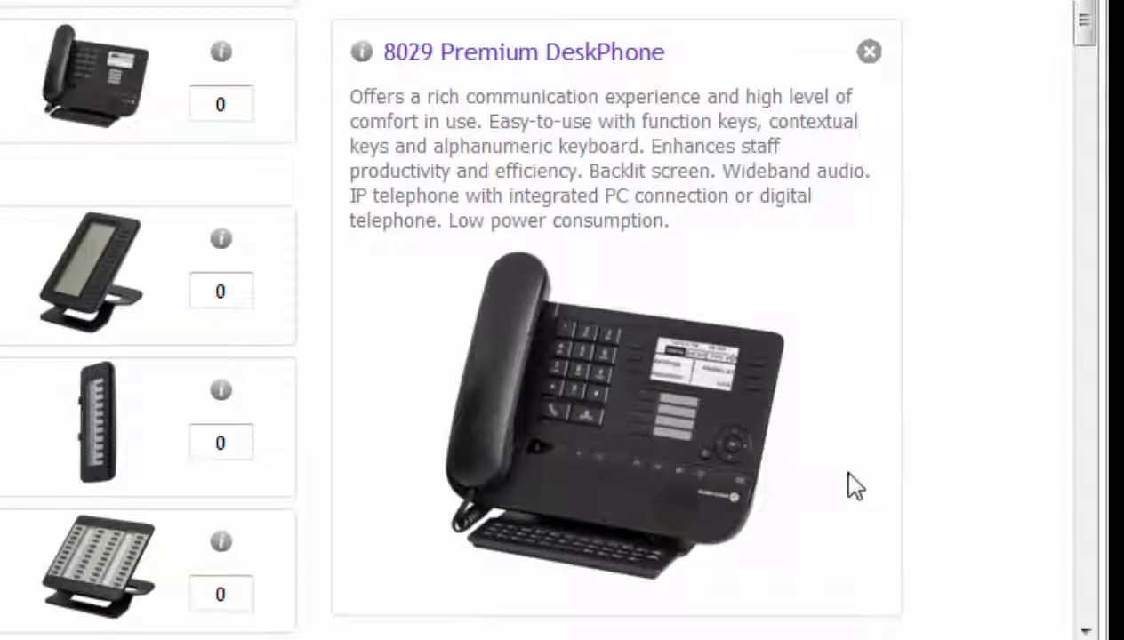
pyautogui.moveTo(886, 188)
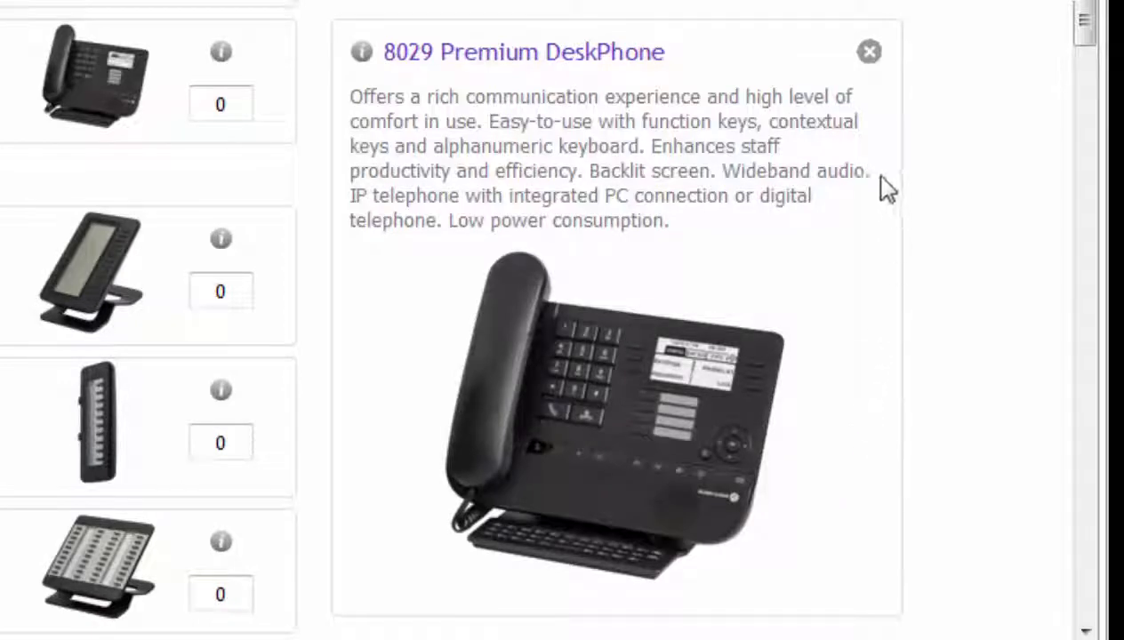
pyautogui.moveTo(897, 124)
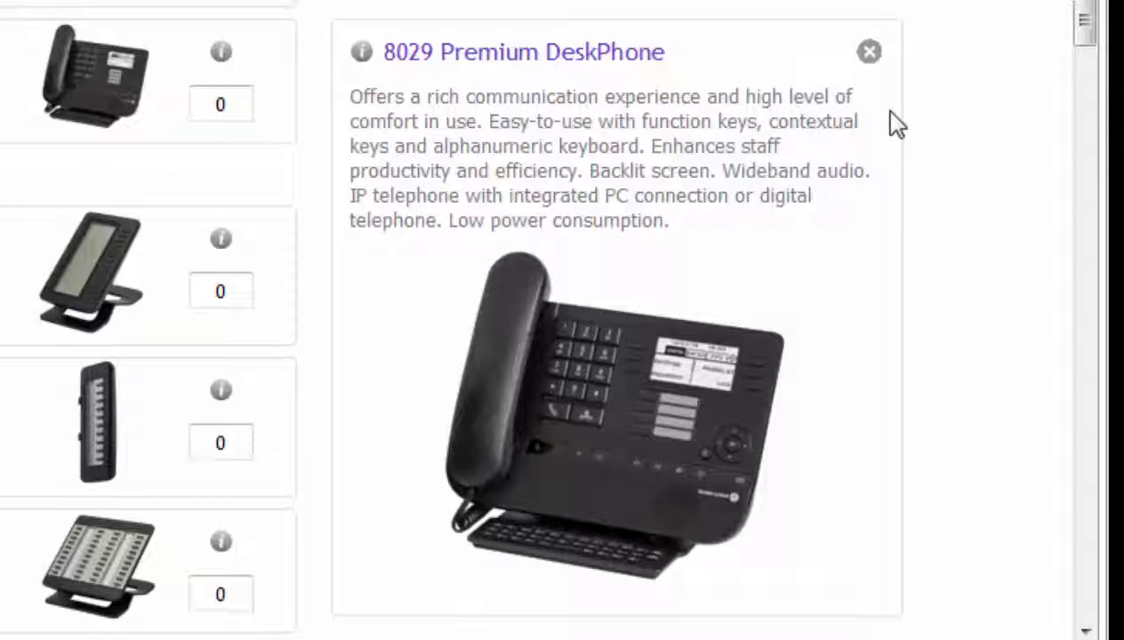
pyautogui.moveTo(882, 85)
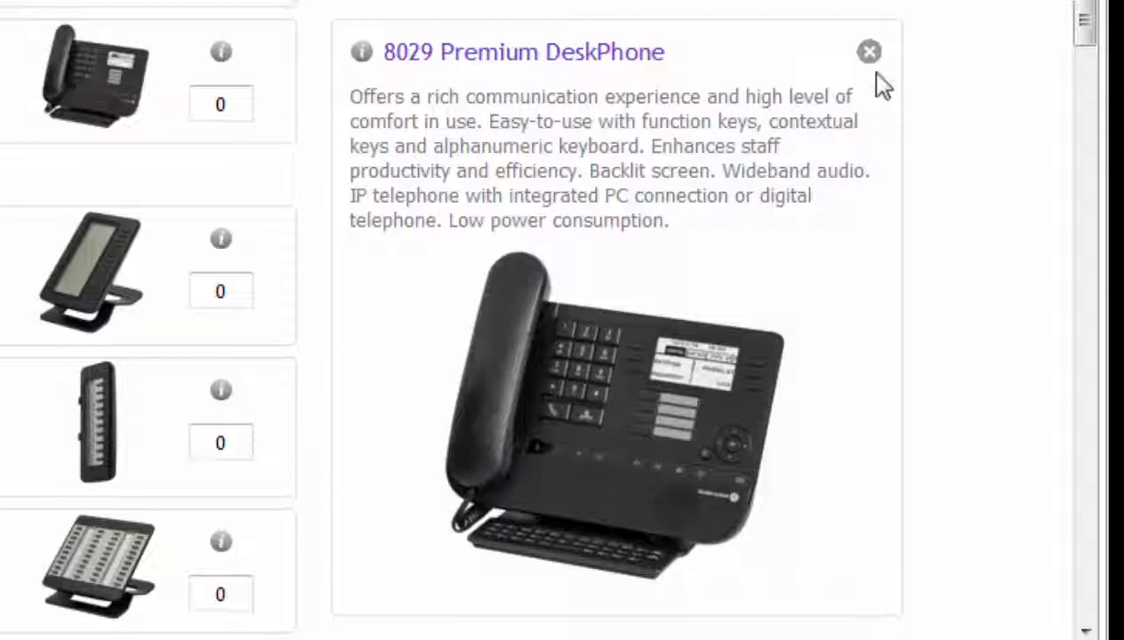
pyautogui.click(868, 50)
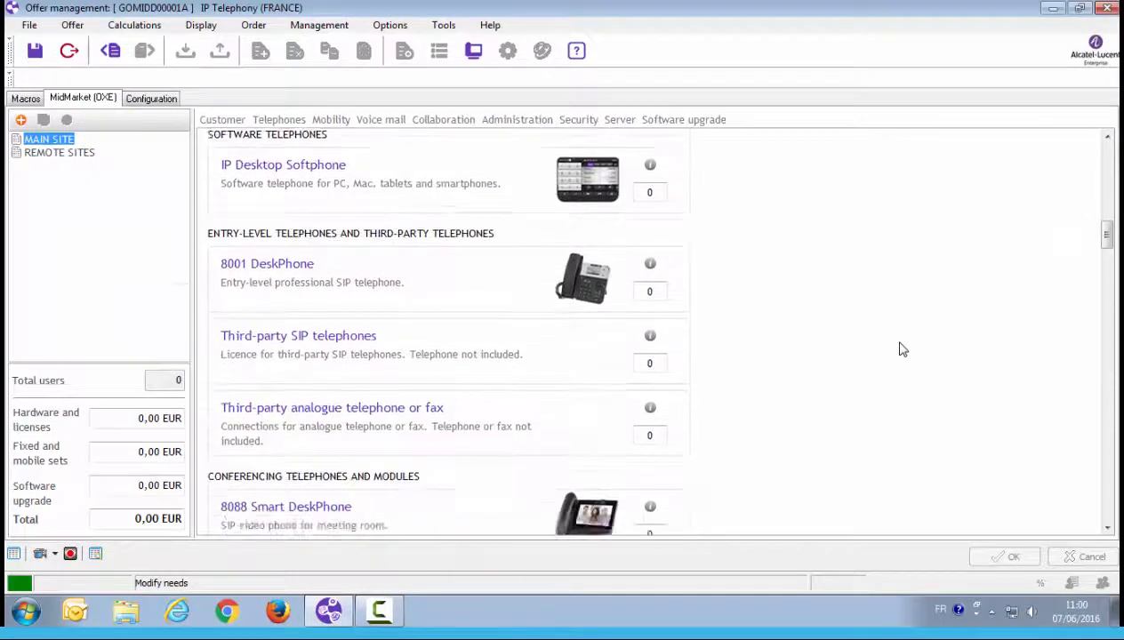
# Browse the needs page down to the server options, then jump back to the Customer section.
pyautogui.scroll(-3)
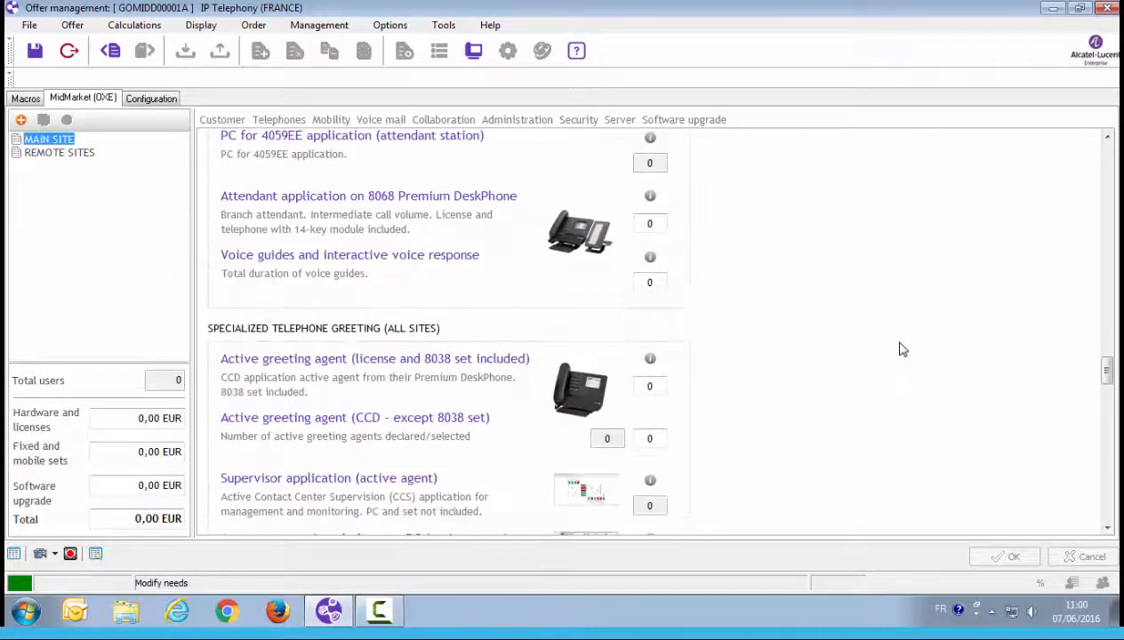
pyautogui.scroll(-3)
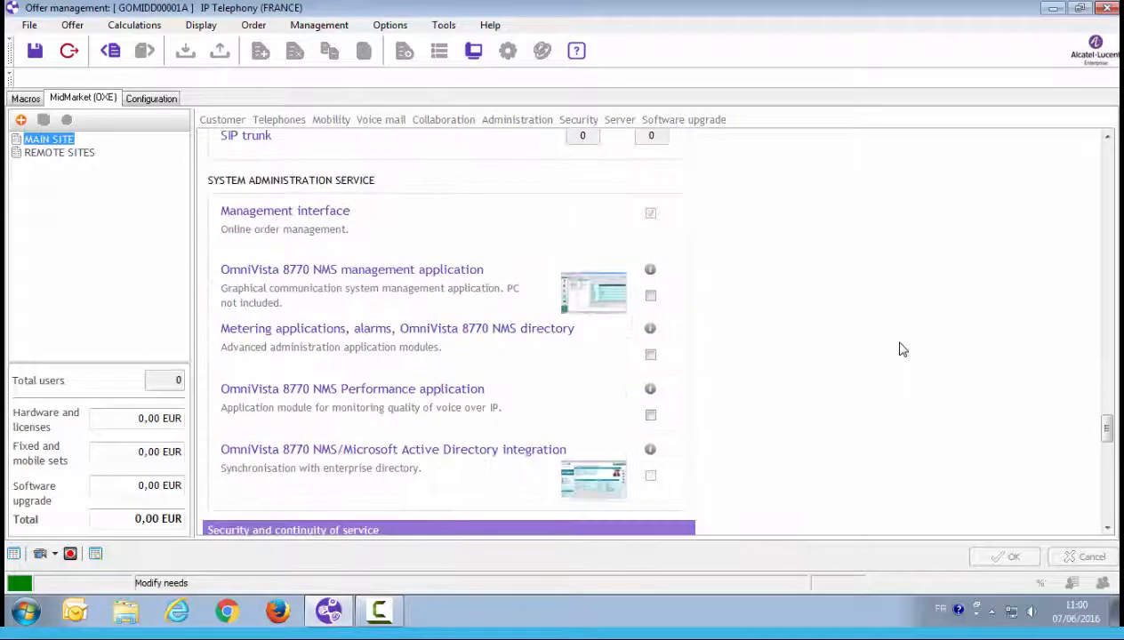
pyautogui.scroll(-3)
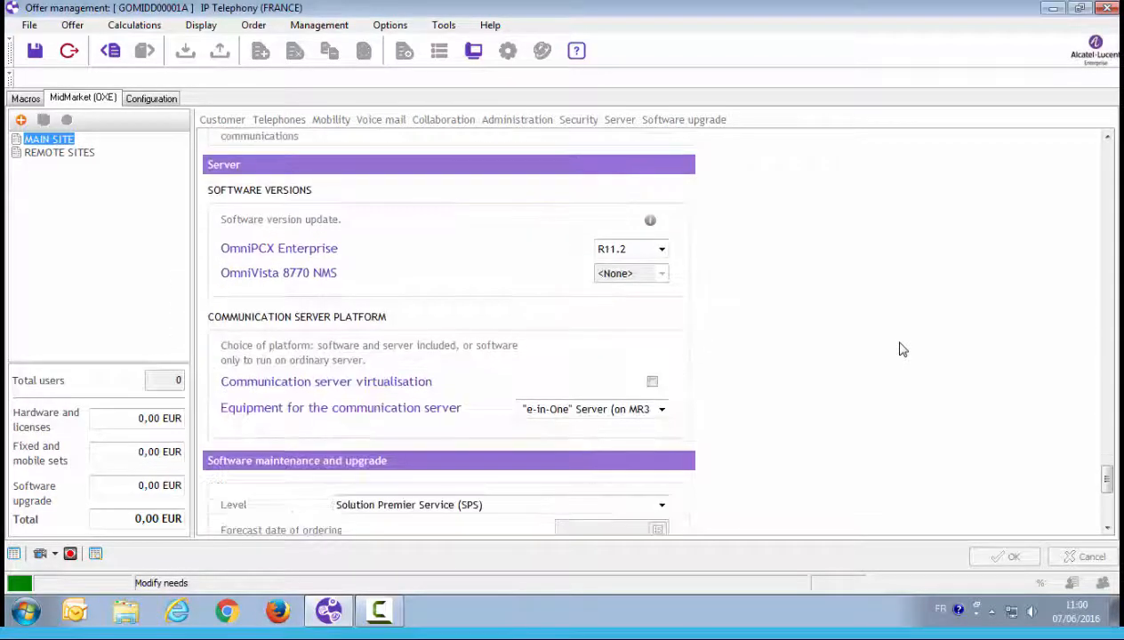
pyautogui.scroll(-3)
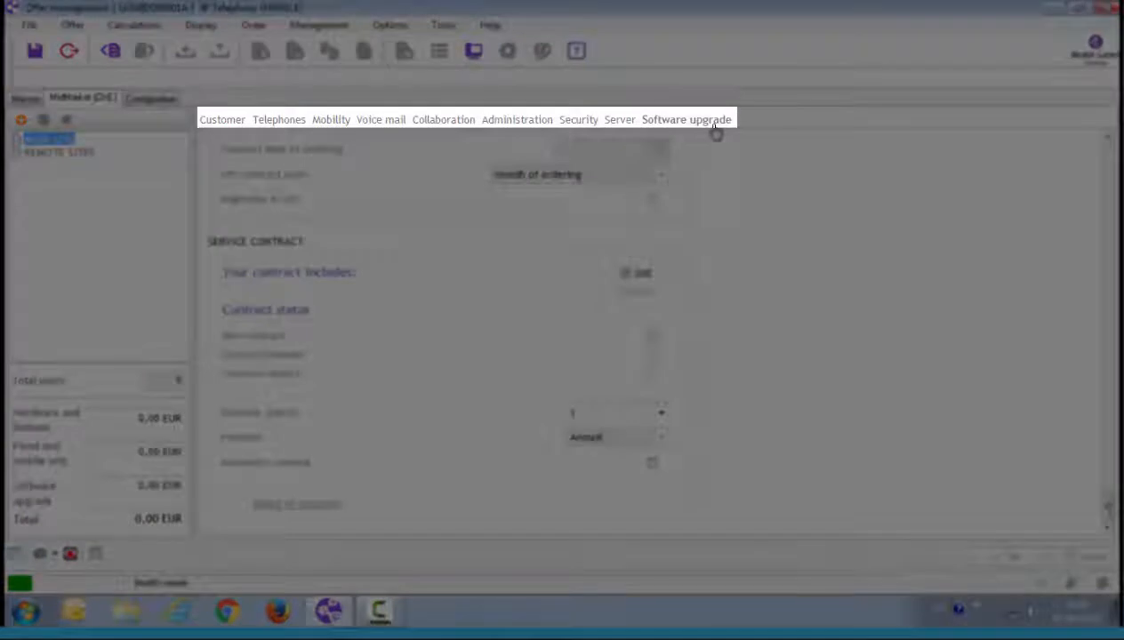
pyautogui.click(222, 119)
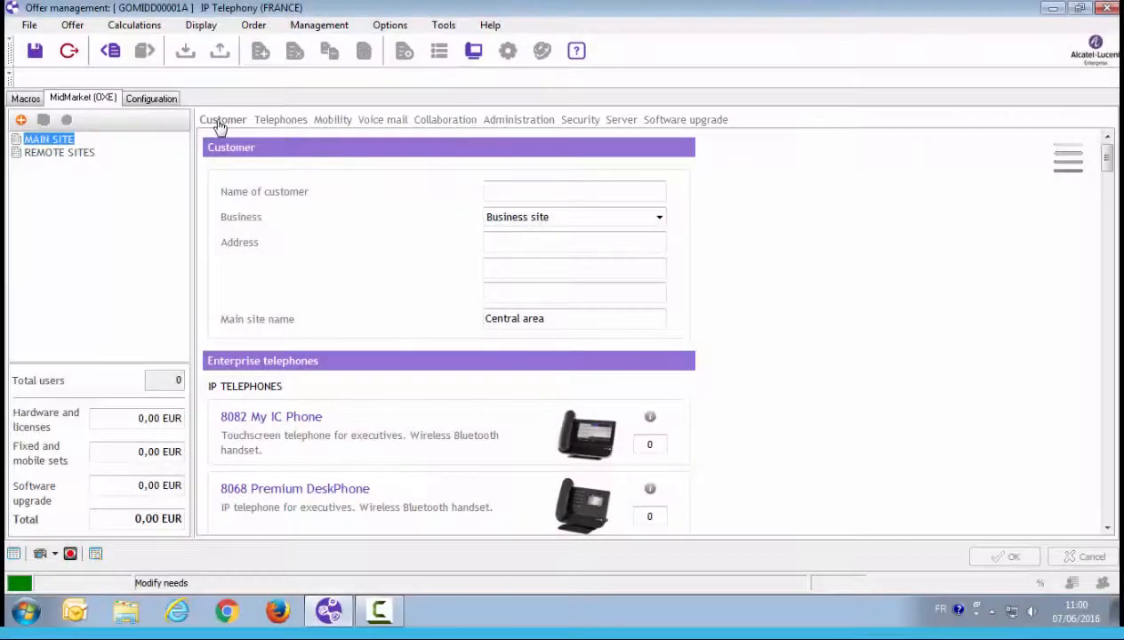
pyautogui.moveTo(109, 144)
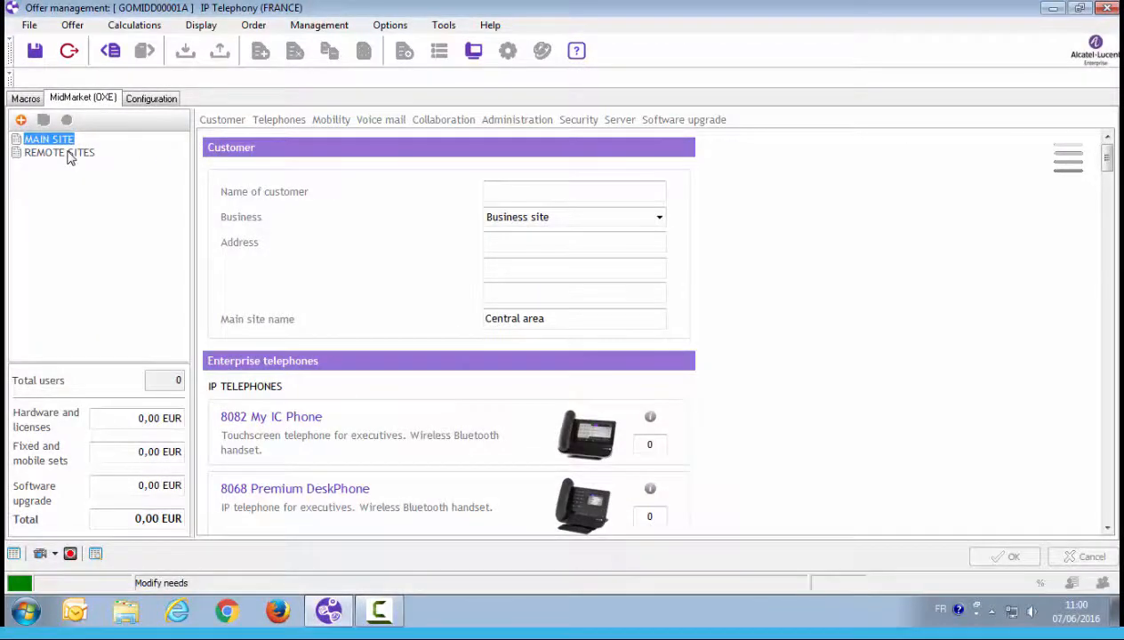
# Show the REMOTE SITES page from the site tree, listing zero remote sites.
pyautogui.click(59, 153)
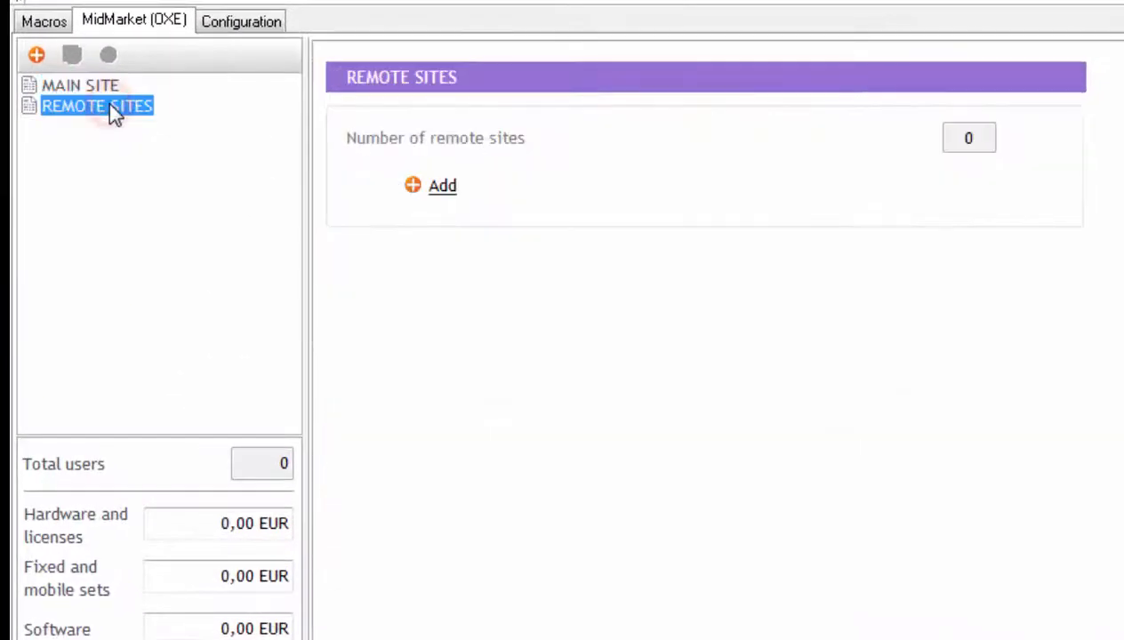
pyautogui.moveTo(345, 190)
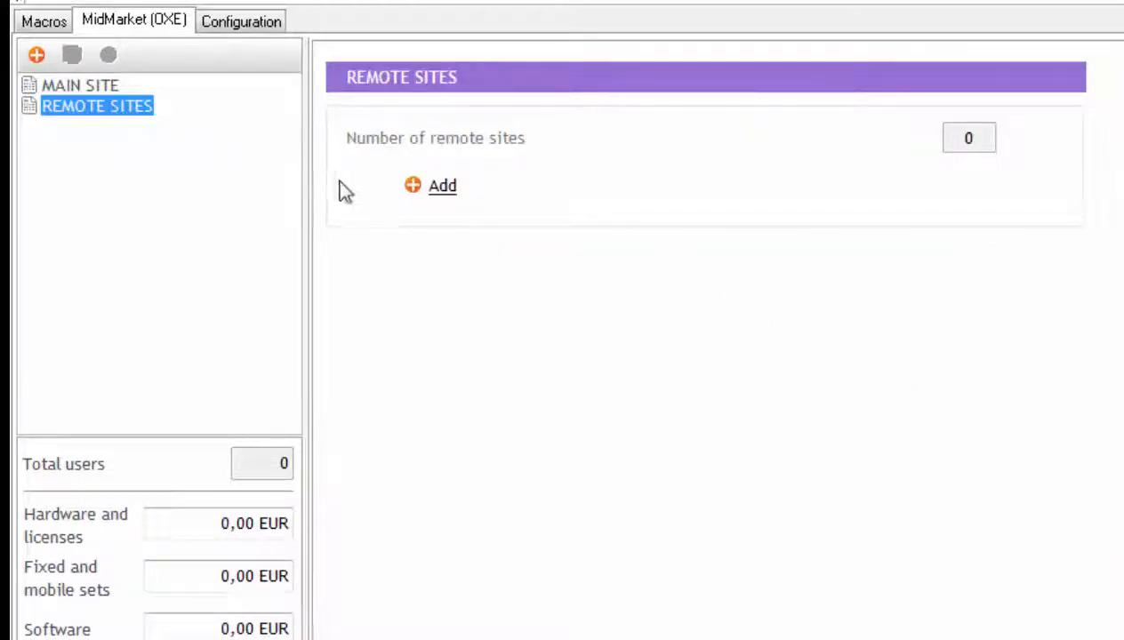
pyautogui.moveTo(441, 185)
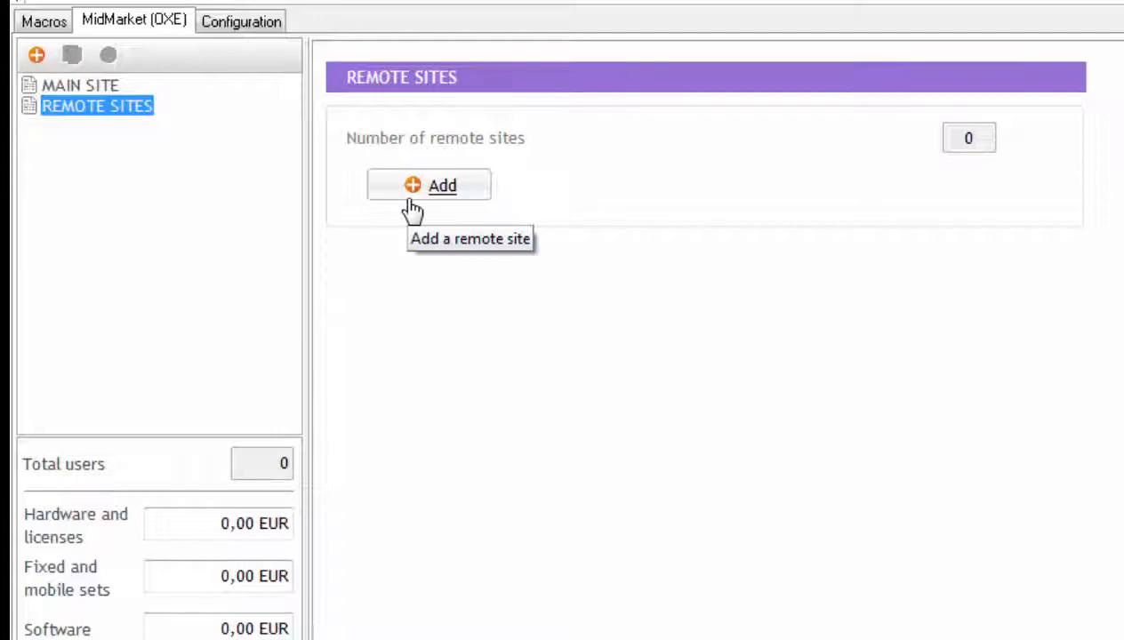
pyautogui.moveTo(330, 164)
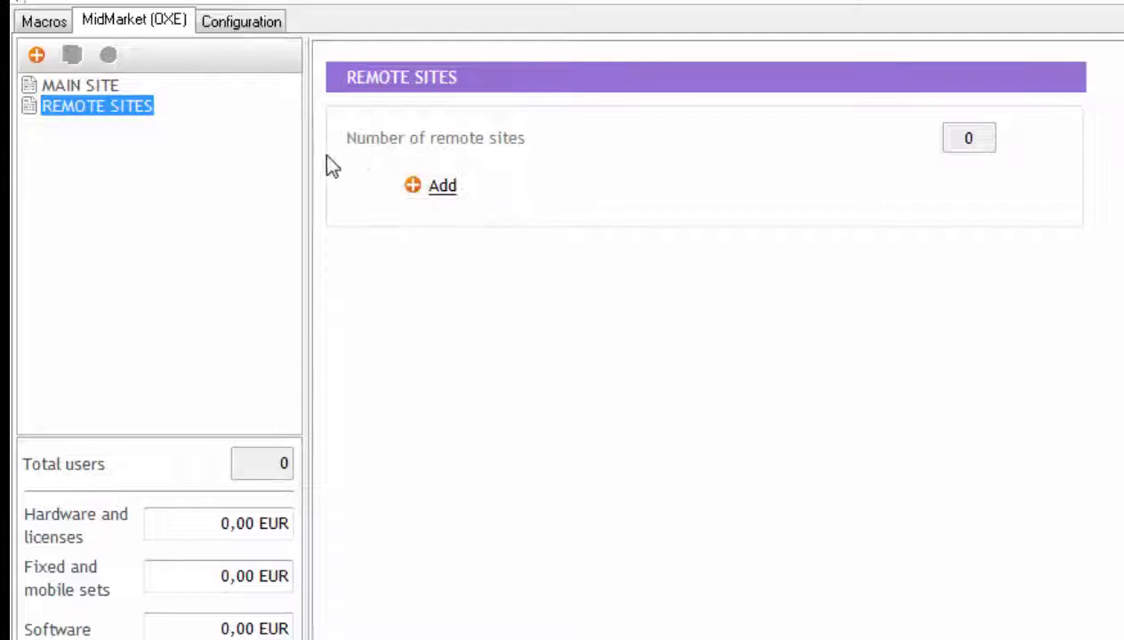
pyautogui.moveTo(257, 144)
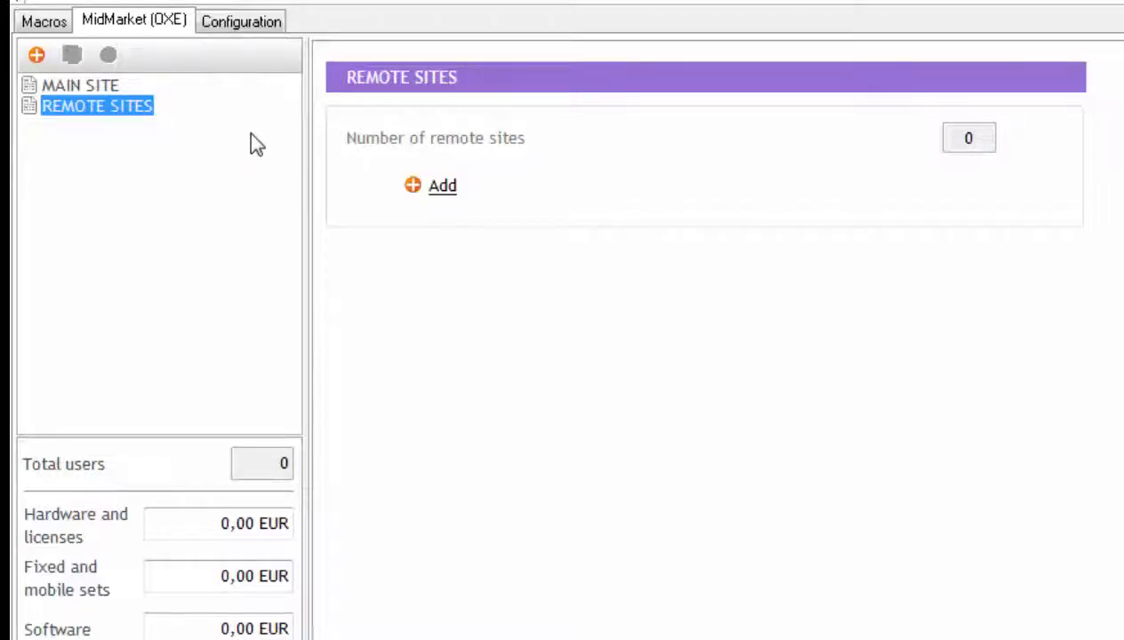
pyautogui.click(441, 185)
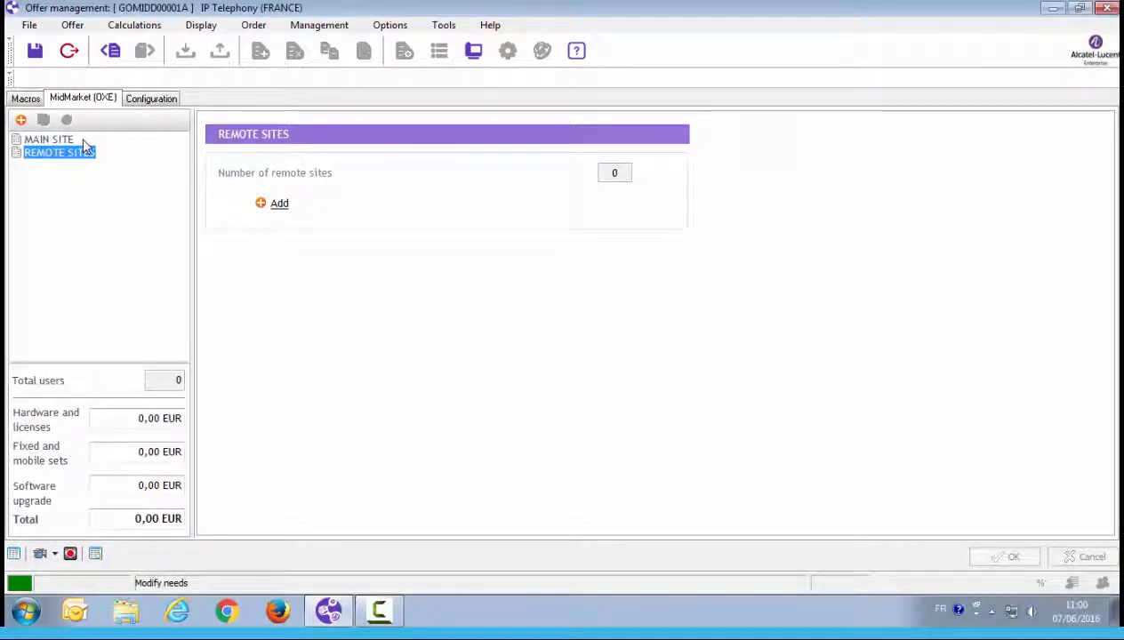
pyautogui.click(48, 139)
pyautogui.write('A')
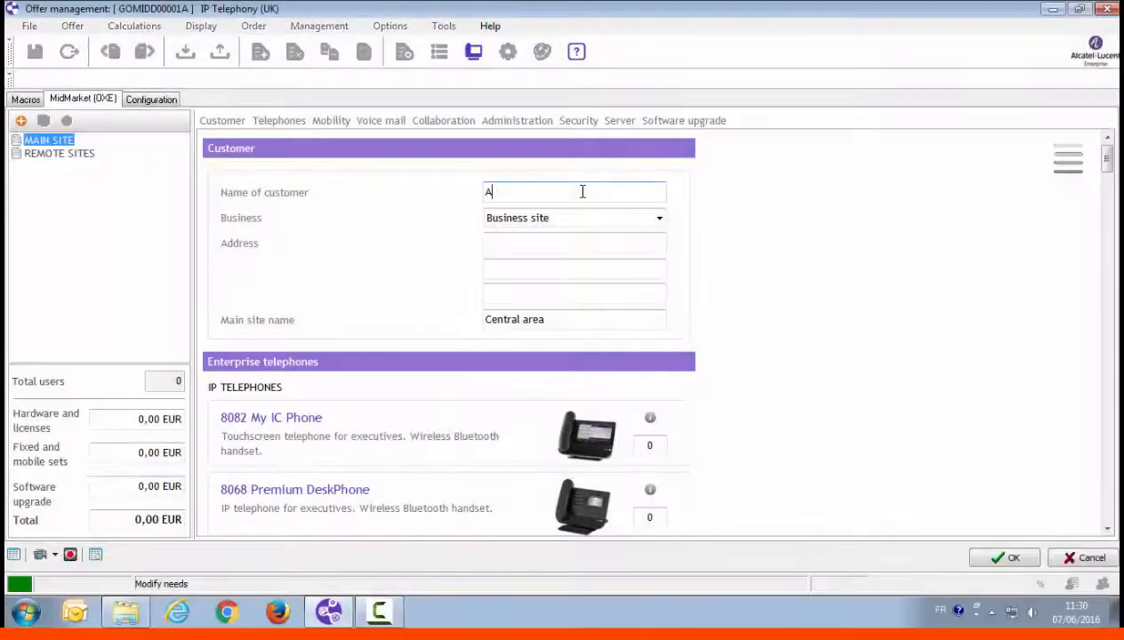
# Enter customer ALE at address Colombes and name the main site HQ.
pyautogui.write('LE')
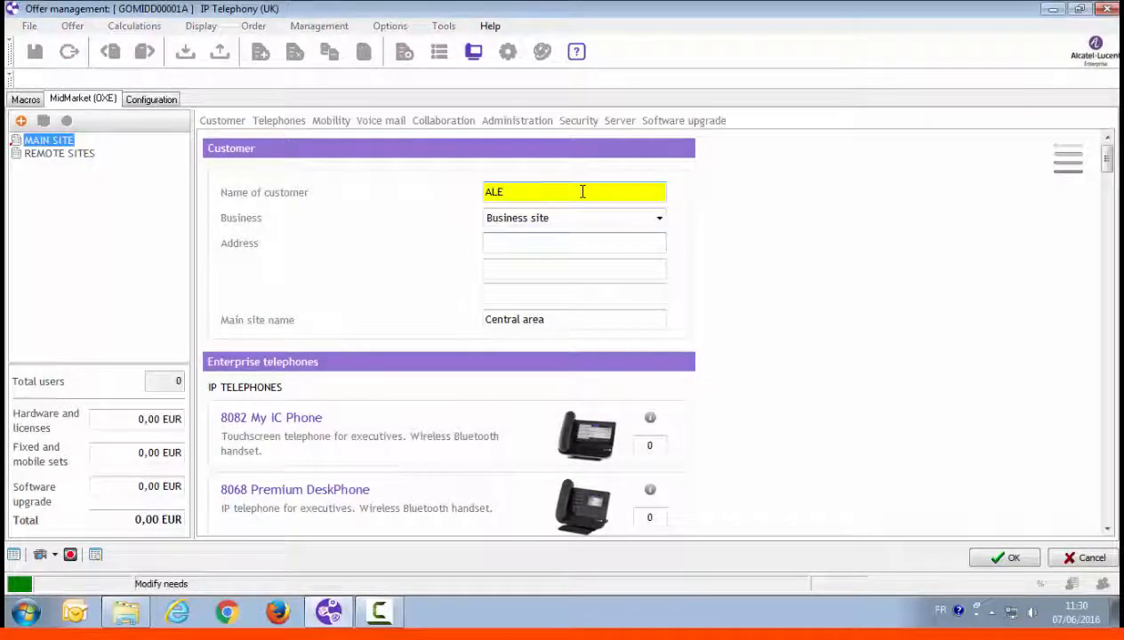
pyautogui.write('Colombes')
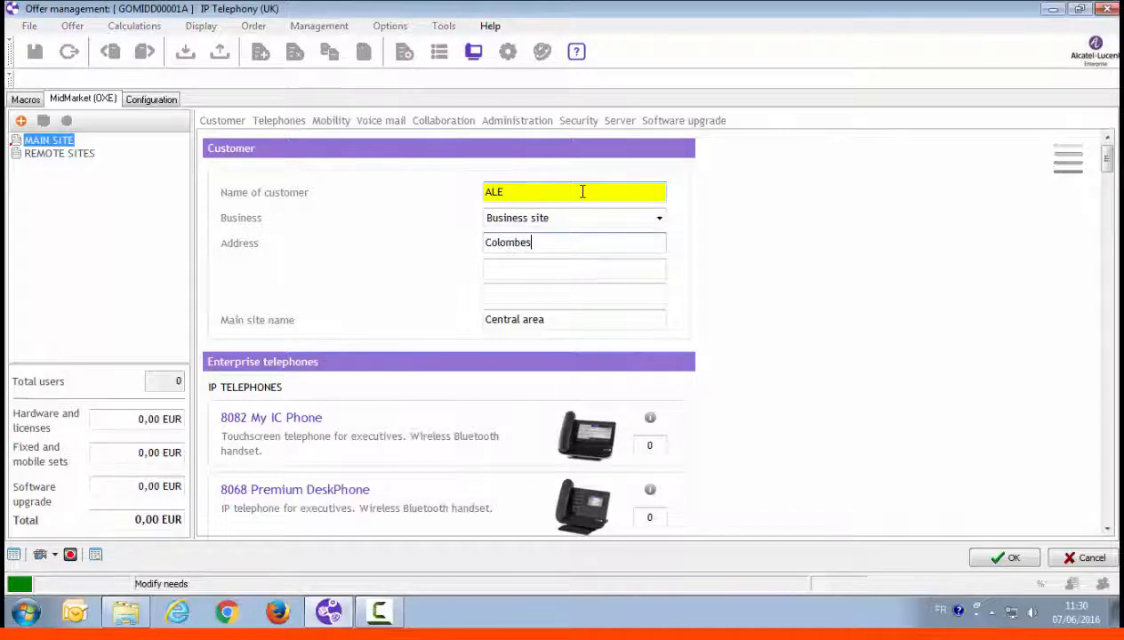
pyautogui.press('Tab')
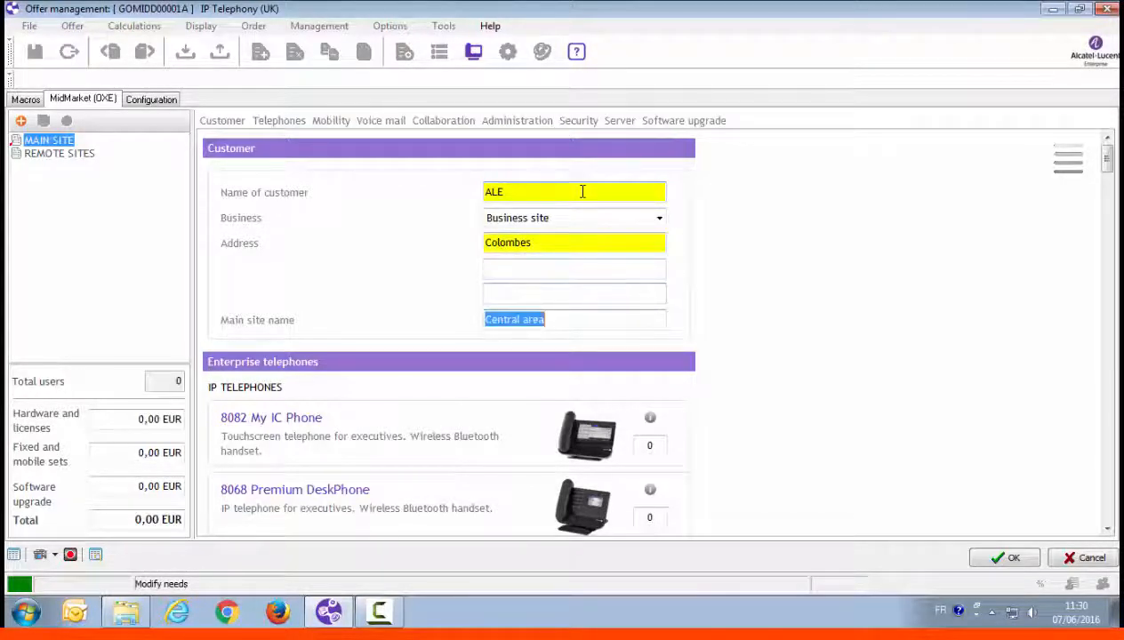
pyautogui.write('HQ')
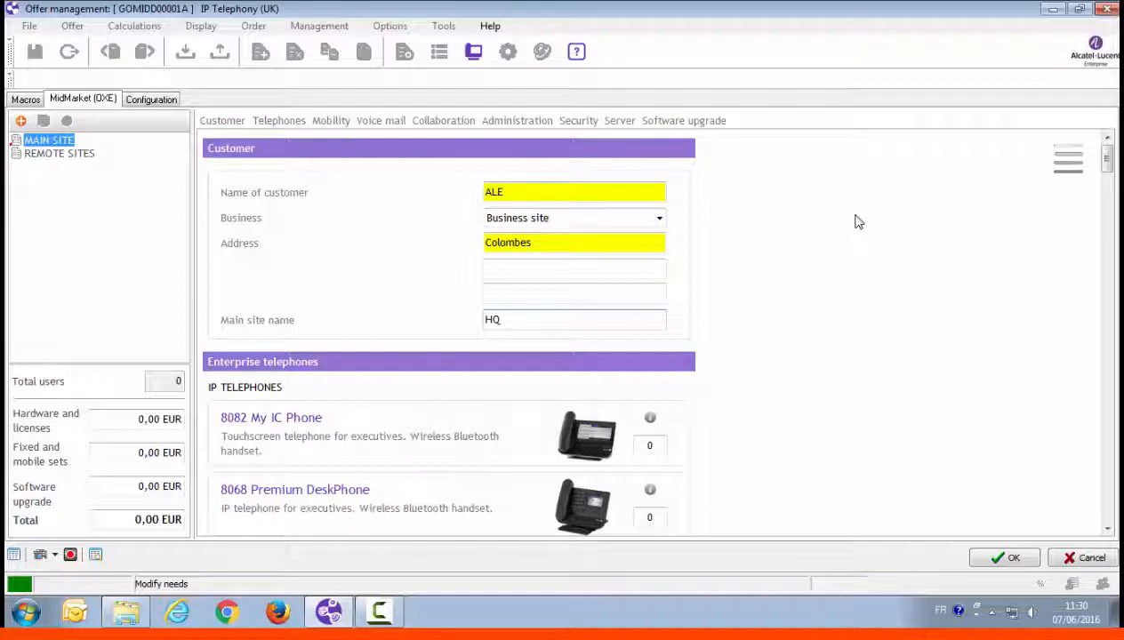
# Set quantities of 5 for the 8068 Premium DeskPhone and 100 for the 8018 DeskPhone.
pyautogui.scroll(-3)
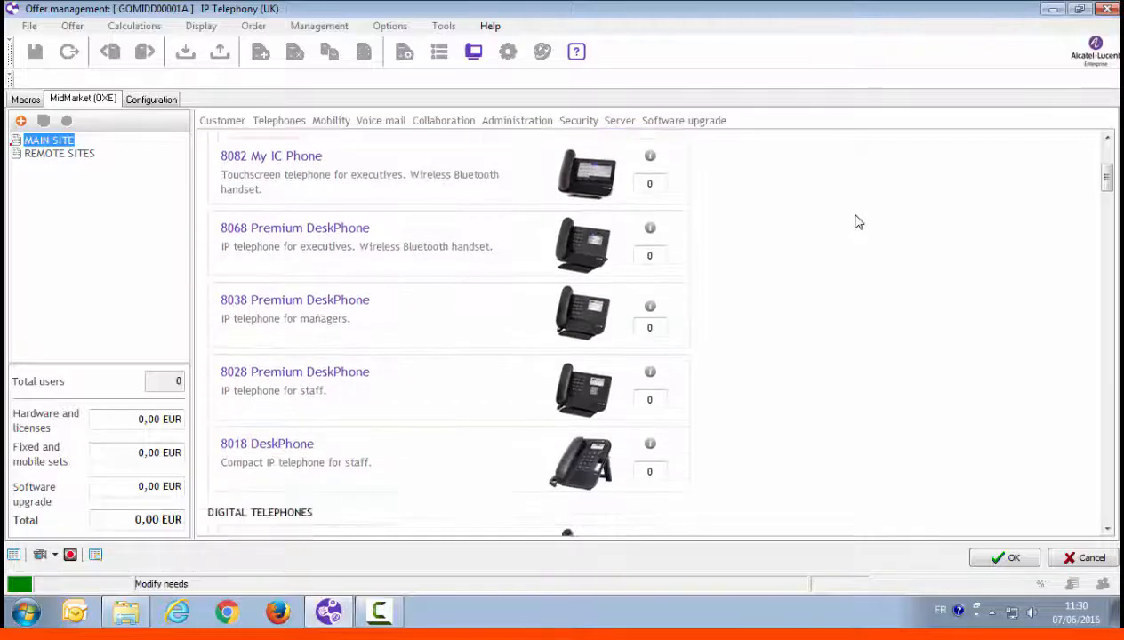
pyautogui.scroll(-3)
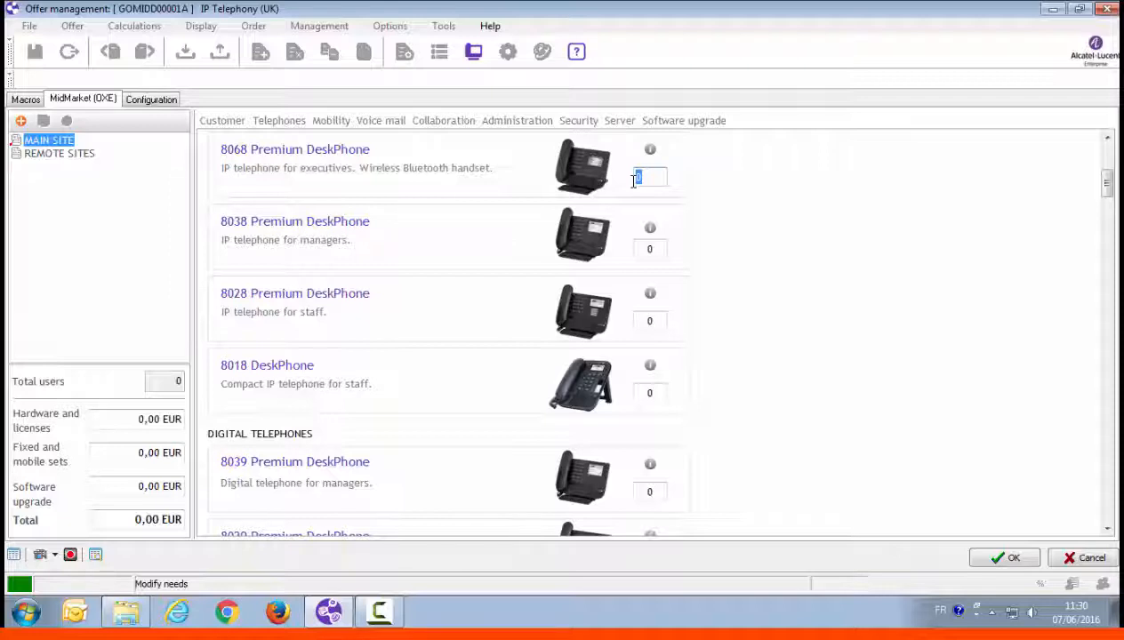
pyautogui.write('5')
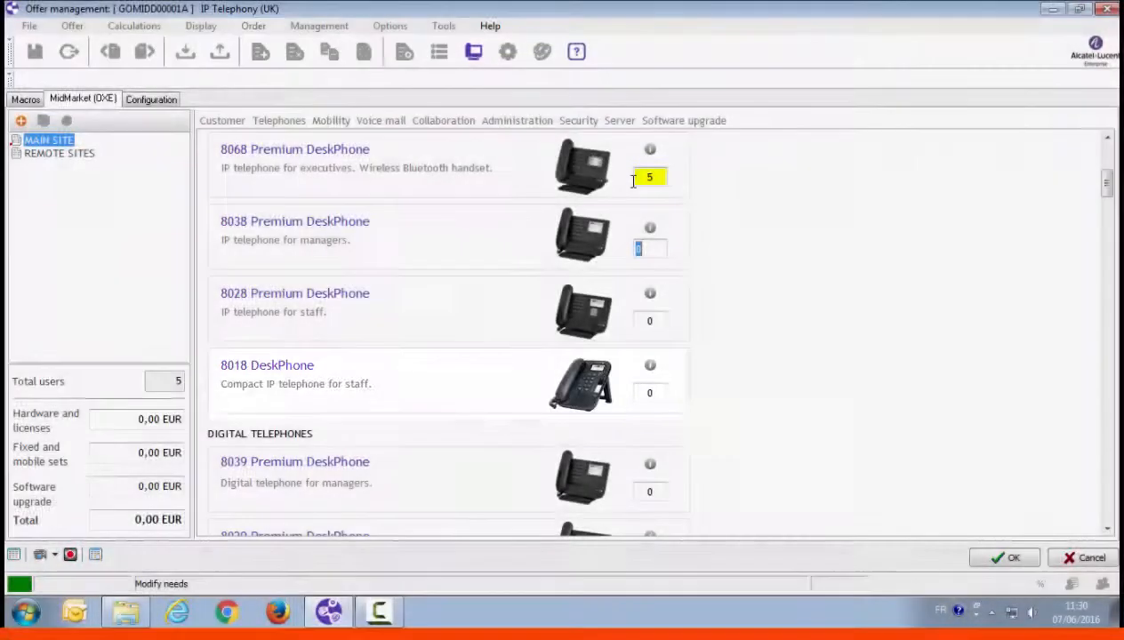
pyautogui.press('Tab')
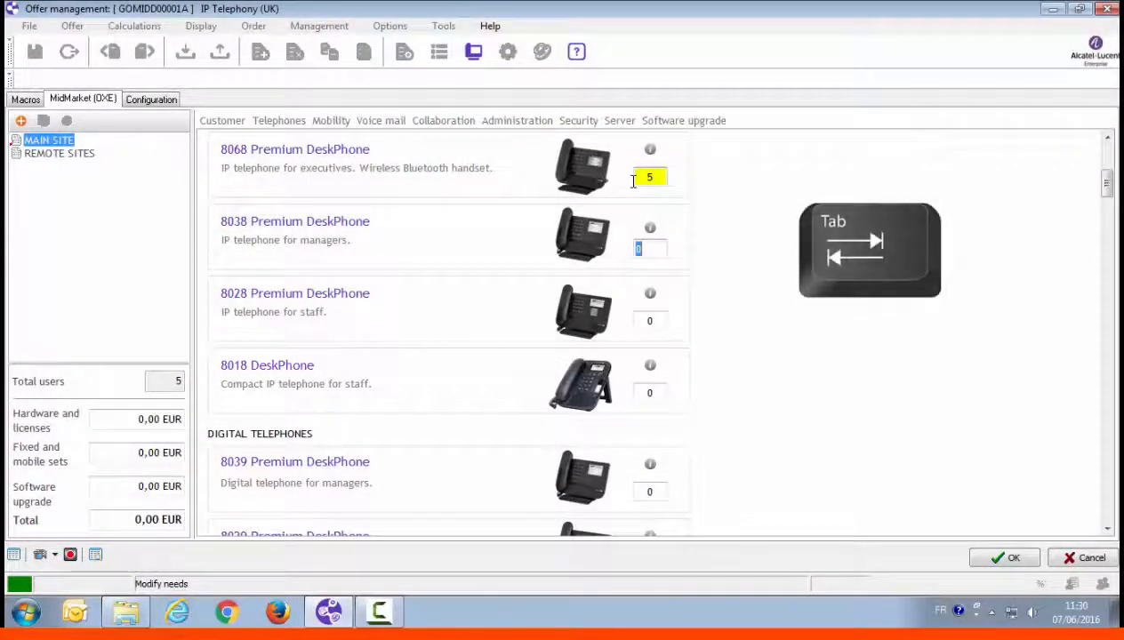
pyautogui.press('Tab')
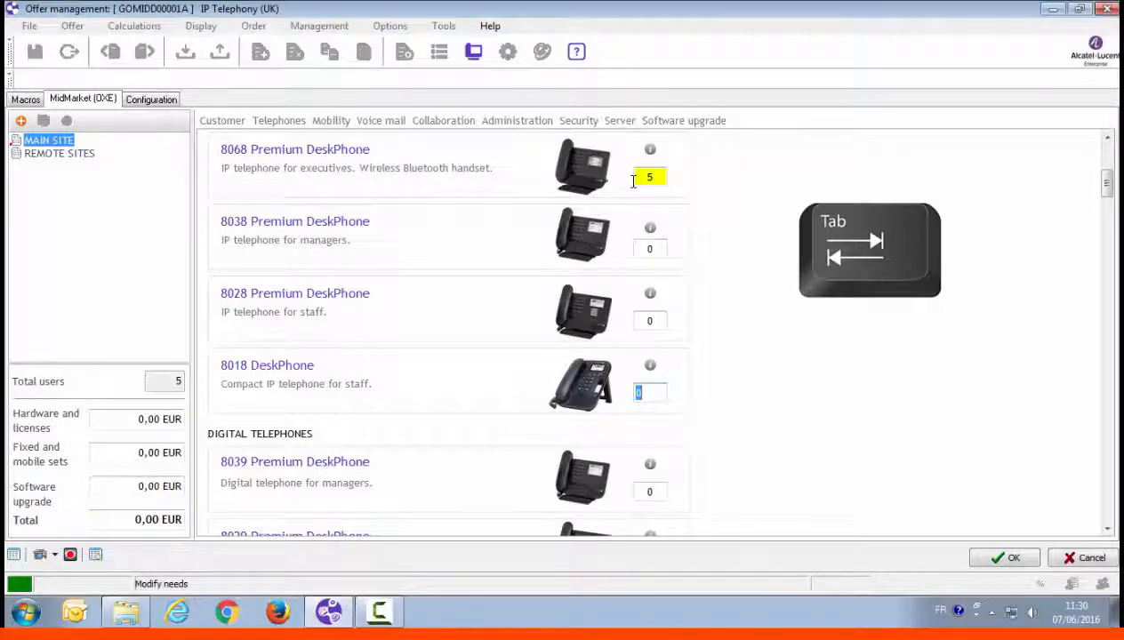
pyautogui.write('100')
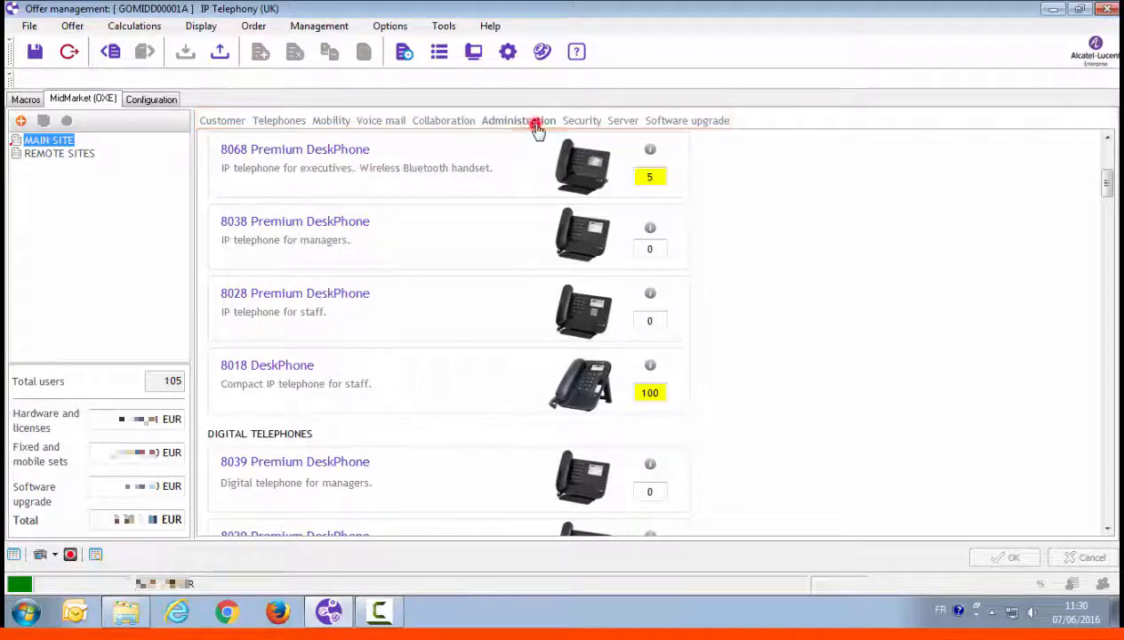
# Set the main site's public network to SIP with 30 trunks selected and confirm.
pyautogui.click(519, 121)
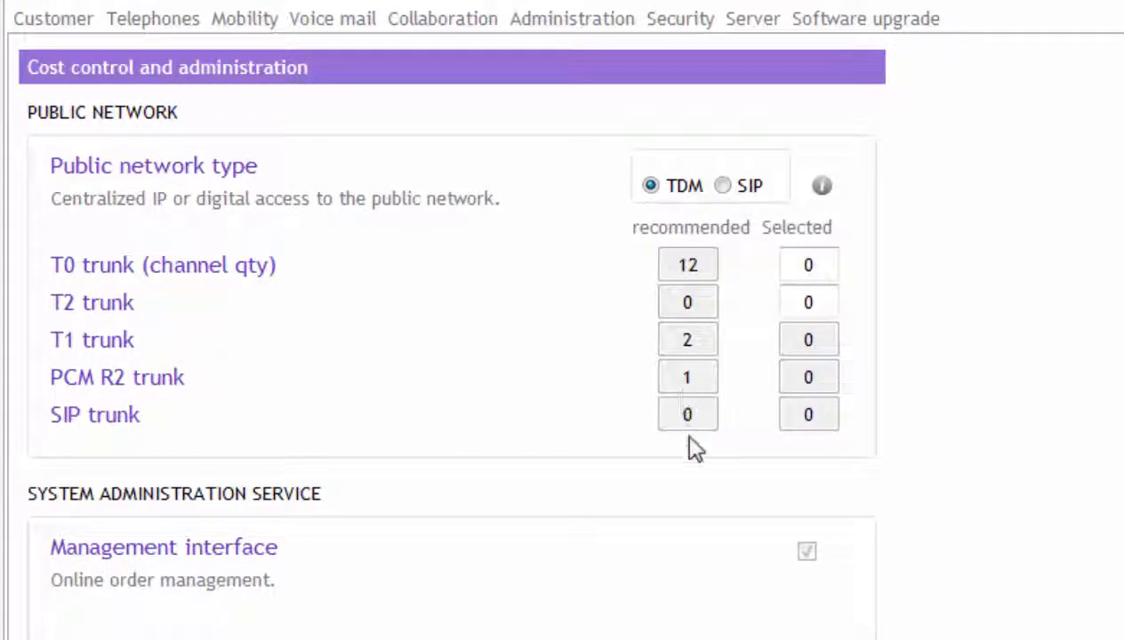
pyautogui.moveTo(744, 194)
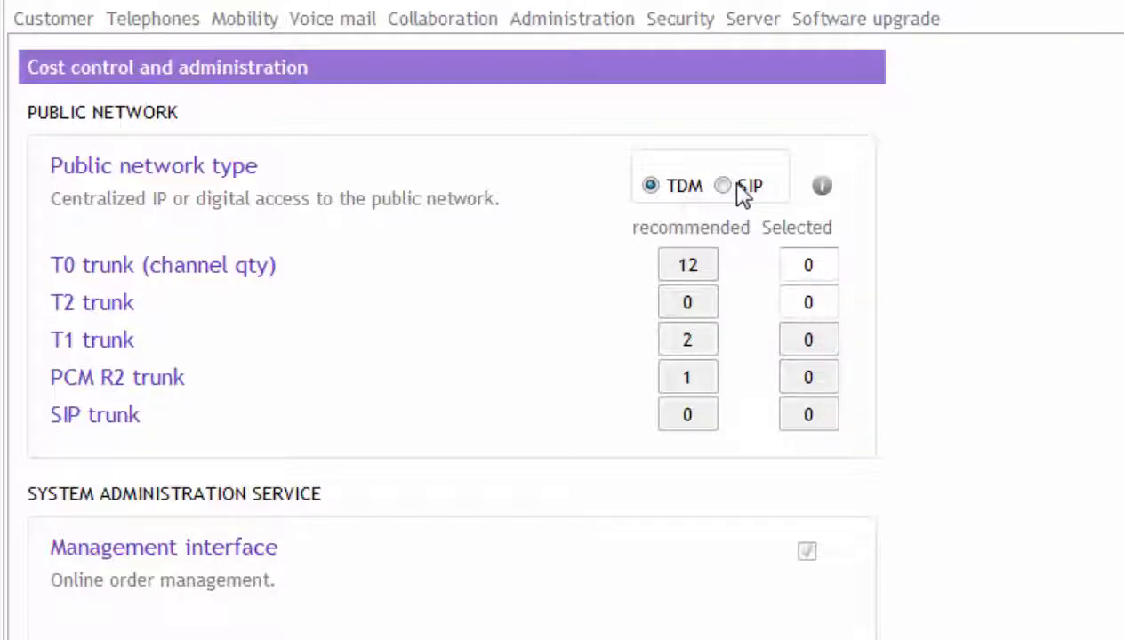
pyautogui.click(722, 185)
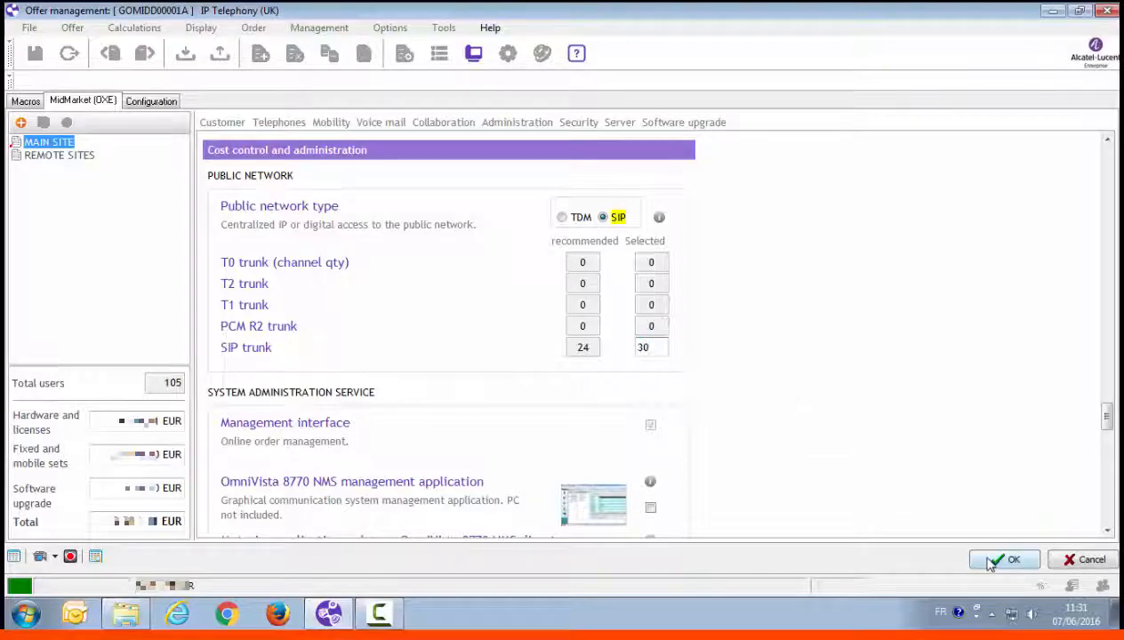
pyautogui.click(1005, 559)
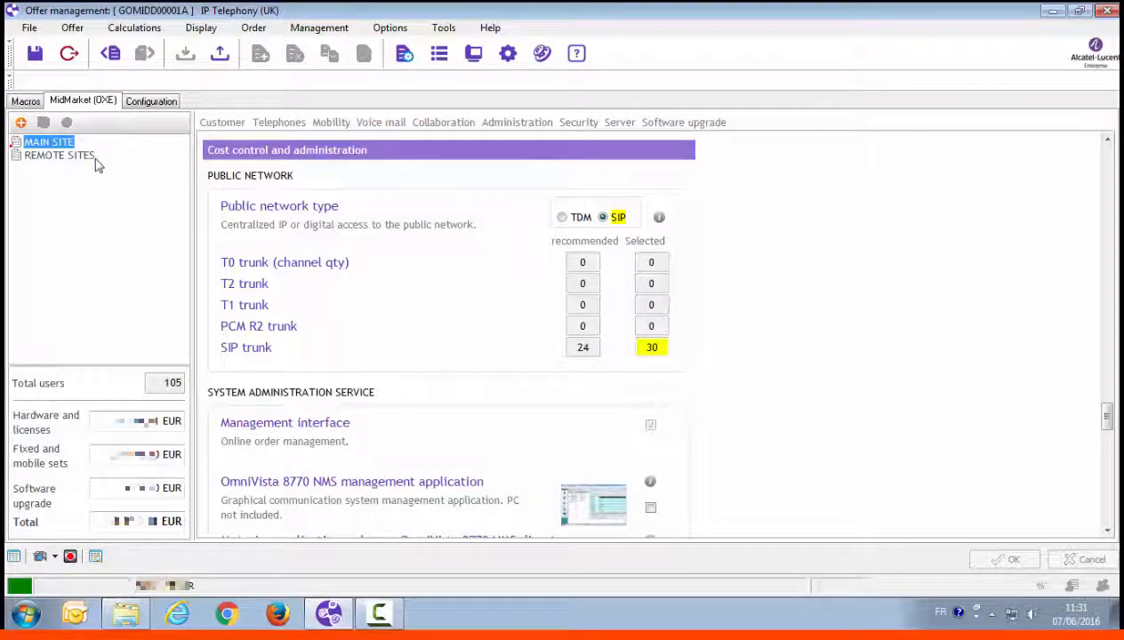
# Add remote site Brest with 50 8018 DeskPhones and one T2 trunk.
pyautogui.click(59, 155)
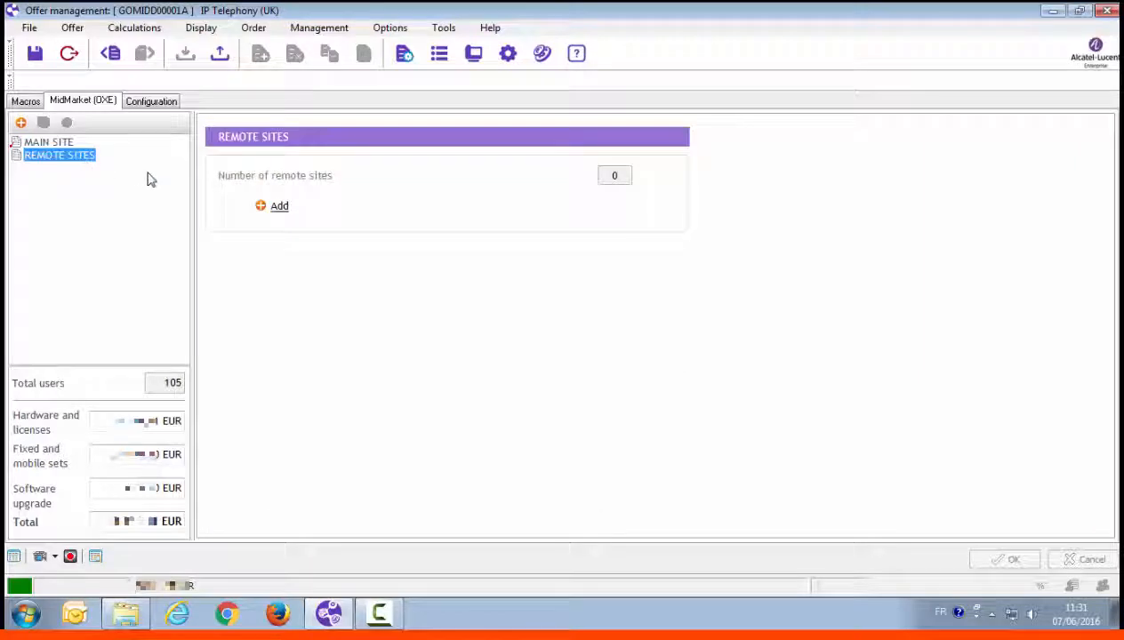
pyautogui.moveTo(279, 207)
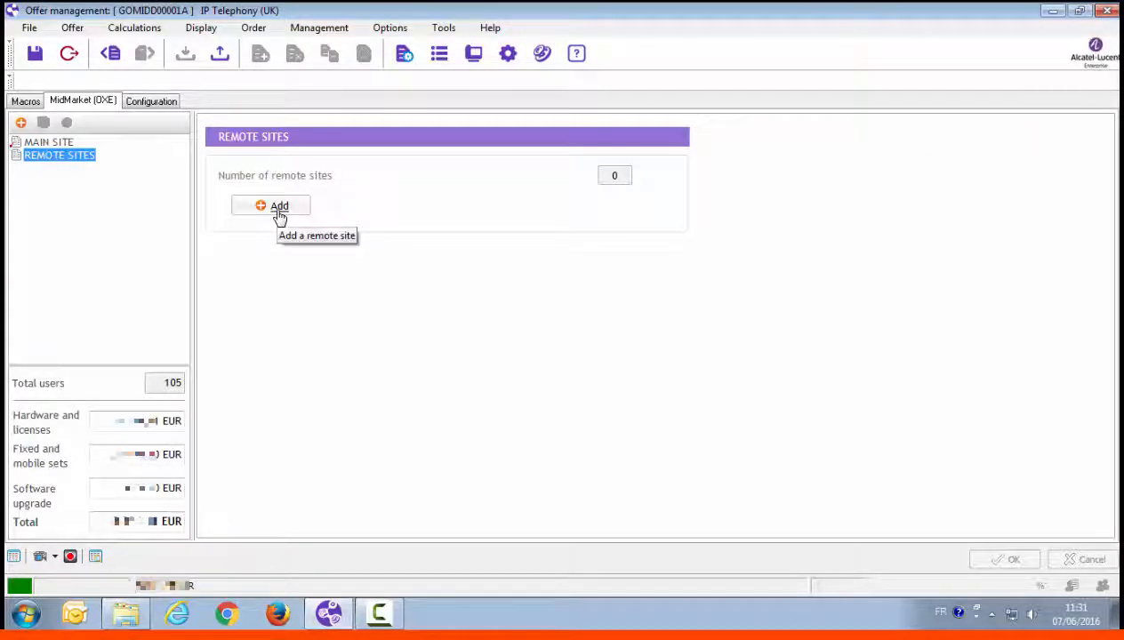
pyautogui.click(280, 206)
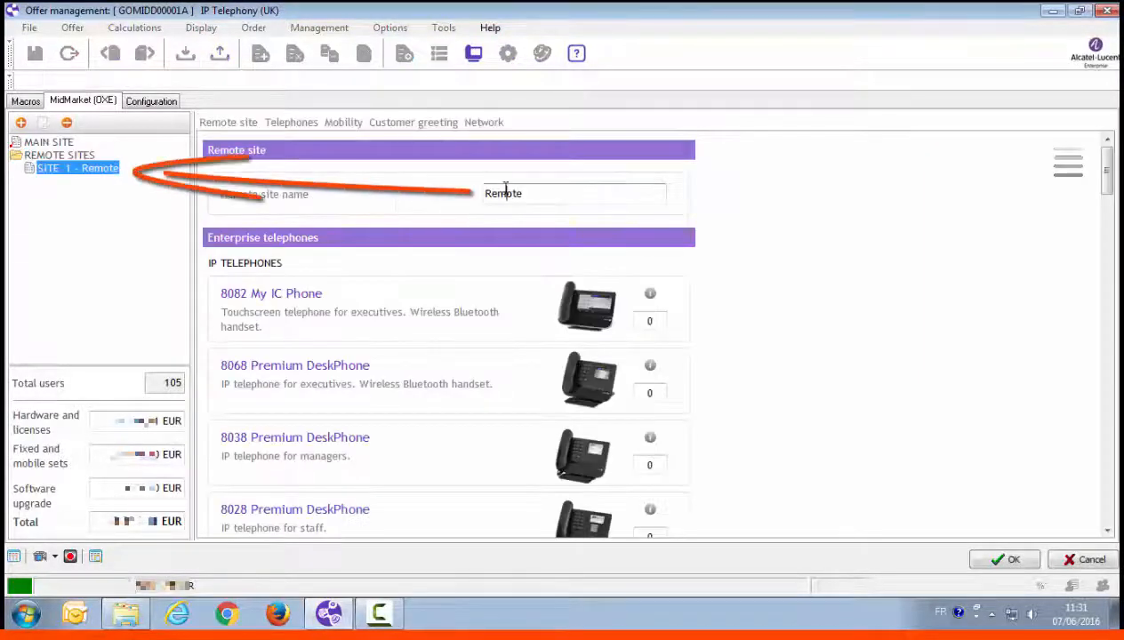
pyautogui.write('Brest')
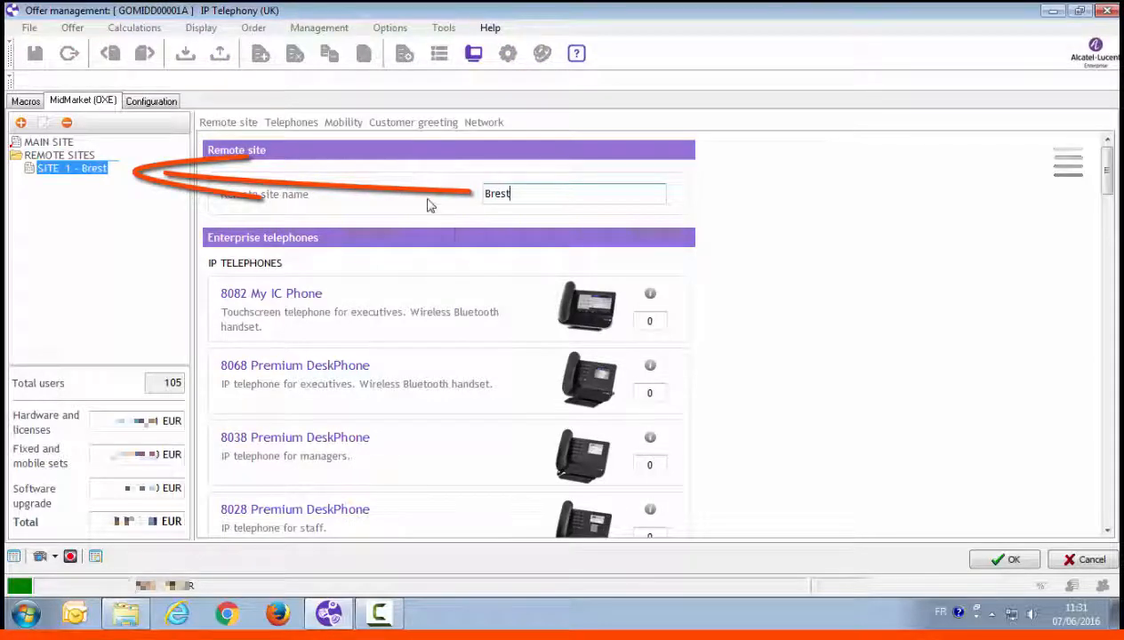
pyautogui.scroll(-3)
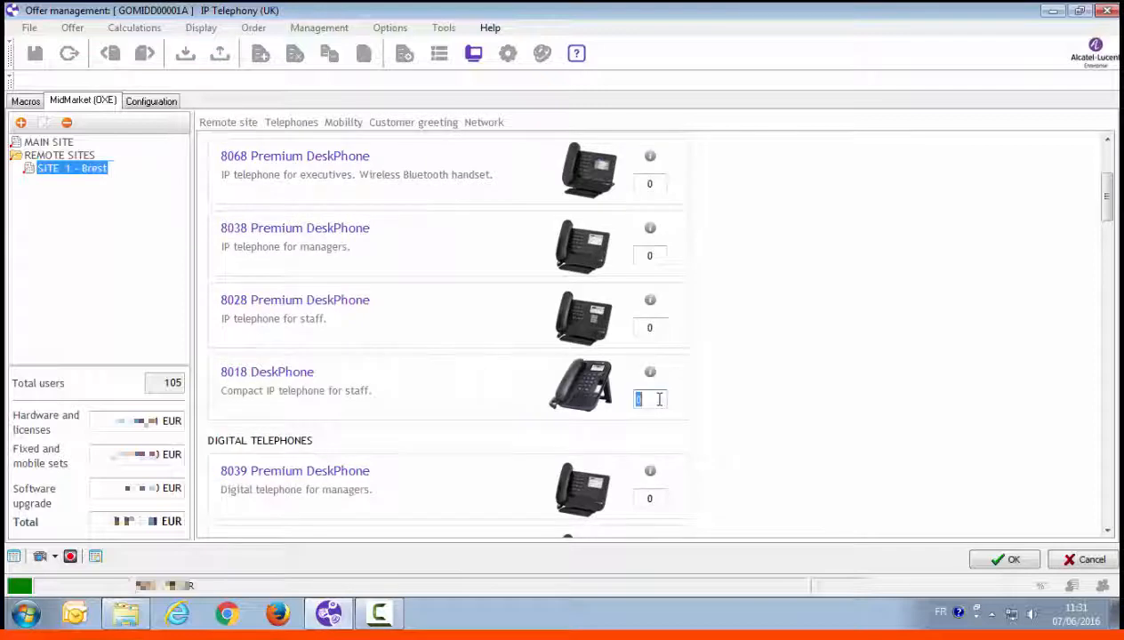
pyautogui.scroll(-3)
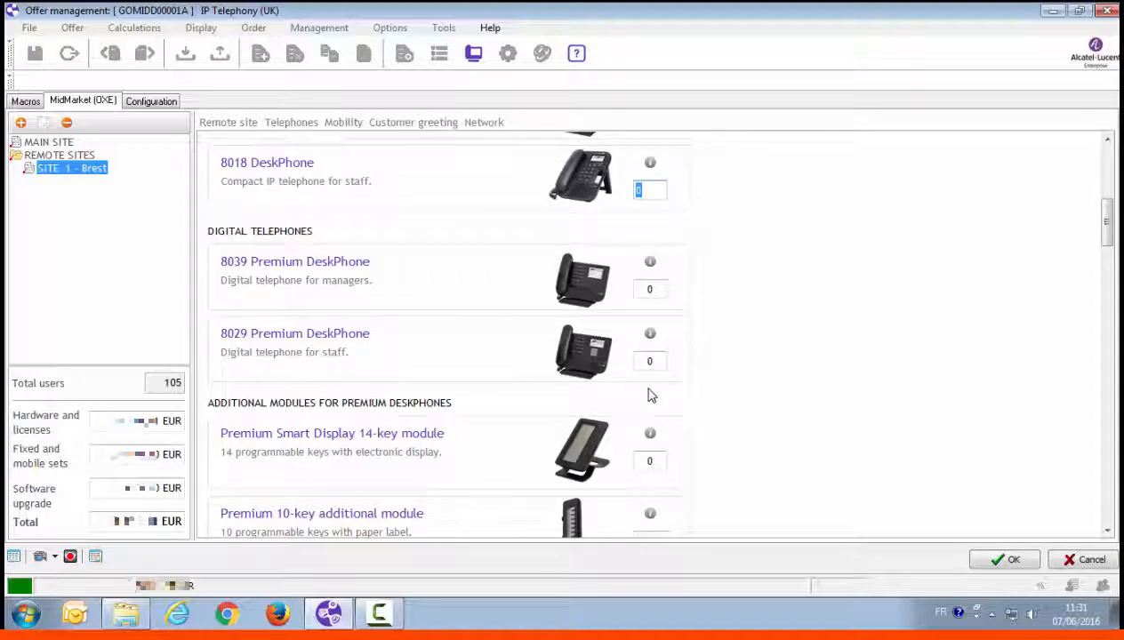
pyautogui.write('50')
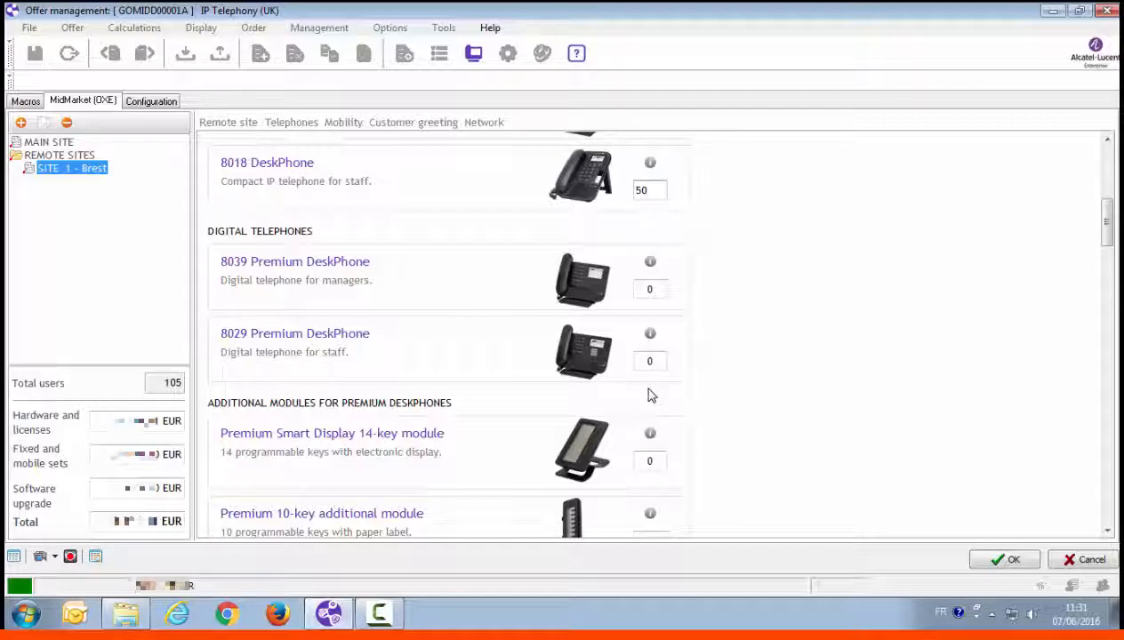
pyautogui.scroll(-3)
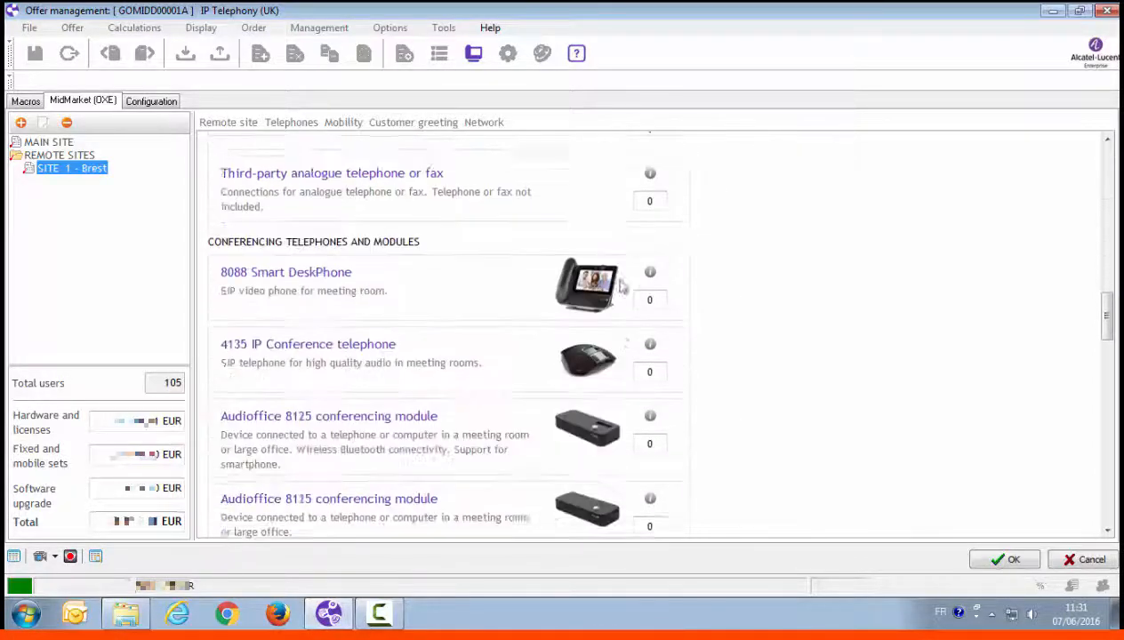
pyautogui.scroll(-3)
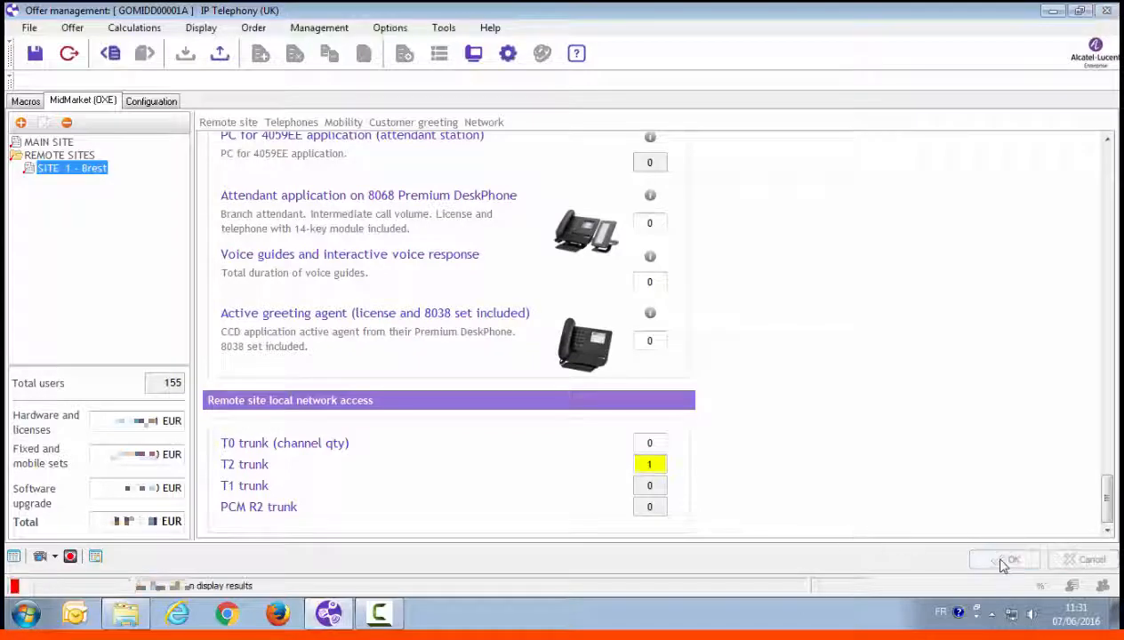
pyautogui.click(1014, 558)
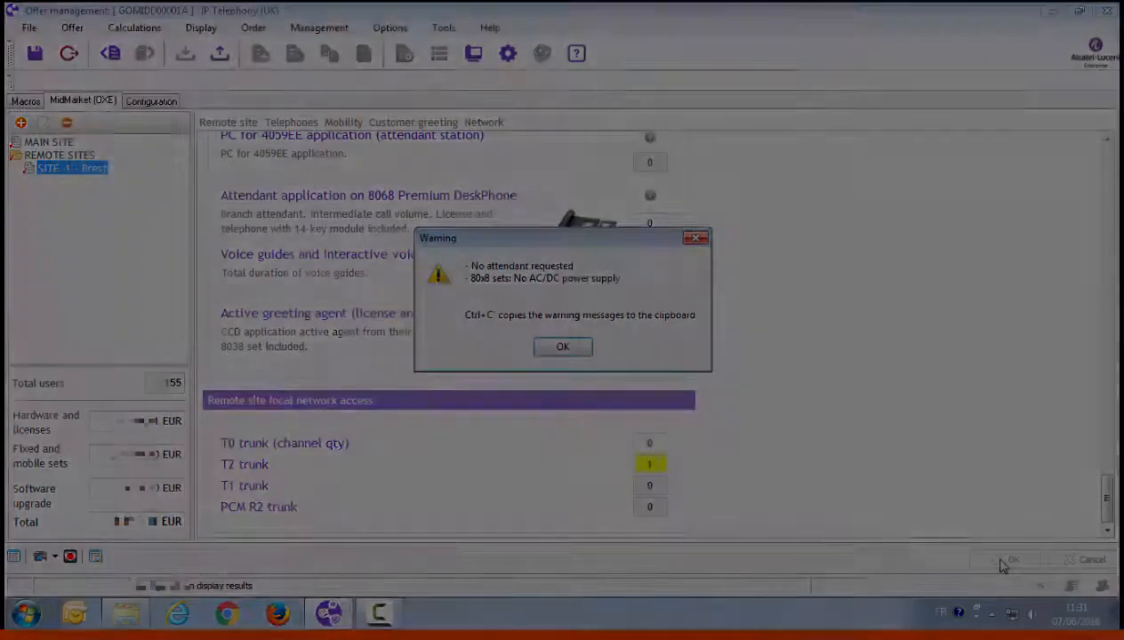
pyautogui.click(563, 345)
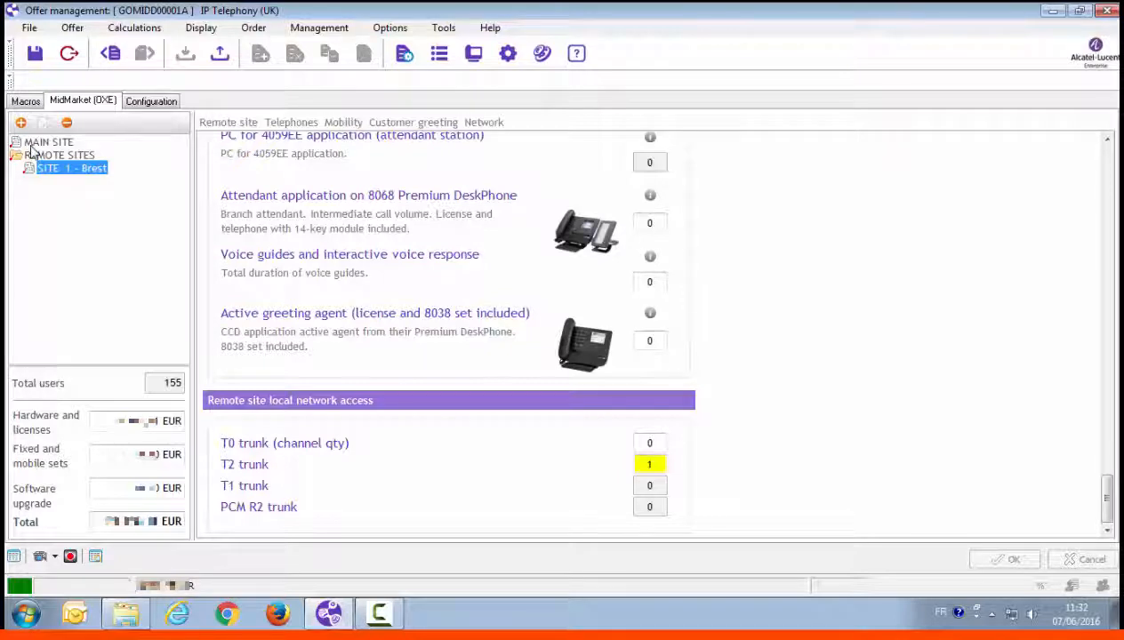
# Set the main site's voicemail to 155 users.
pyautogui.click(50, 143)
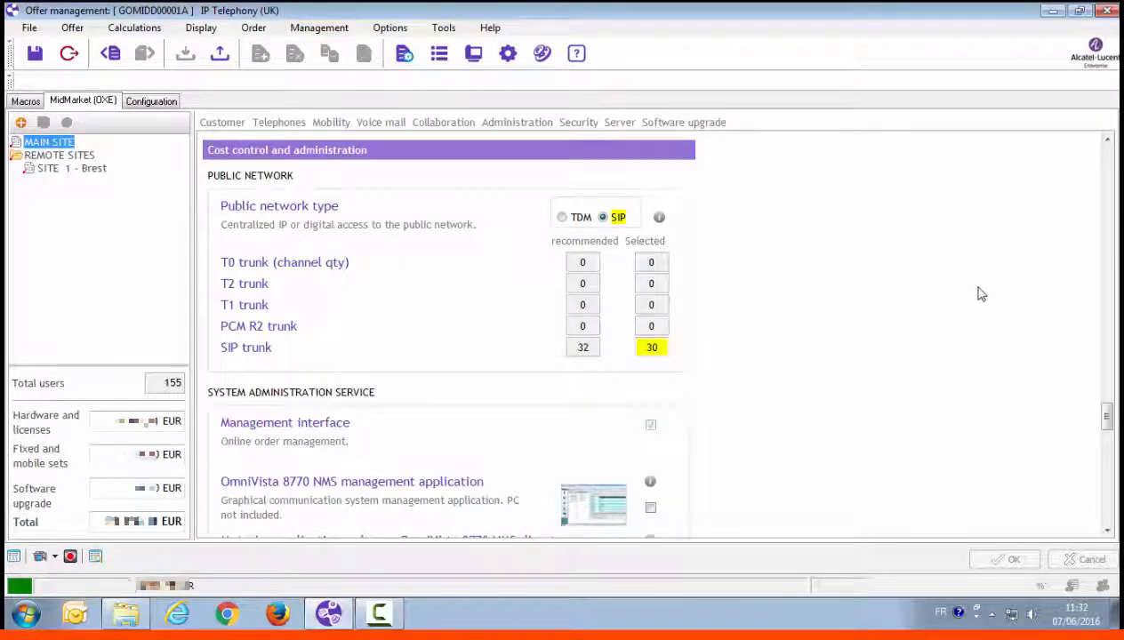
pyautogui.click(380, 121)
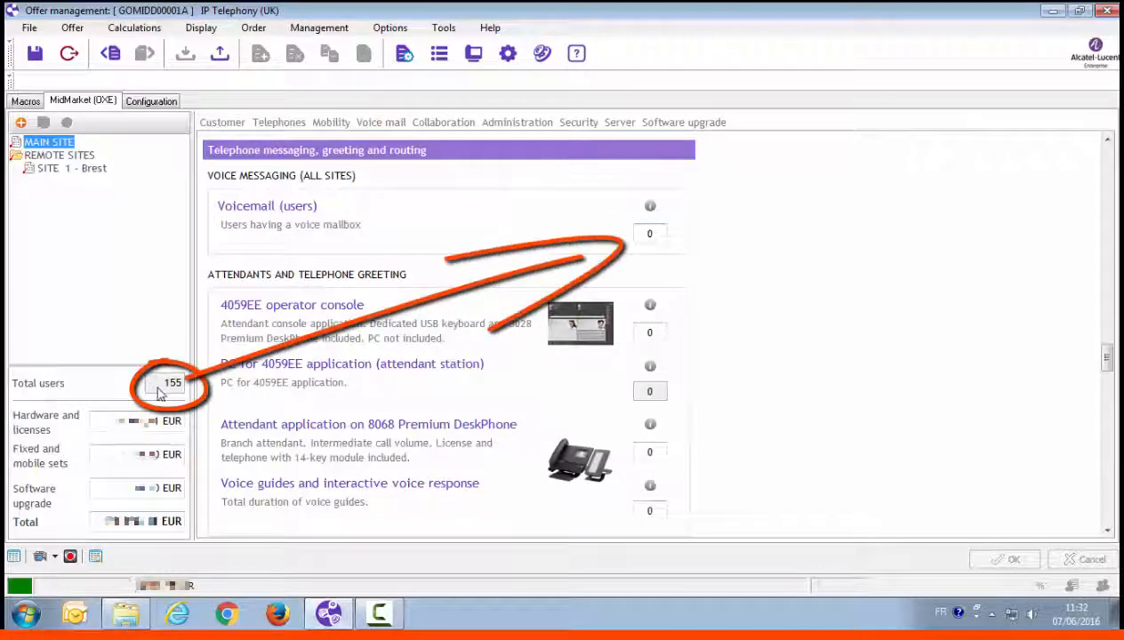
pyautogui.moveTo(672, 235)
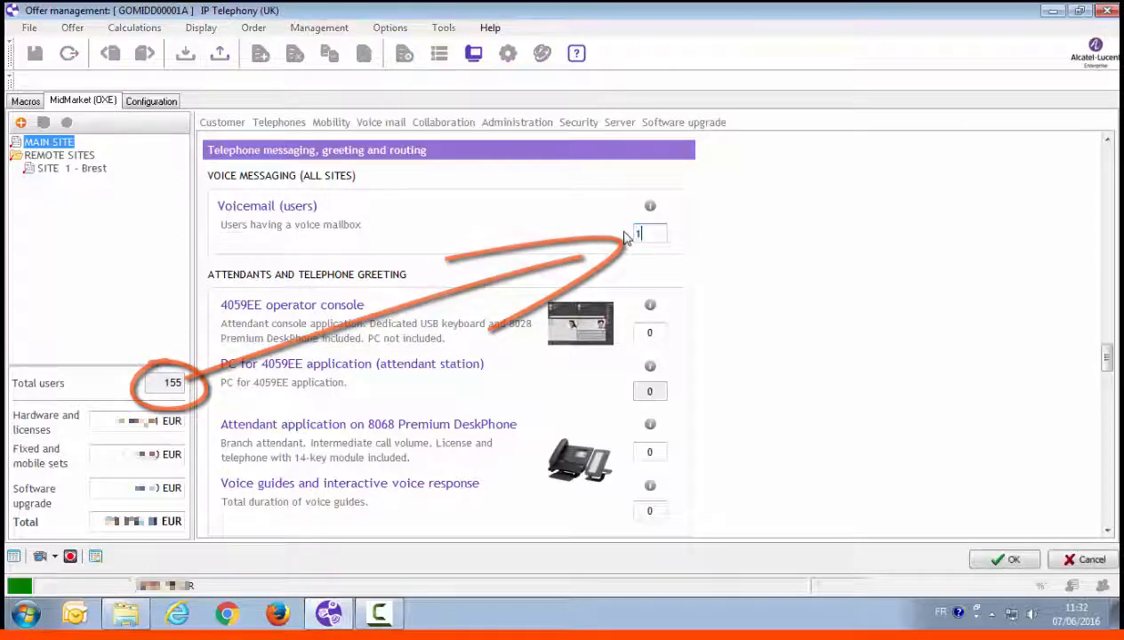
pyautogui.write('155')
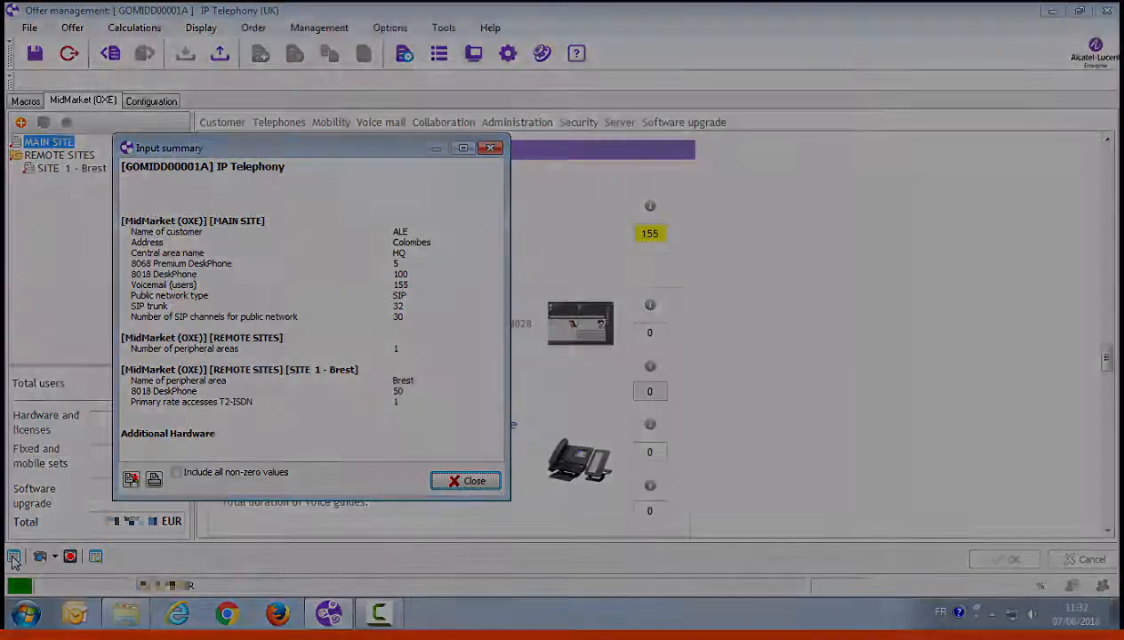
# Review the HQ and Brest hardware configuration and the commercial packages list, then close it.
pyautogui.click(466, 480)
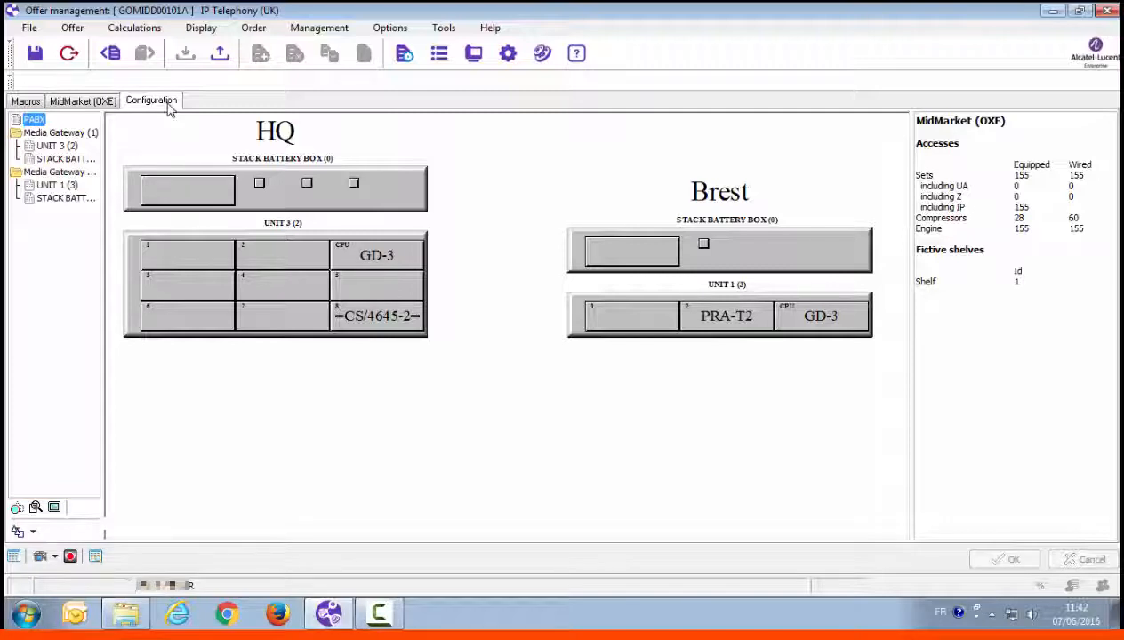
pyautogui.click(82, 100)
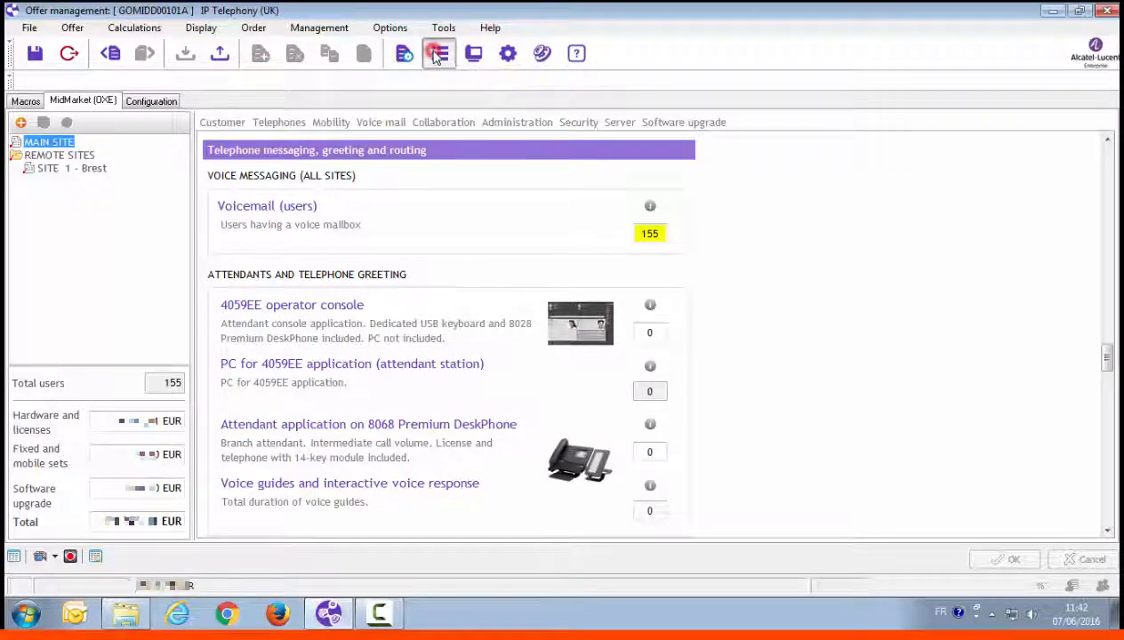
pyautogui.click(439, 53)
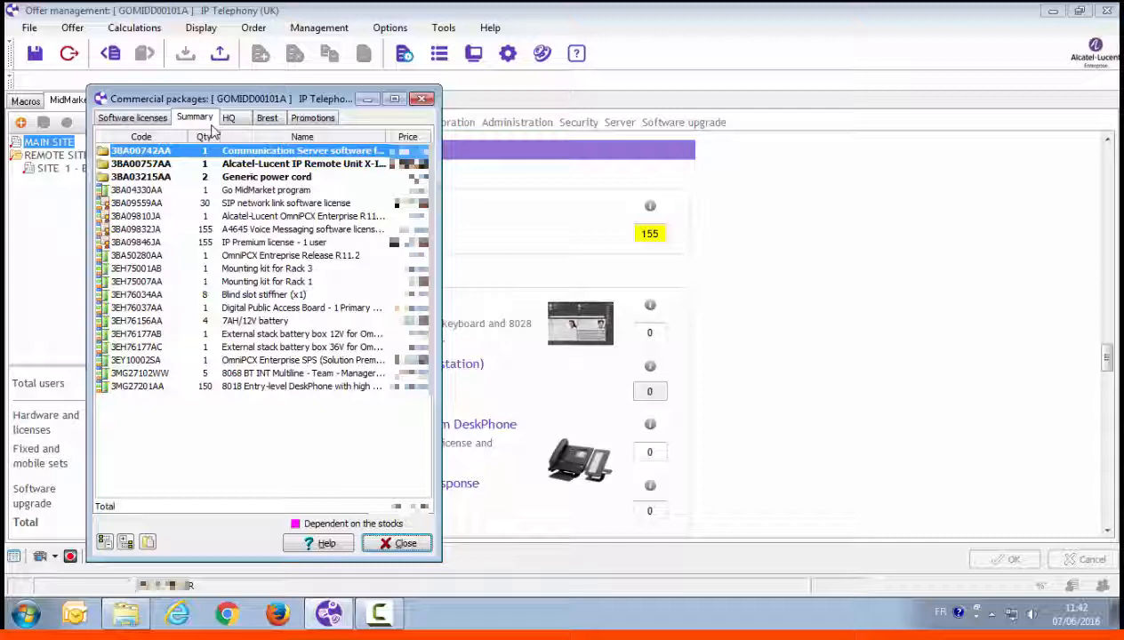
pyautogui.moveTo(319, 395)
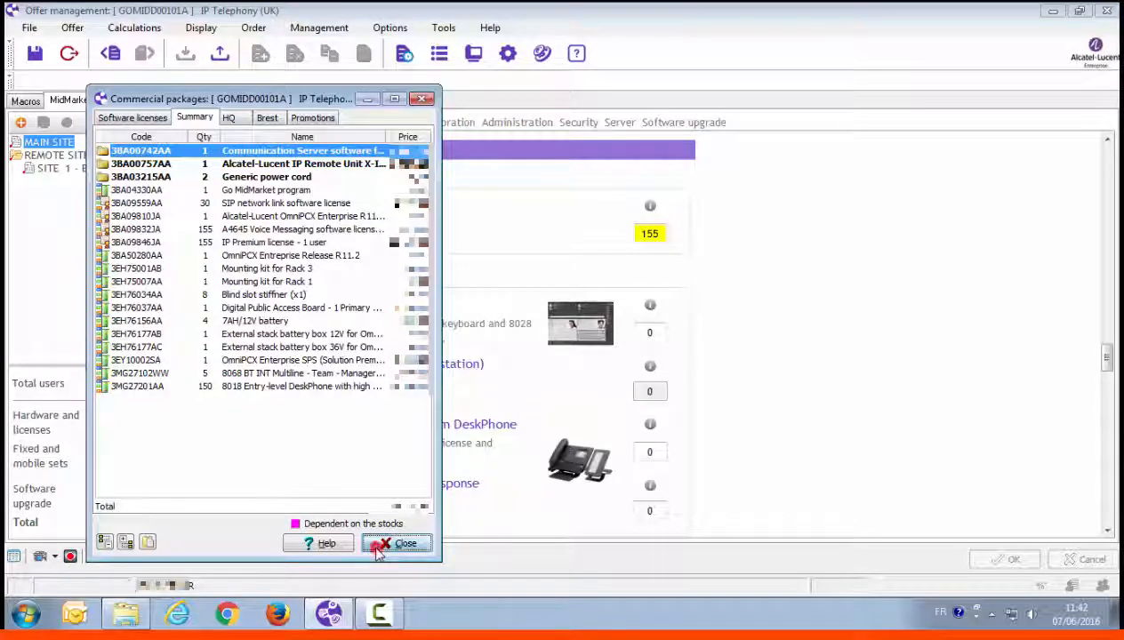
pyautogui.click(398, 544)
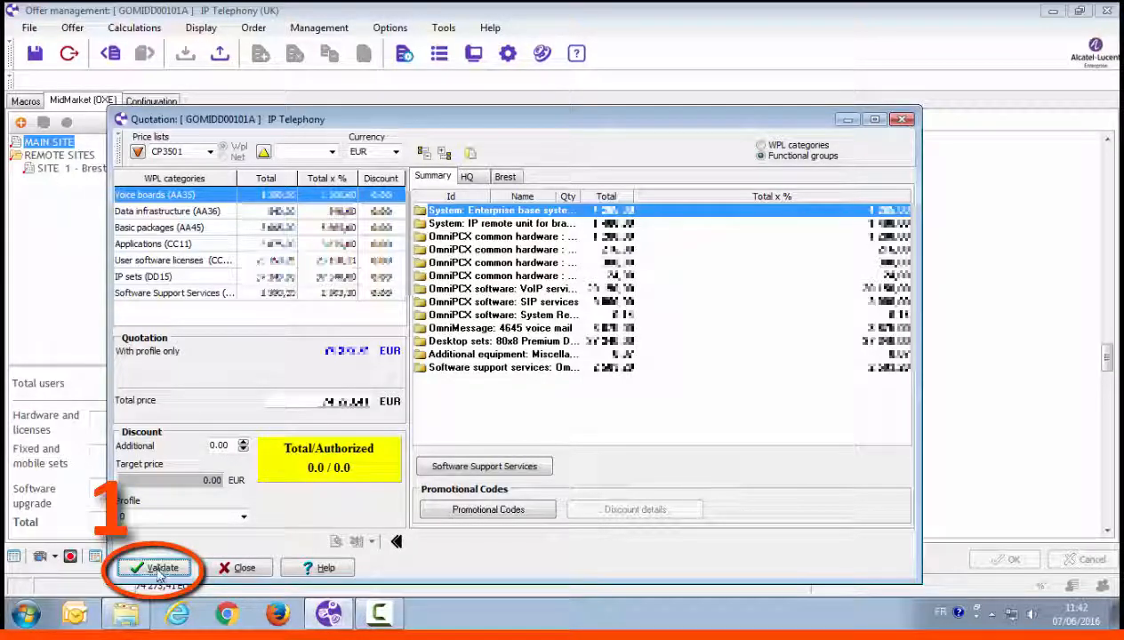
# Validate the quotation, export it to Excel and display the exported file.
pyautogui.click(157, 567)
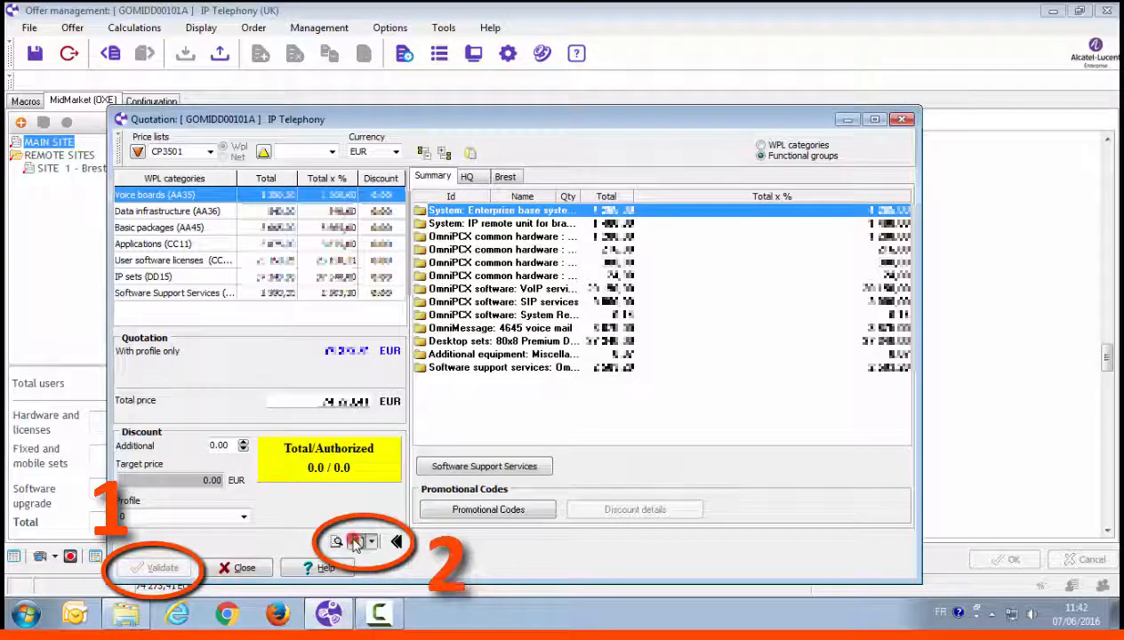
pyautogui.click(356, 541)
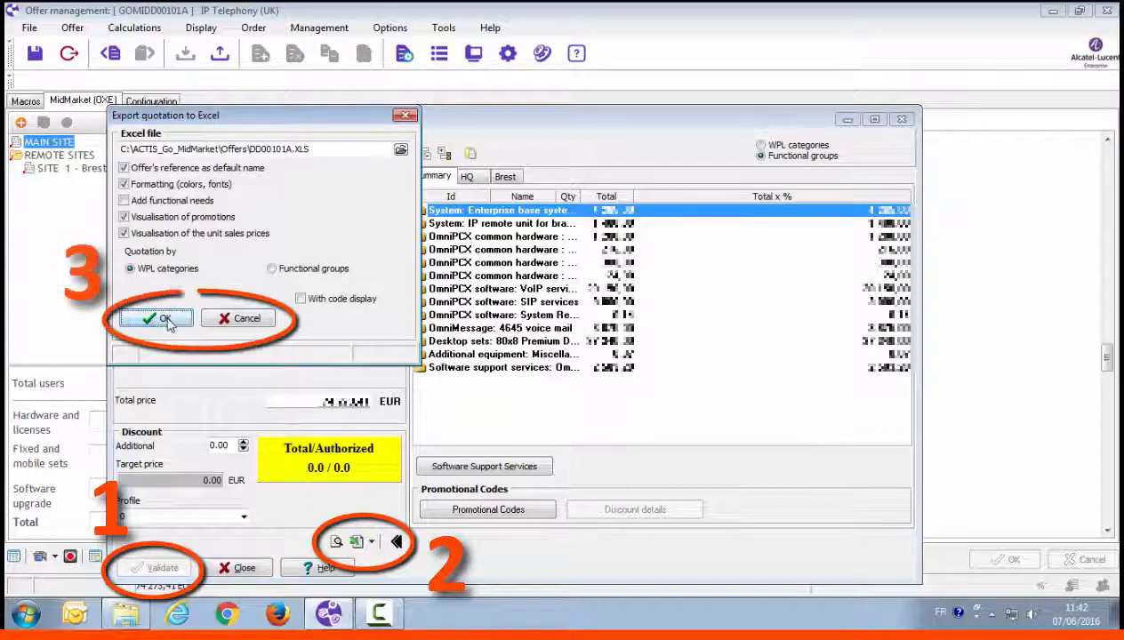
pyautogui.click(156, 318)
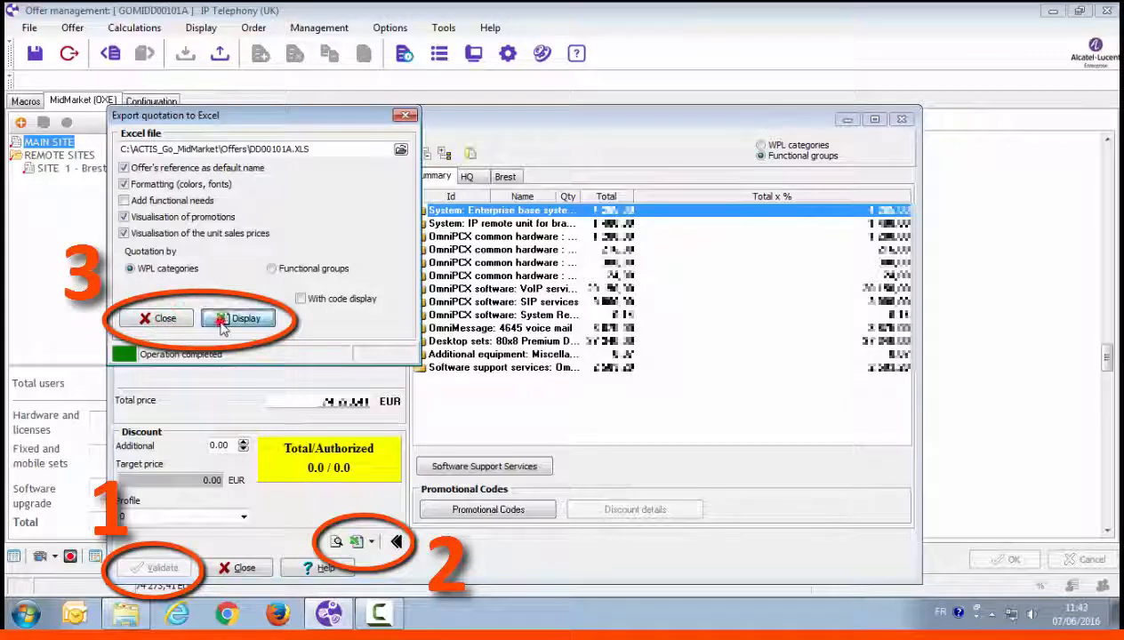
pyautogui.click(239, 318)
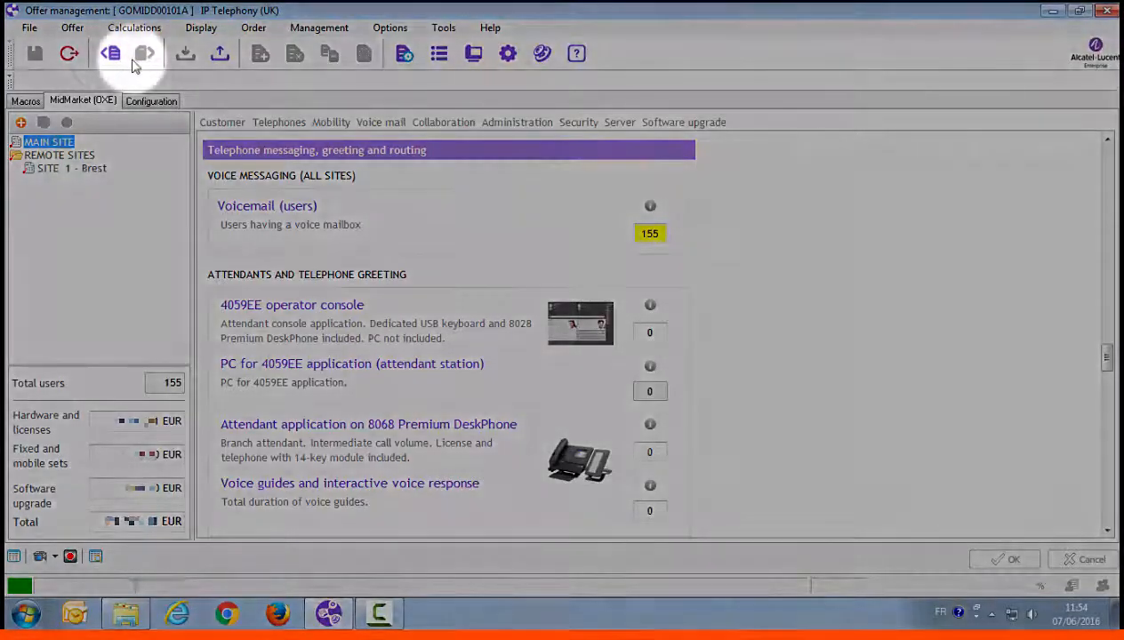
# Set commercial status to First proposal with comment '20160606 - sent to customer' and save.
pyautogui.click(110, 53)
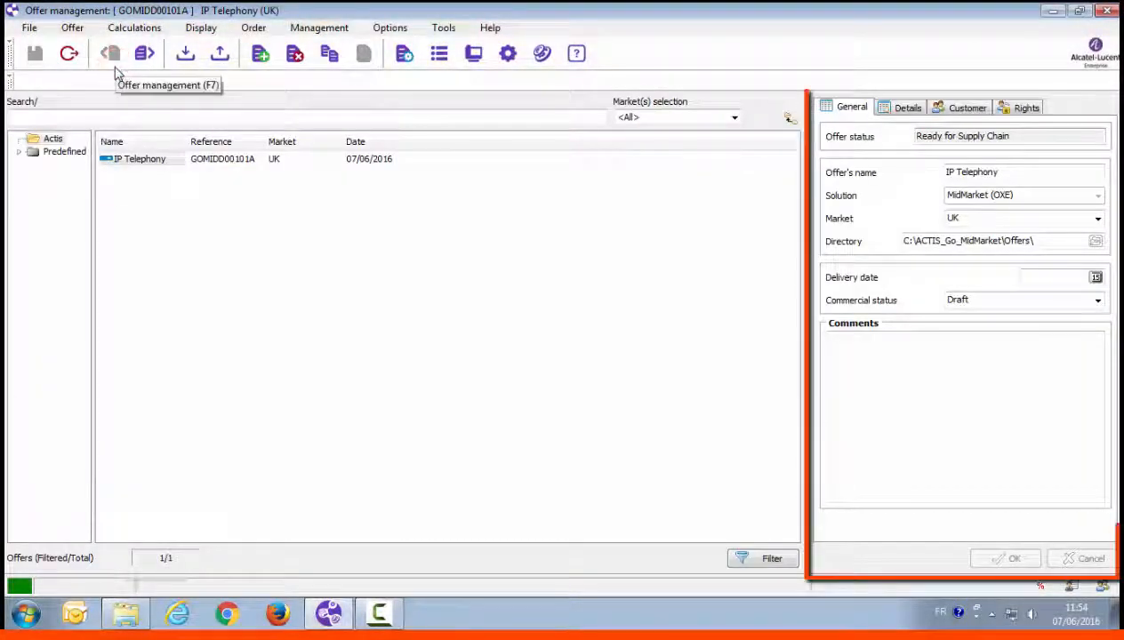
pyautogui.moveTo(1014, 313)
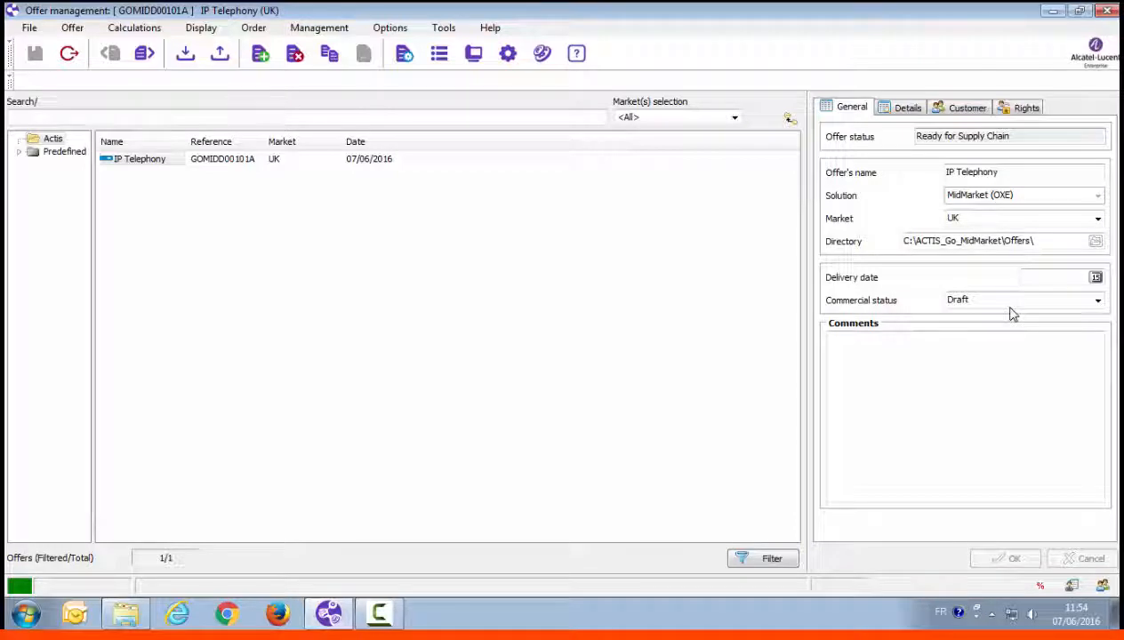
pyautogui.click(1097, 299)
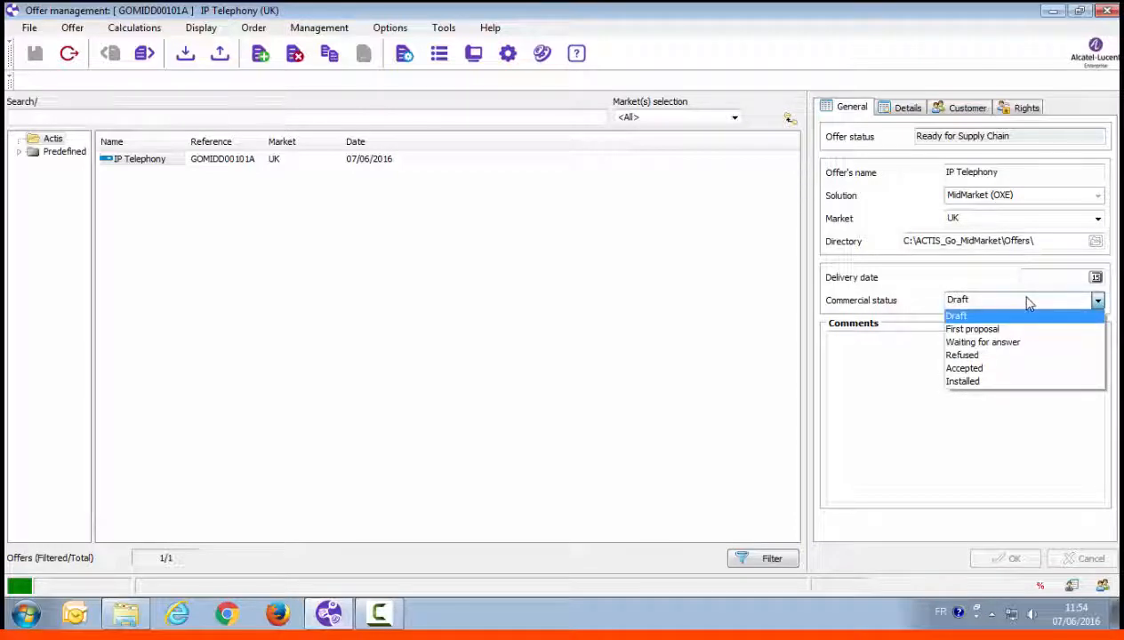
pyautogui.click(971, 329)
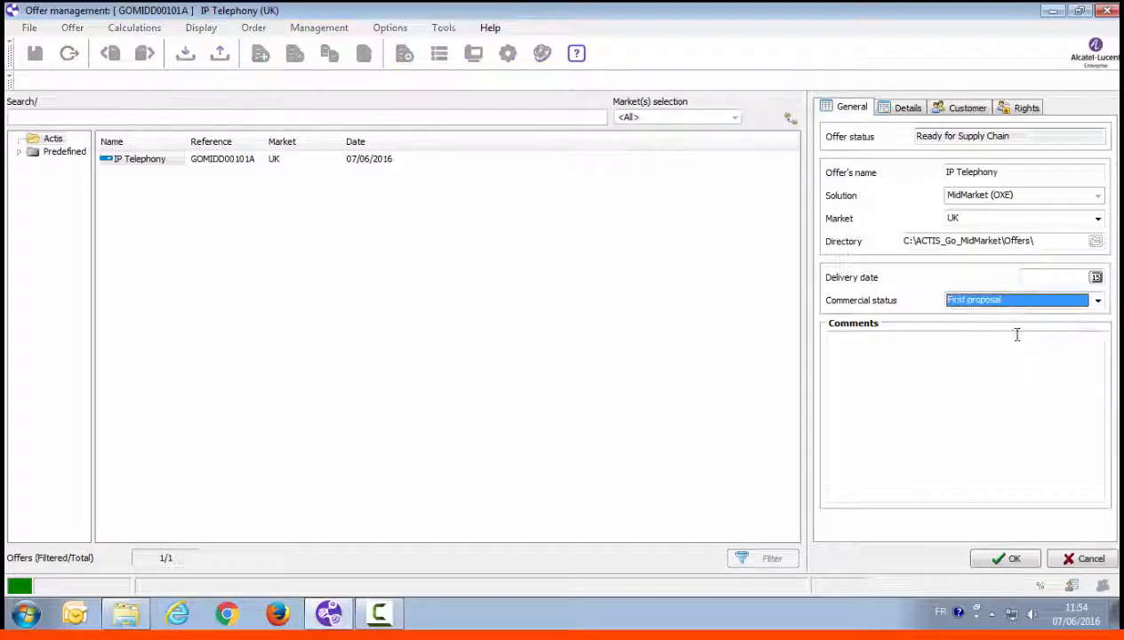
pyautogui.write('20160606 - sent to customer')
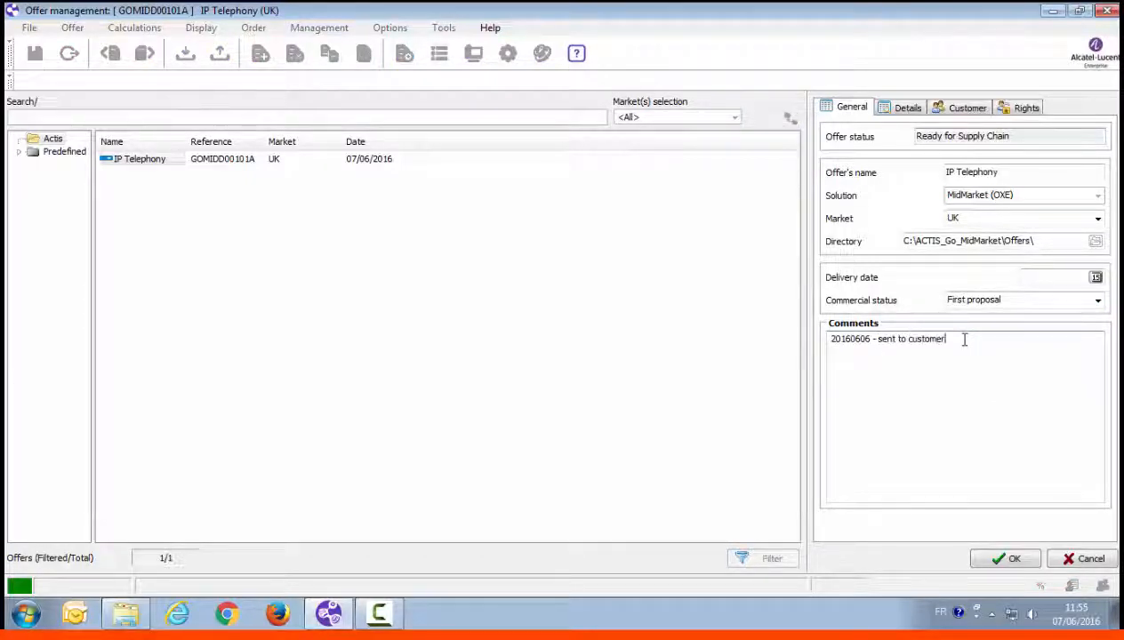
pyautogui.click(1007, 559)
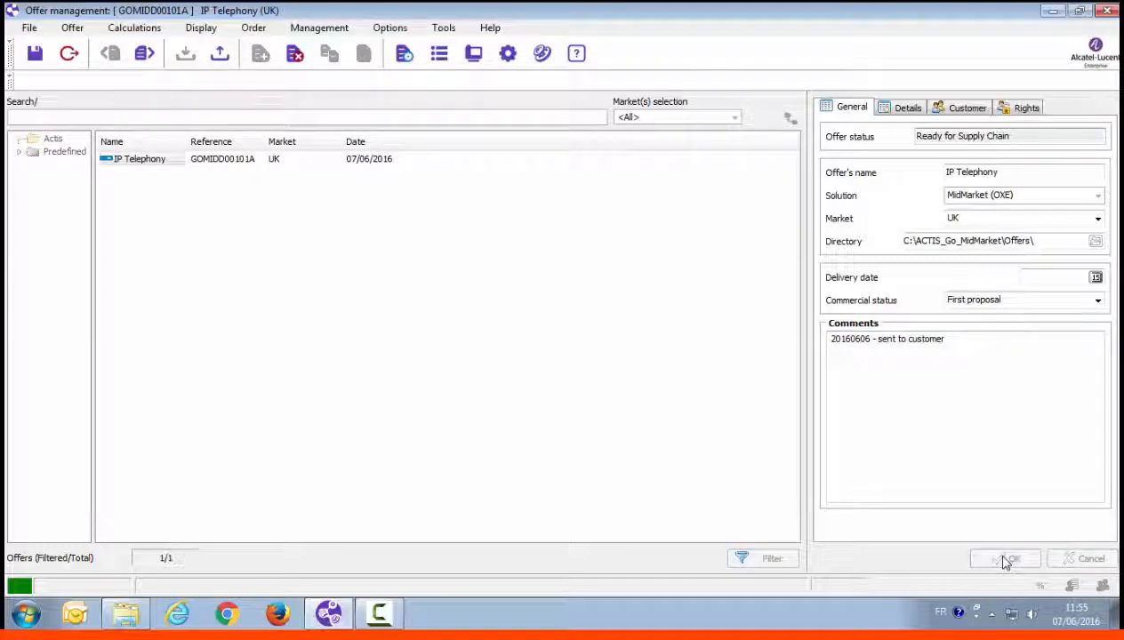
pyautogui.click(1005, 559)
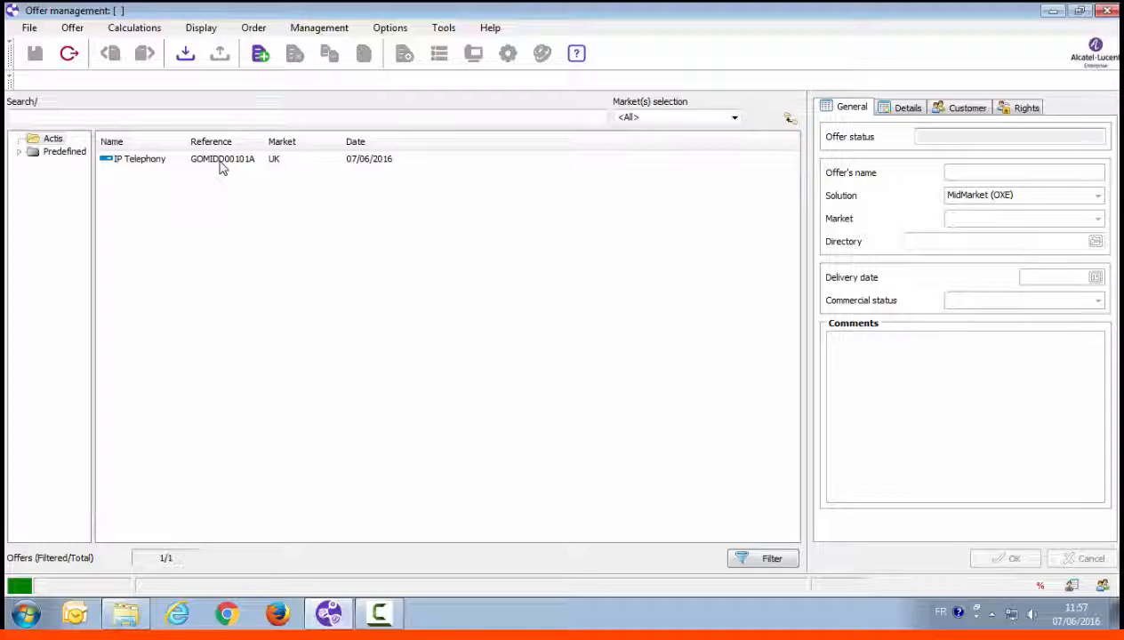
# Mark the offer Accepted by customer with delivery date 01/09/2016.
pyautogui.click(139, 158)
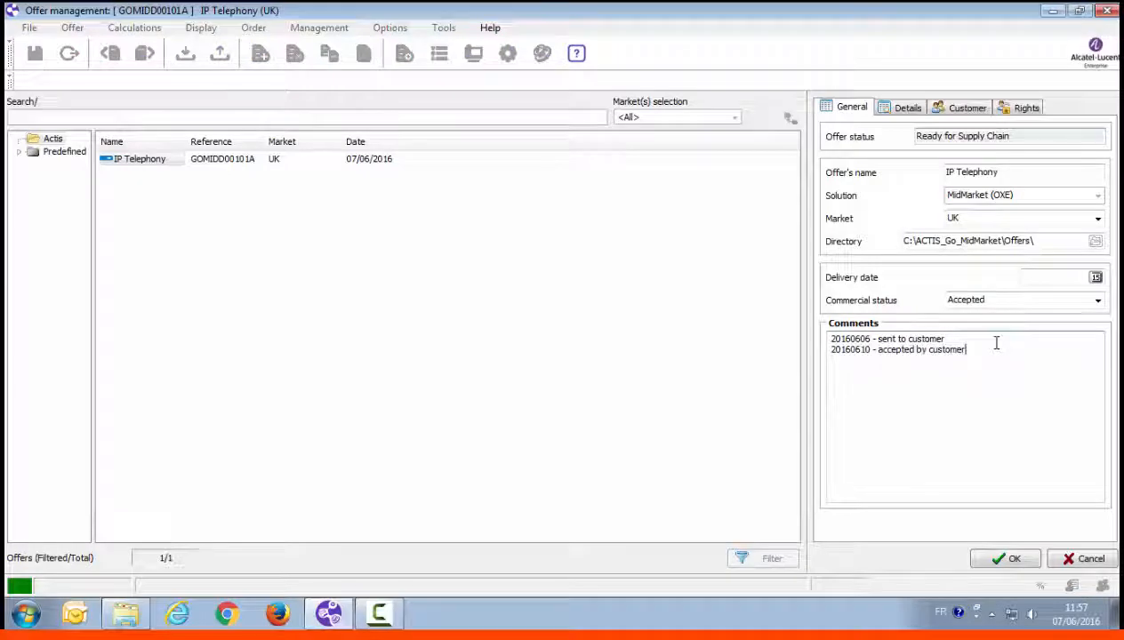
pyautogui.click(1096, 277)
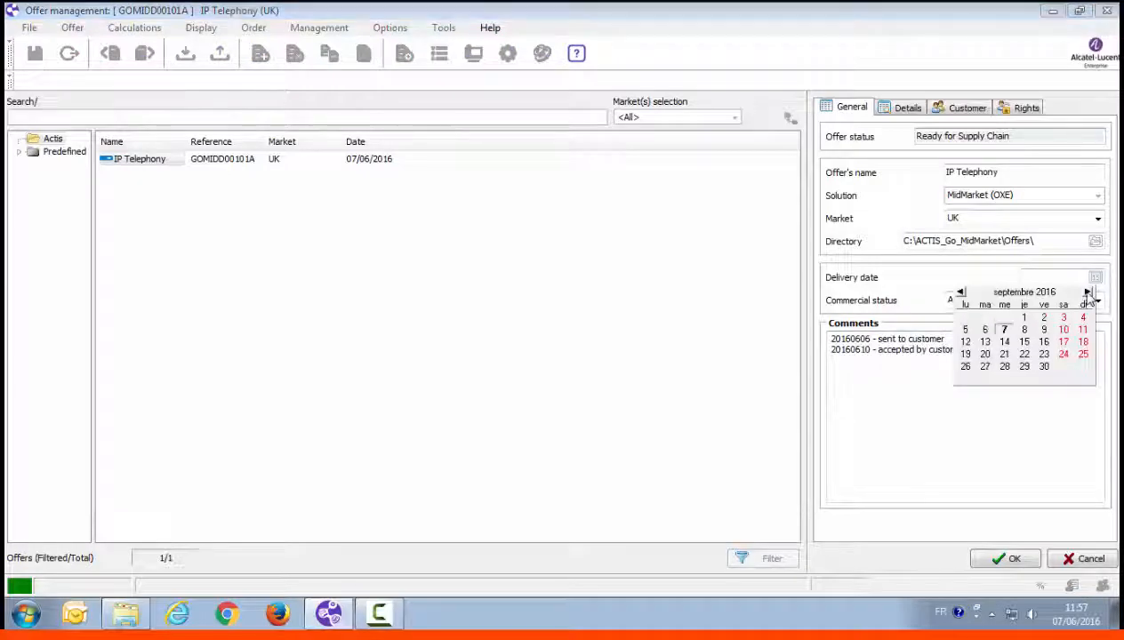
pyautogui.click(1024, 317)
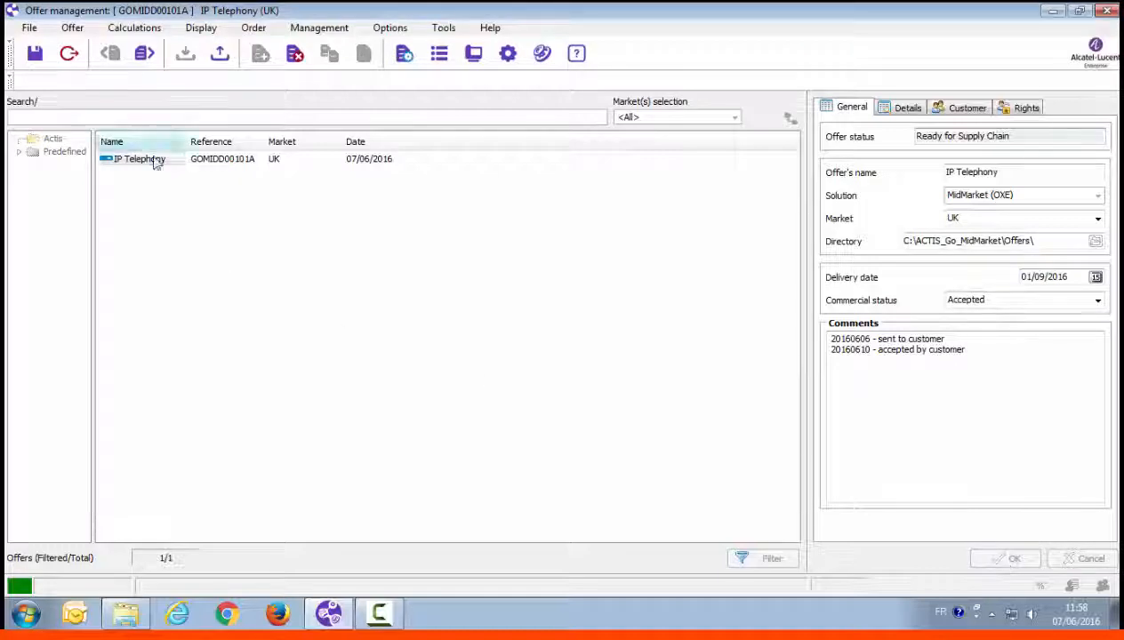
# Export the offer as an Actis file to the Offers folder, skipping end-customer details.
pyautogui.rightClick(139, 158)
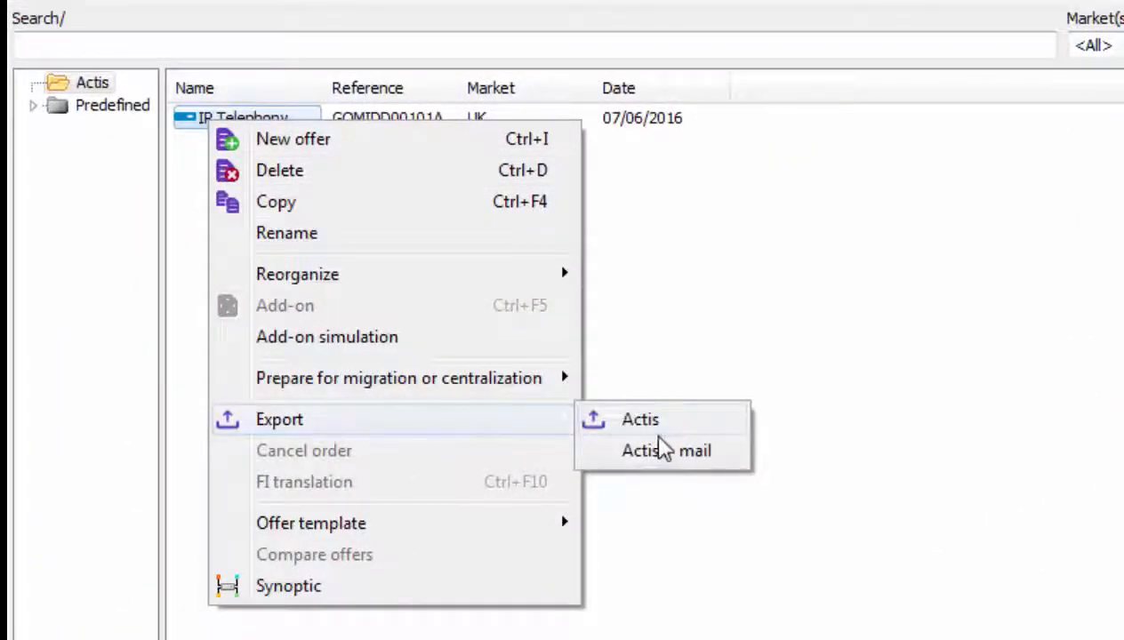
pyautogui.moveTo(640, 420)
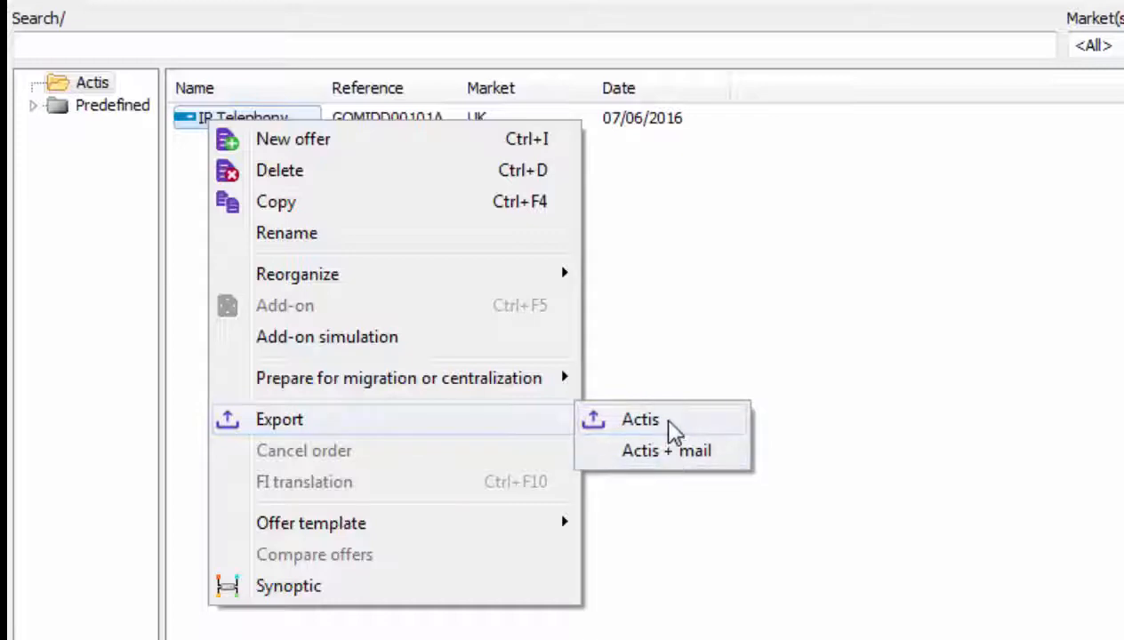
pyautogui.click(640, 420)
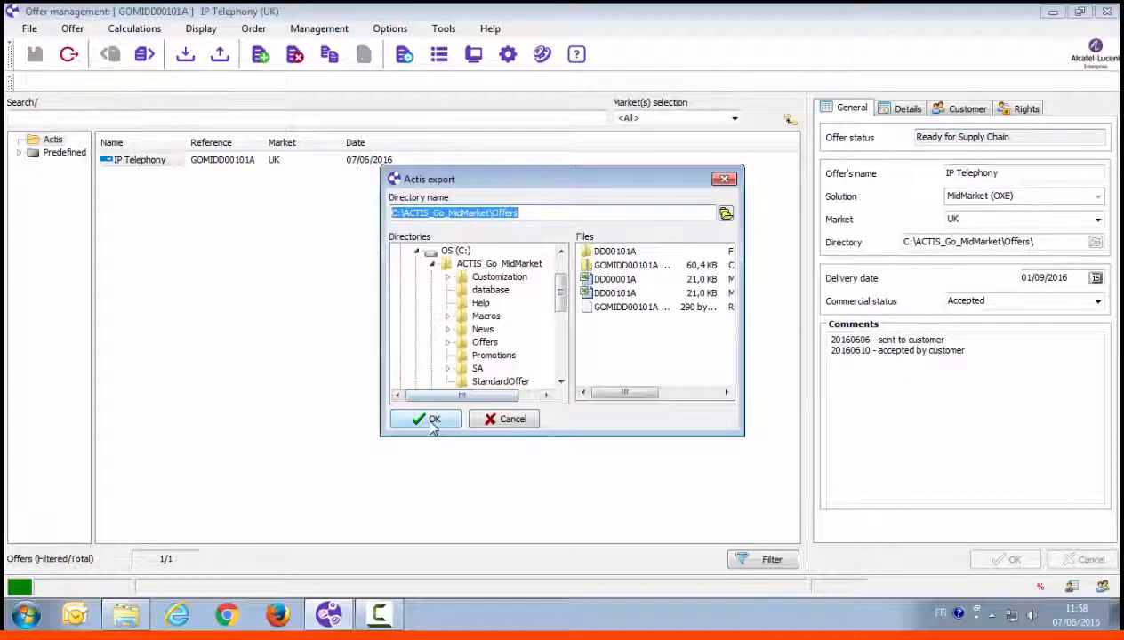
pyautogui.click(425, 420)
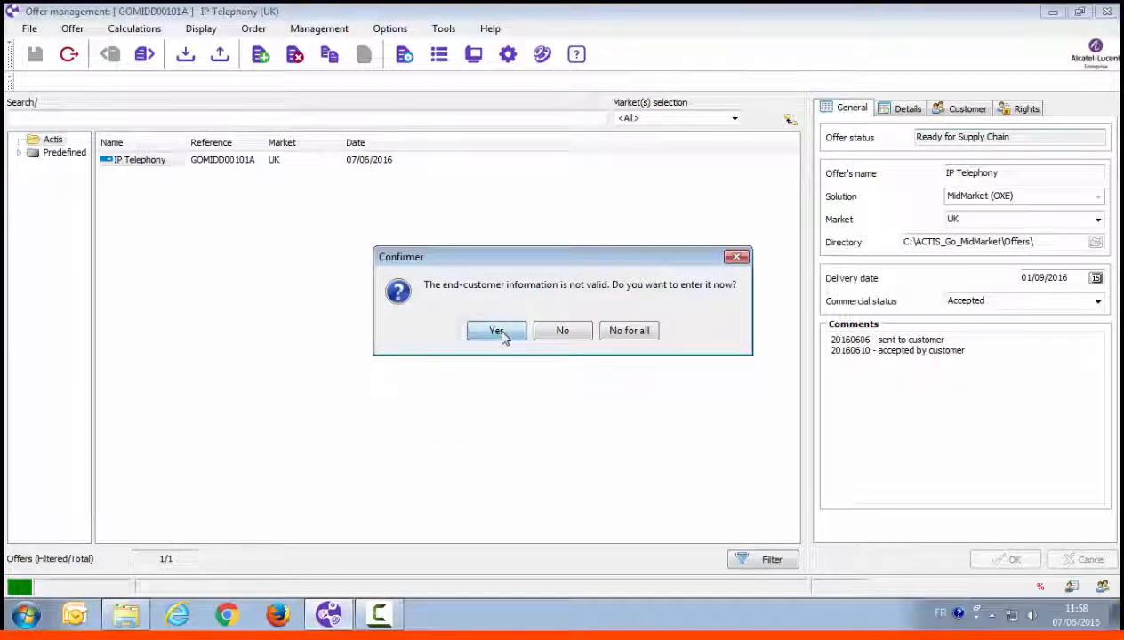
pyautogui.click(494, 329)
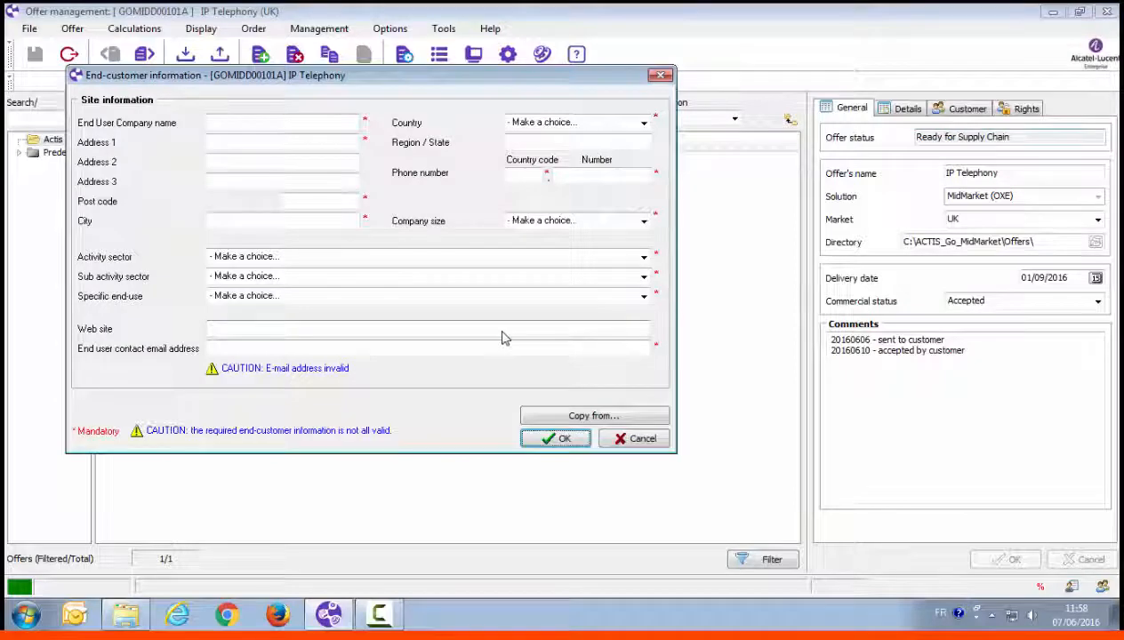
pyautogui.click(283, 123)
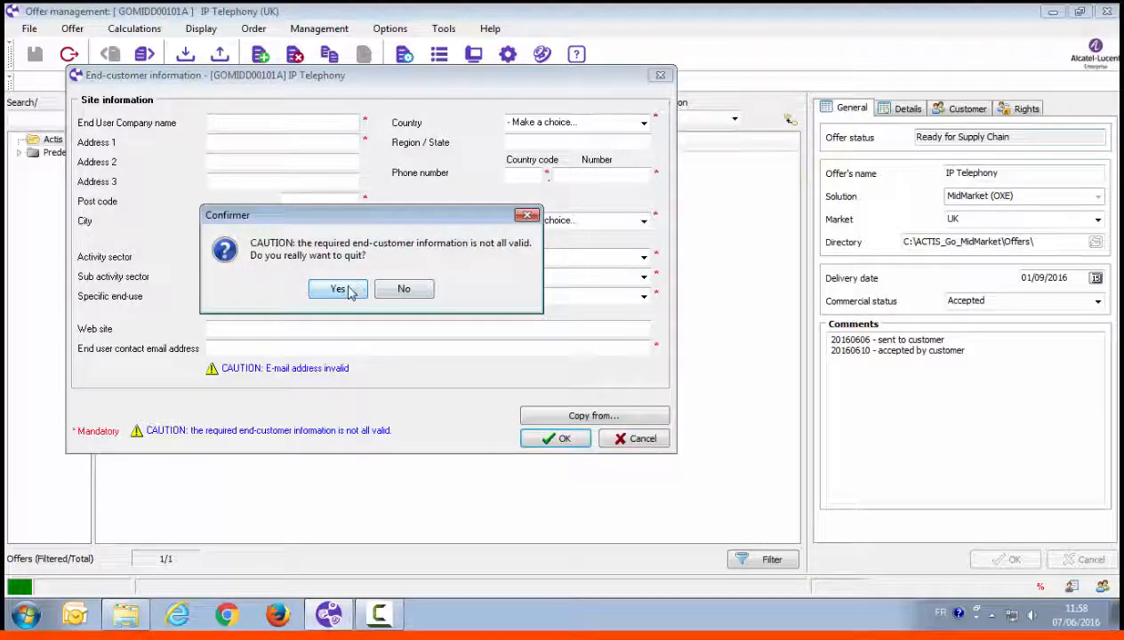
pyautogui.click(338, 288)
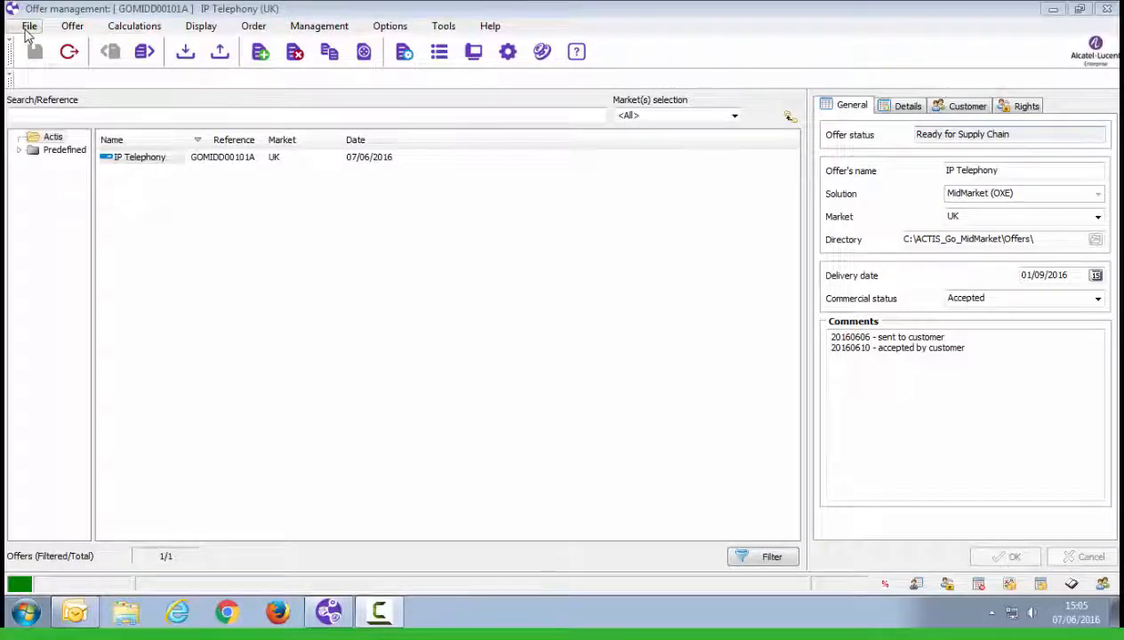
# Import finished offer GOMIDD00101A from the Finished offers folder, overwriting the existing offer.
pyautogui.click(28, 25)
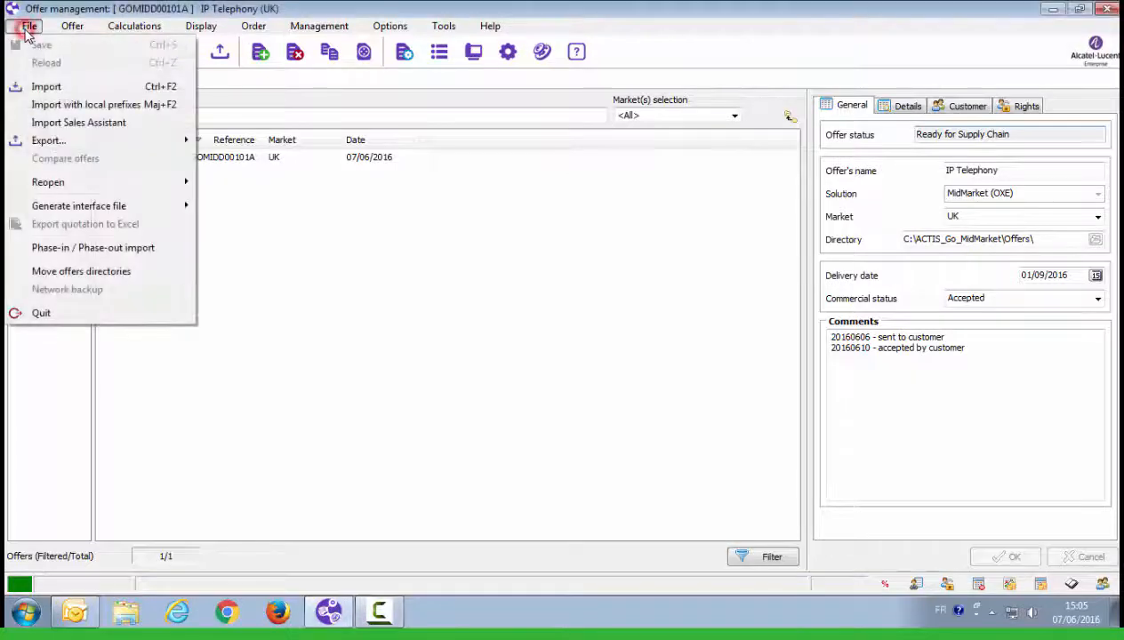
pyautogui.click(47, 86)
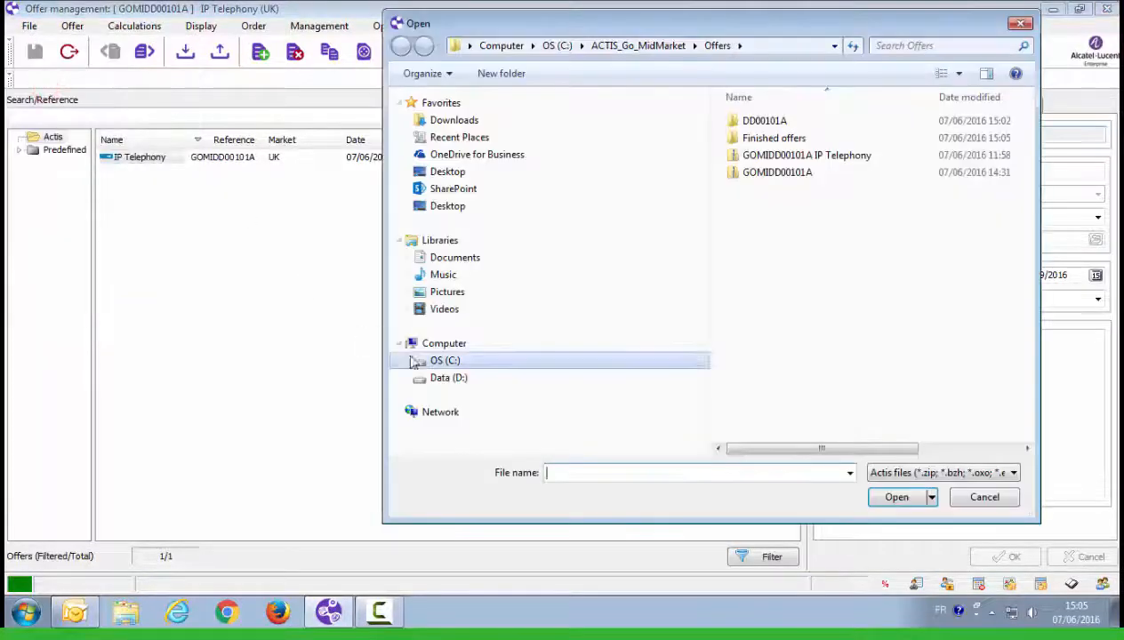
pyautogui.doubleClick(774, 139)
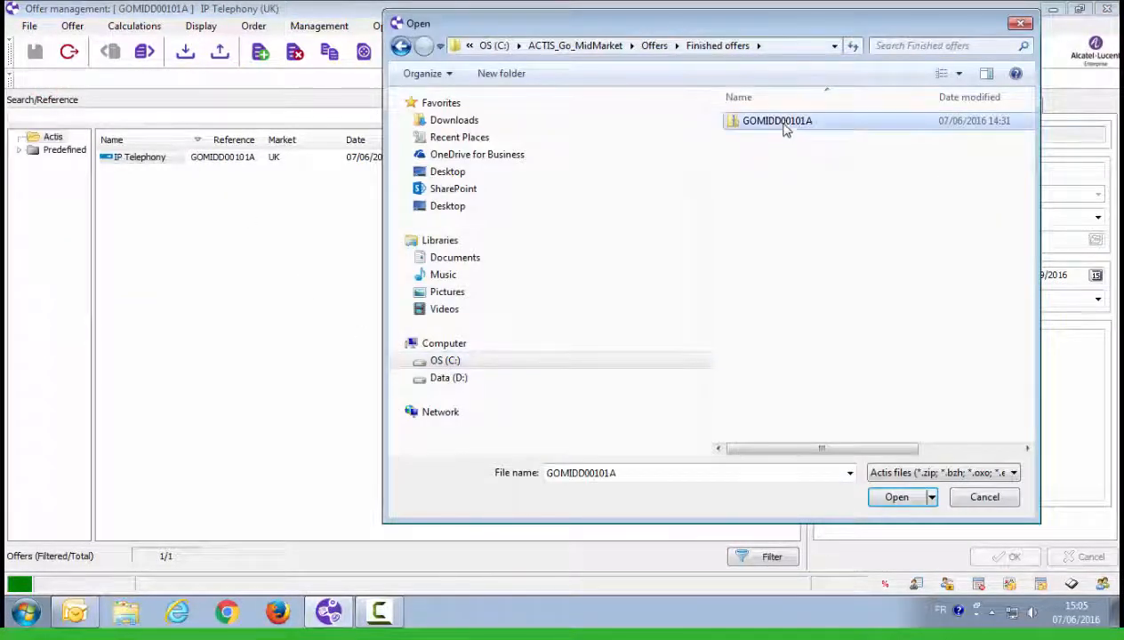
pyautogui.click(897, 498)
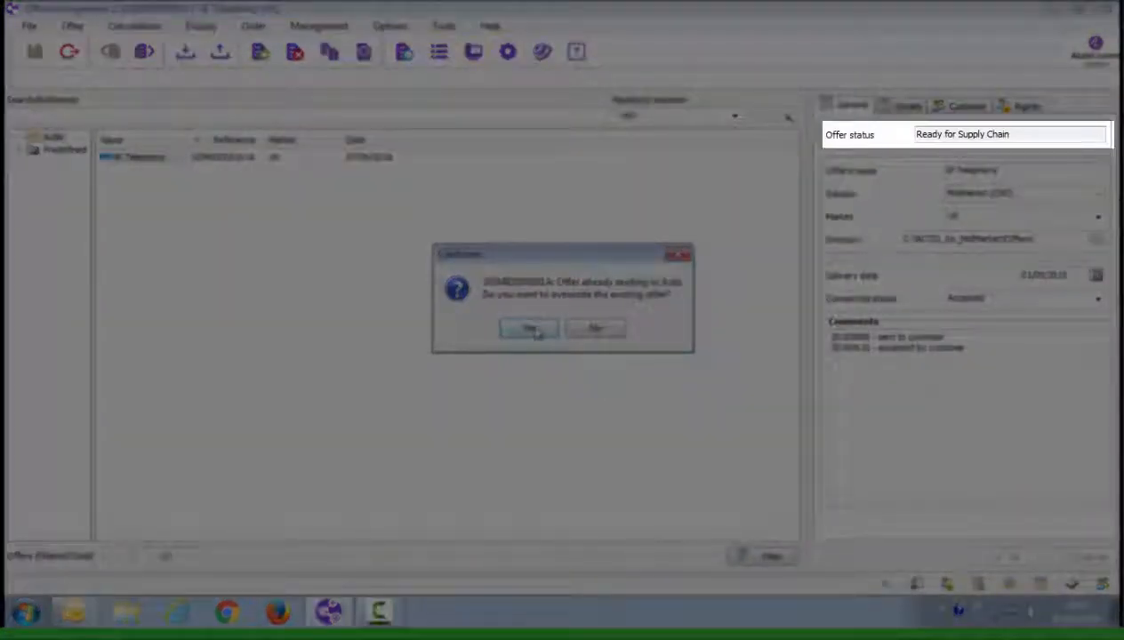
pyautogui.click(528, 327)
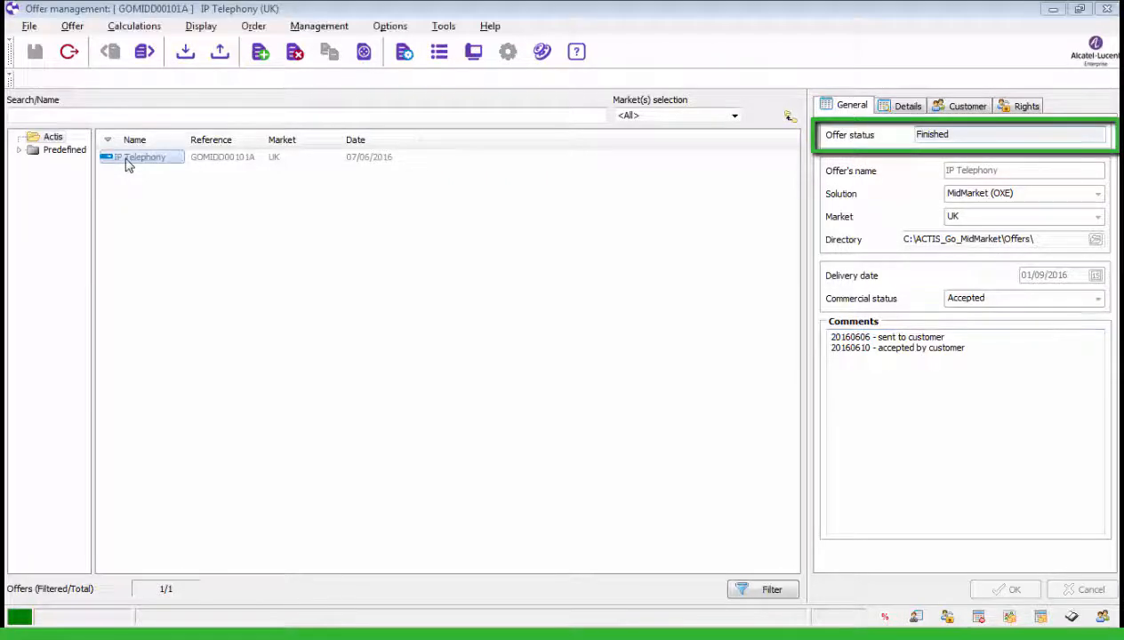
# Create an add-on offer from the finished offer and add one 4059EE operator console.
pyautogui.rightClick(142, 157)
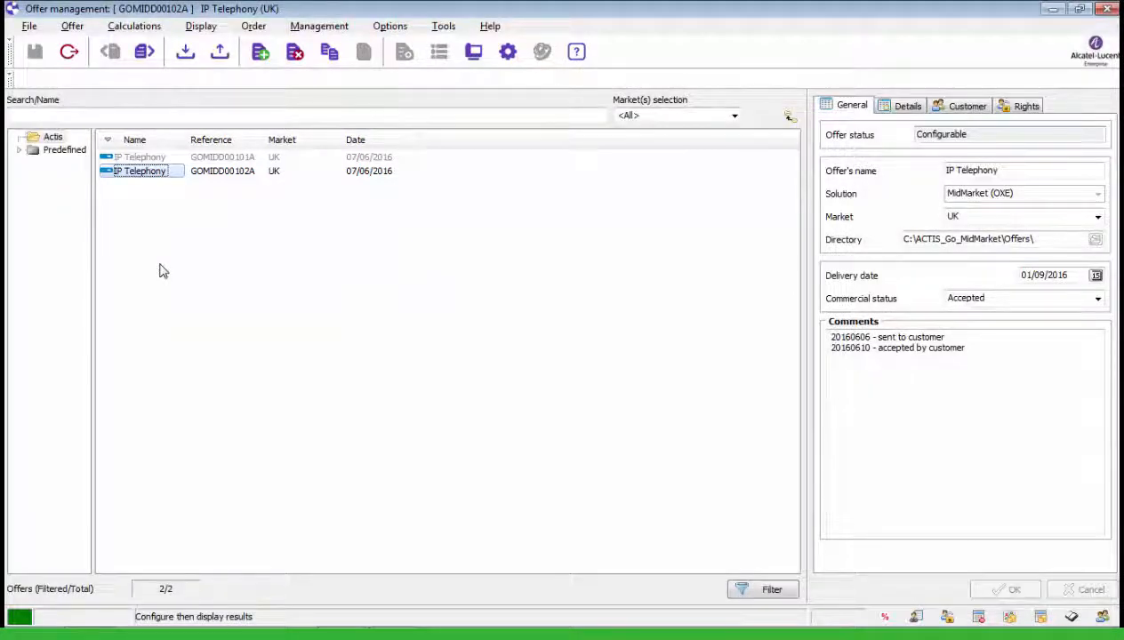
pyautogui.doubleClick(142, 171)
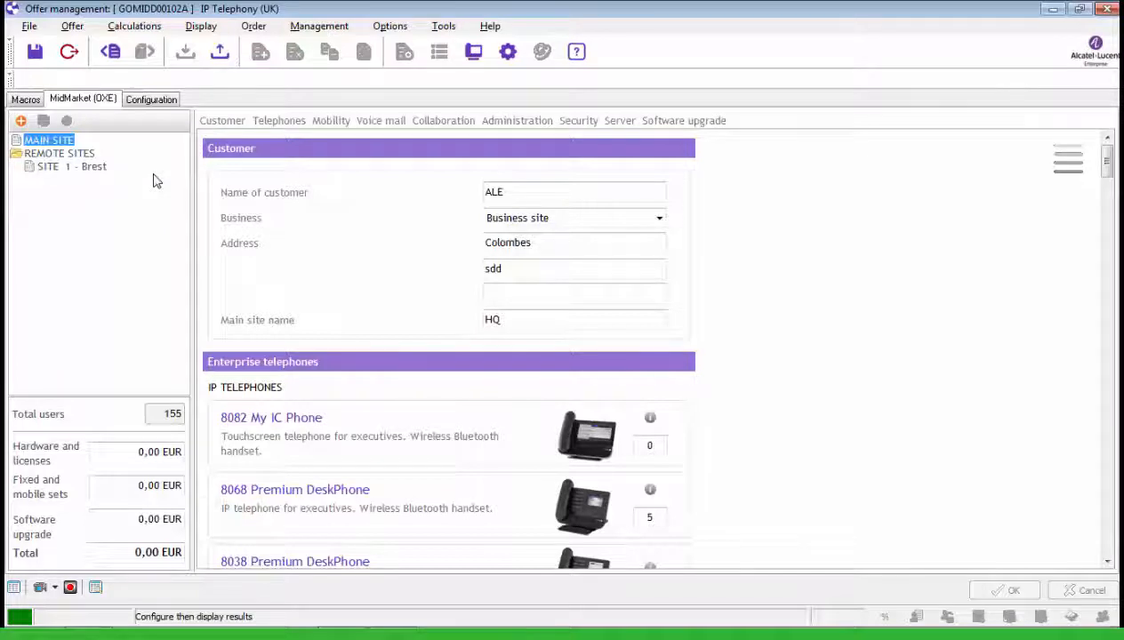
pyautogui.click(380, 121)
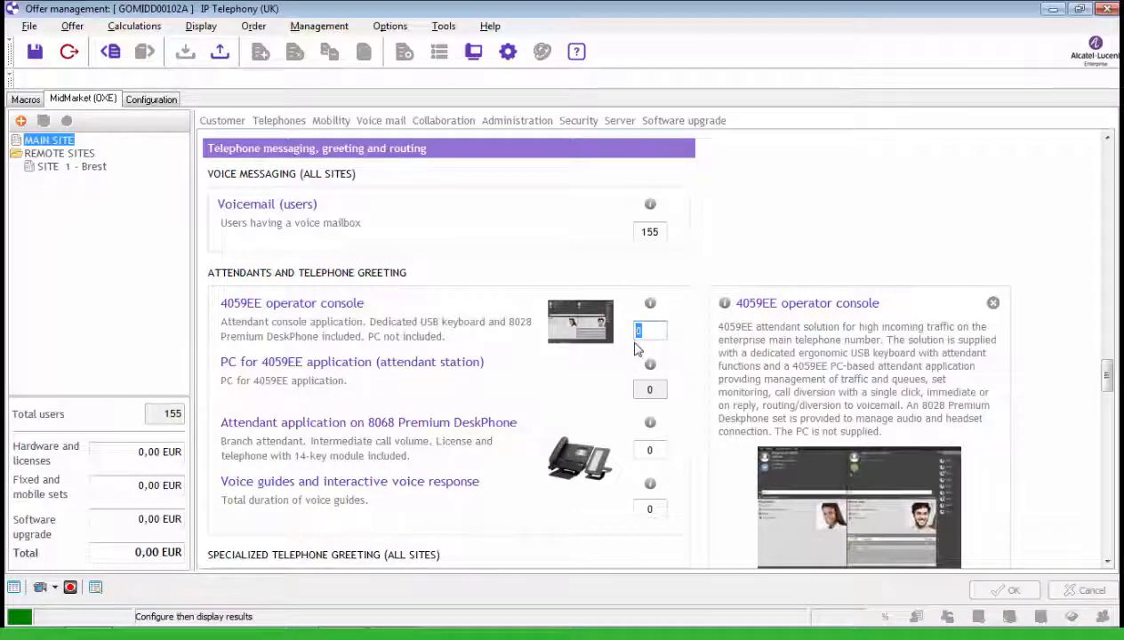
pyautogui.write('1')
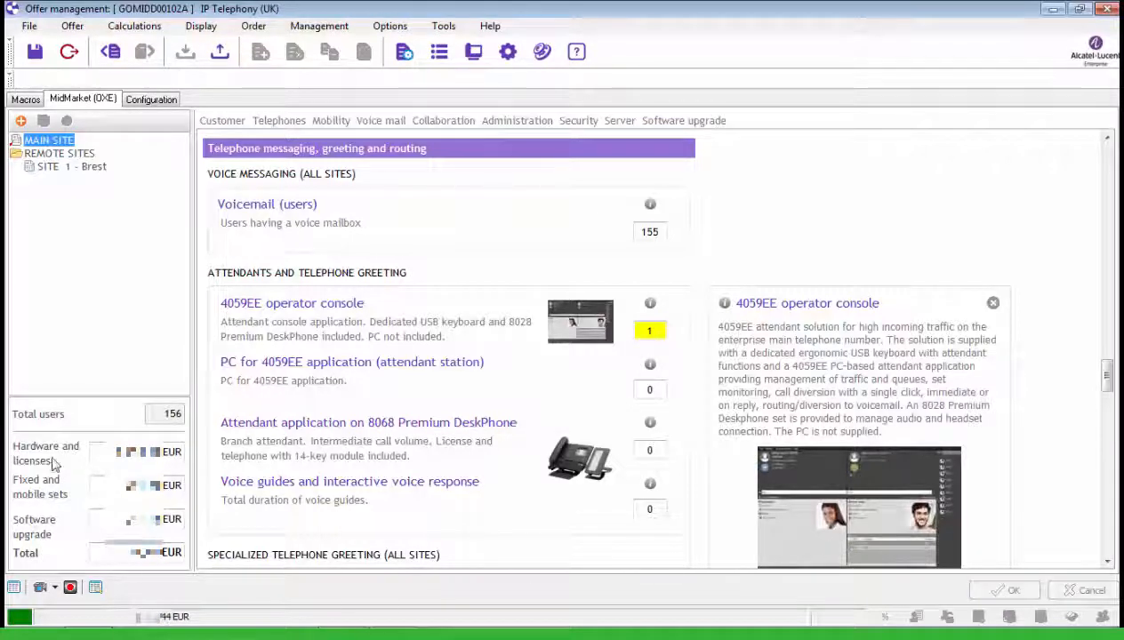
pyautogui.moveTo(156, 573)
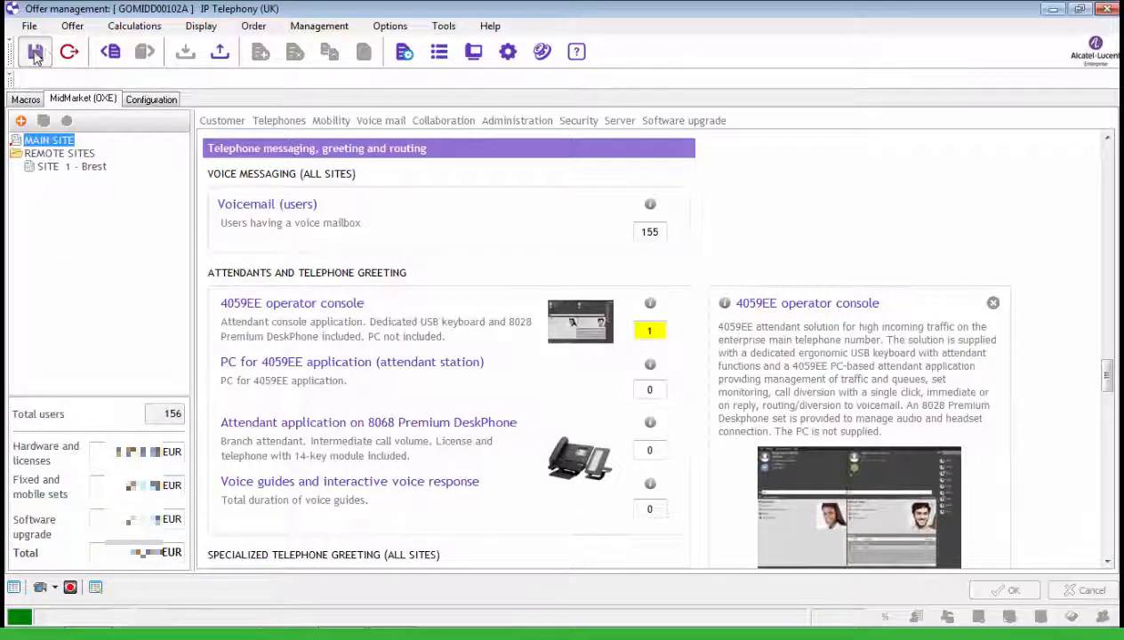
# Save the configuration and enter the comment '20161010 - 4059 Attendant add-on' on the add-on offer.
pyautogui.click(36, 52)
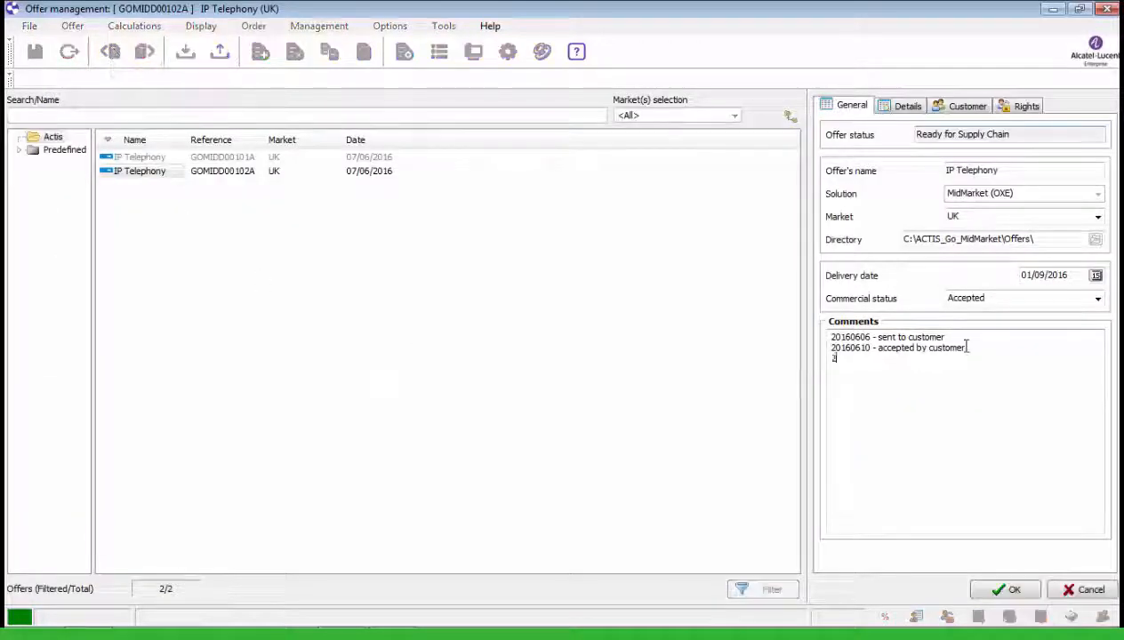
pyautogui.write('20161010 - 405')
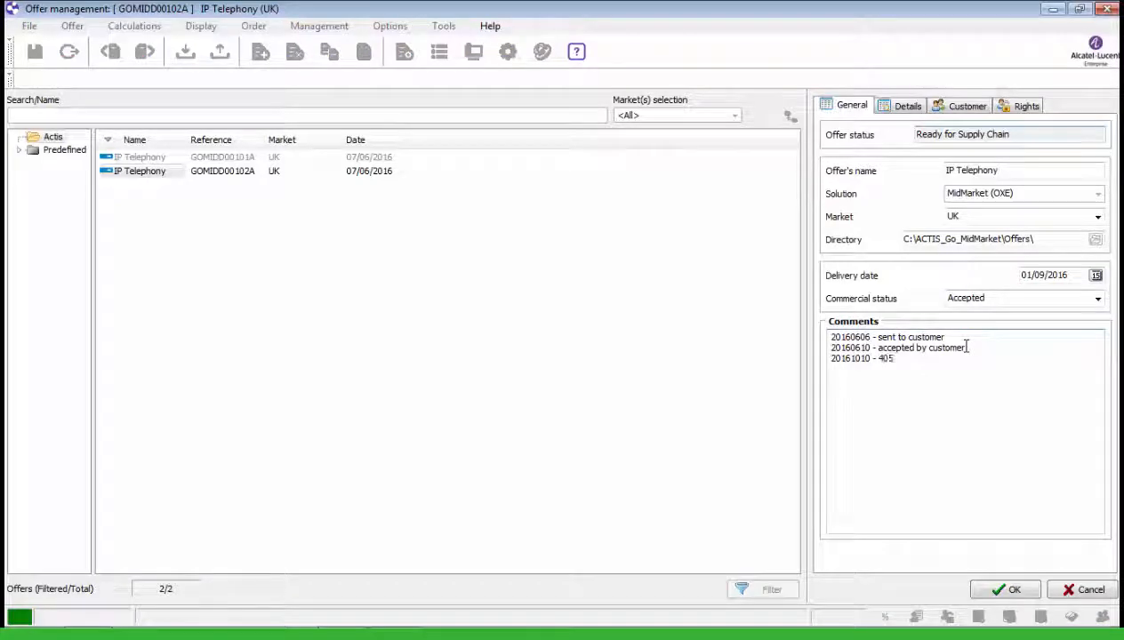
pyautogui.write('9 Attendant add-on')
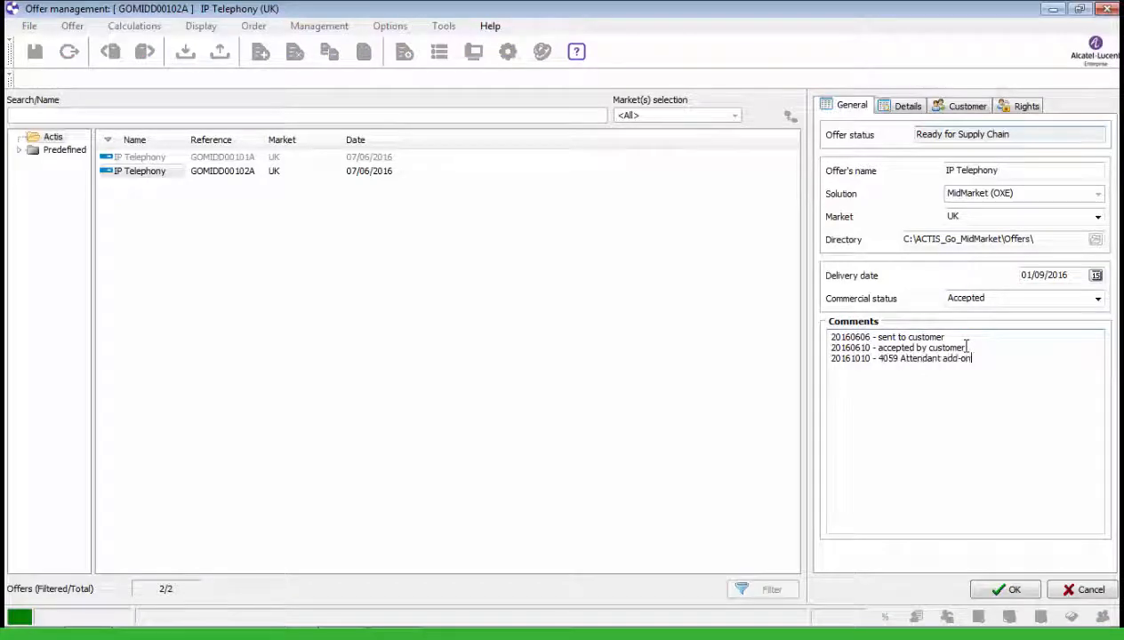